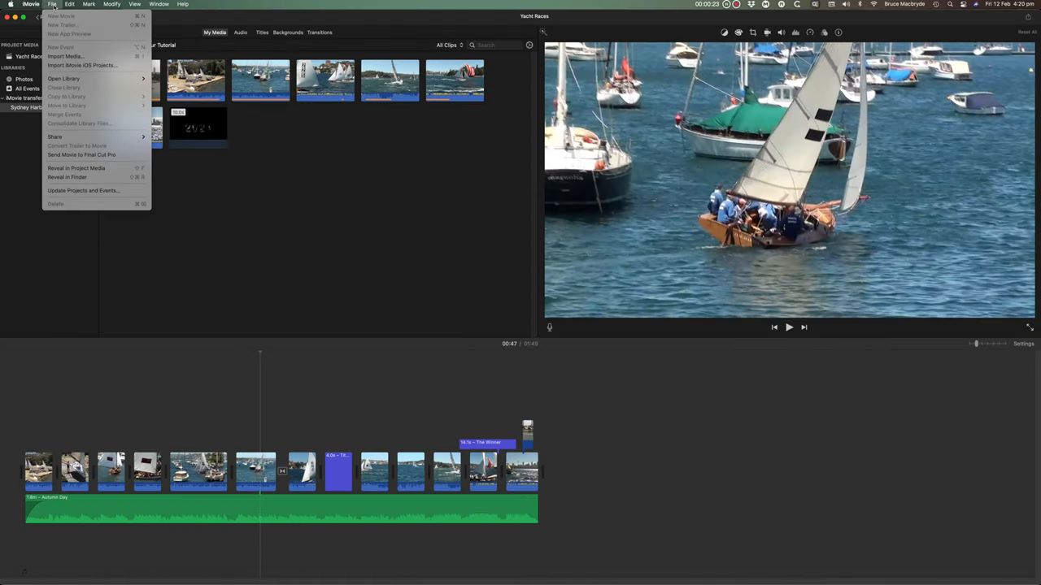
- Open the Final Cut Pro Beginner's Lessons playlist and play the First Look 10.5 on Big Sur video
{"action": "left_click", "coordinate": [81, 154]}
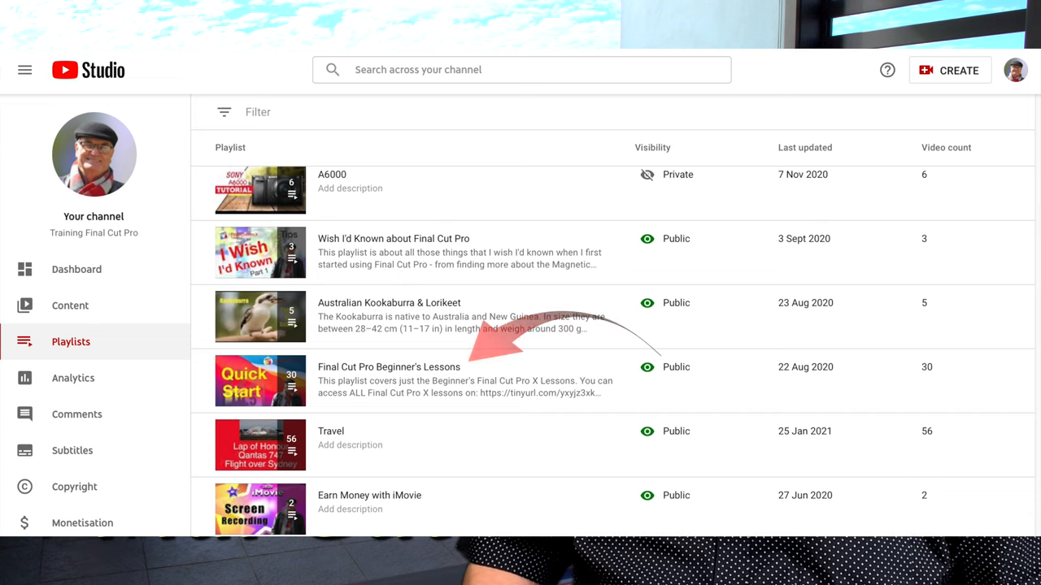
{"action": "left_click", "coordinate": [389, 367]}
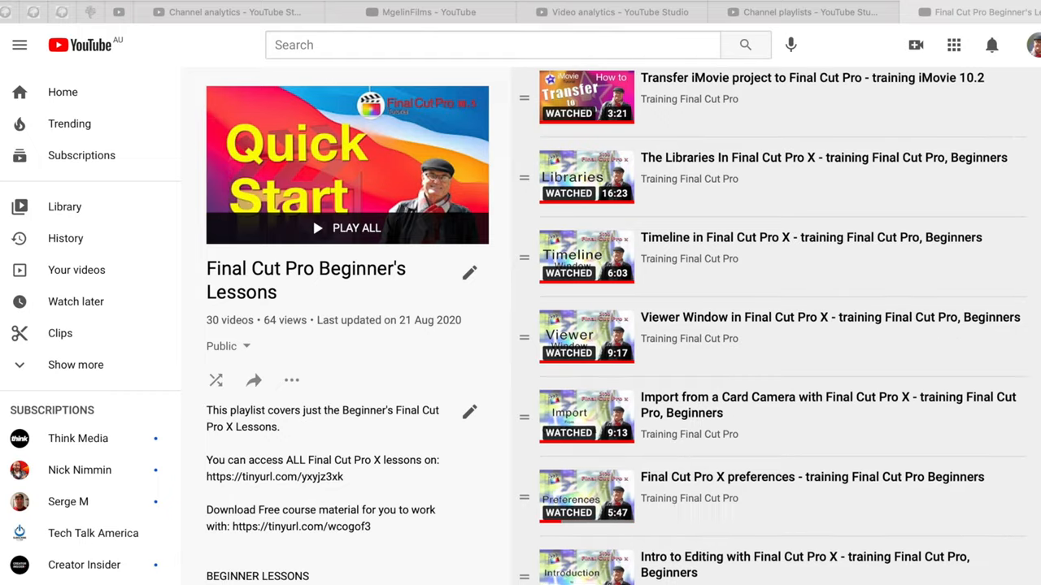
{"action": "scroll", "scroll_direction": "down", "scroll_amount": 3}
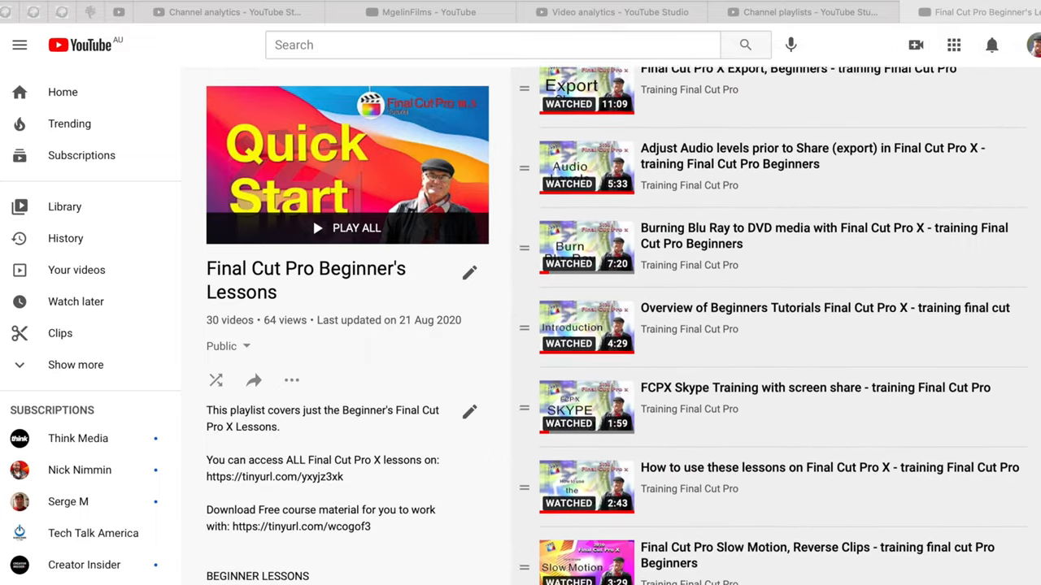
{"action": "left_click", "coordinate": [348, 164]}
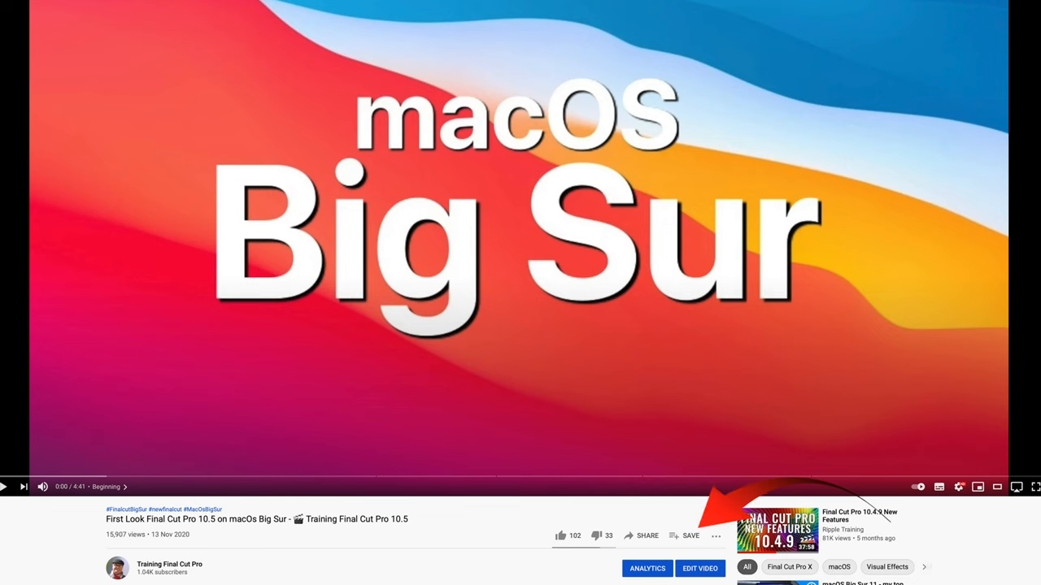
{"action": "scroll", "scroll_direction": "down", "scroll_amount": 3}
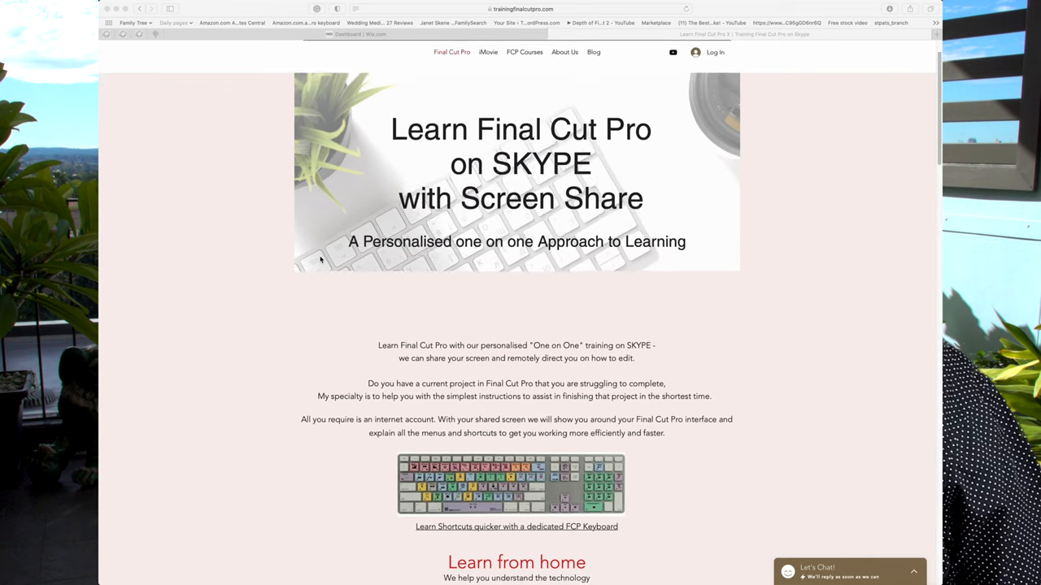
{"action": "scroll", "scroll_direction": "down", "scroll_amount": 3}
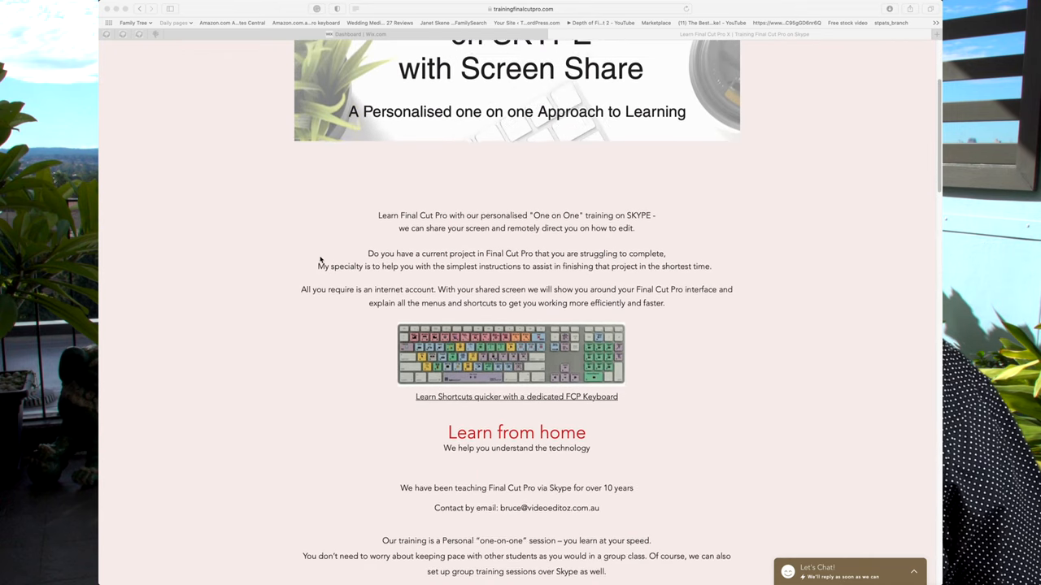
{"action": "scroll", "scroll_direction": "down", "scroll_amount": 3}
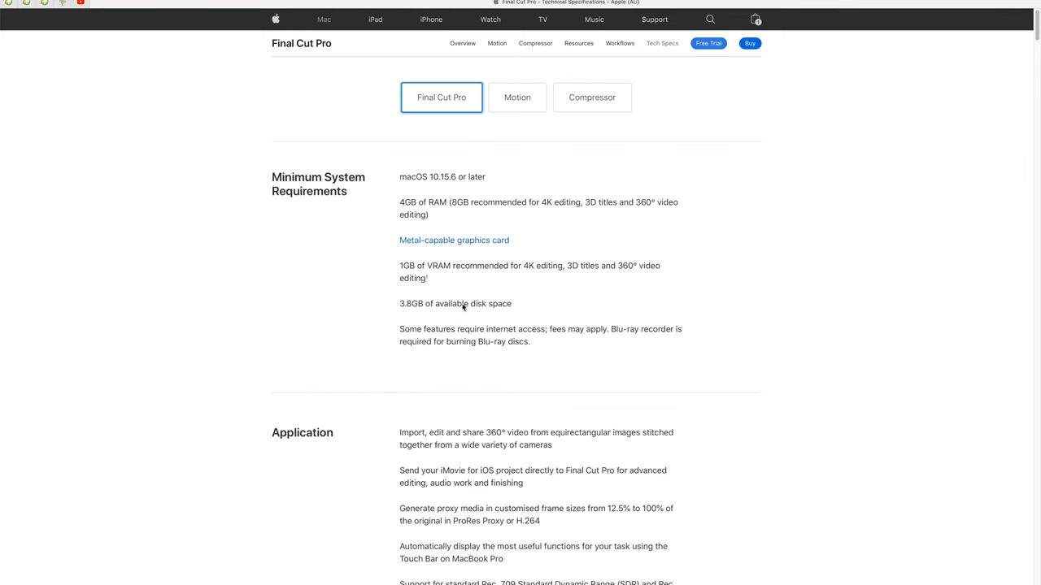
{"action": "scroll", "scroll_direction": "down", "scroll_amount": 3}
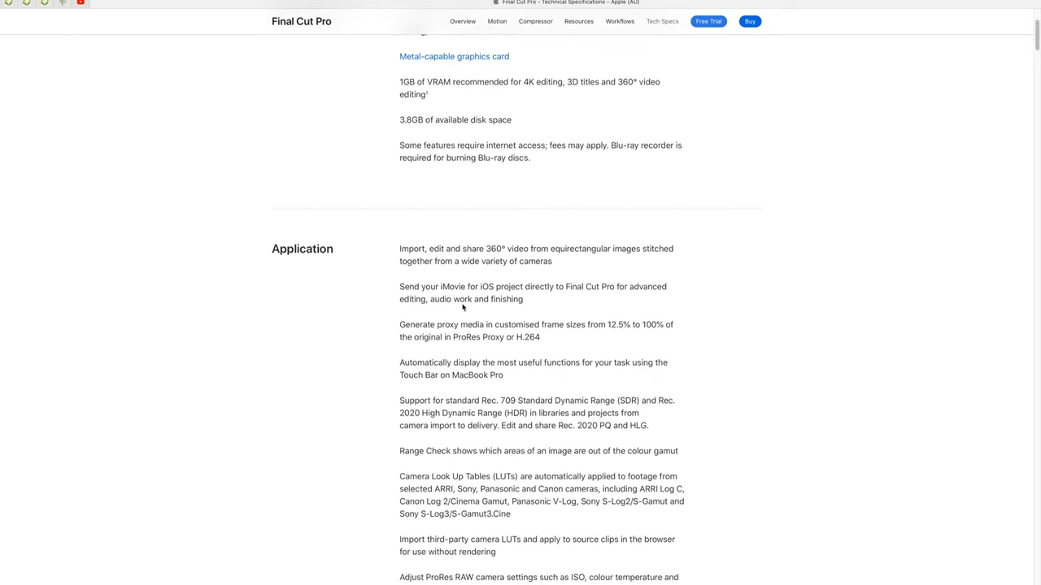
{"action": "scroll", "scroll_direction": "down", "scroll_amount": 3}
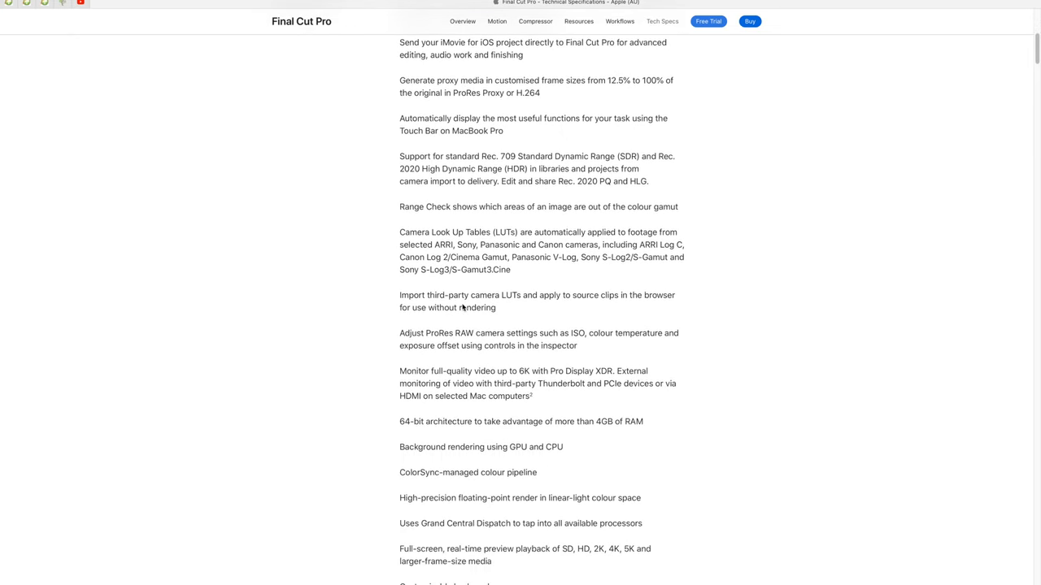
{"action": "scroll", "scroll_direction": "down", "scroll_amount": 3}
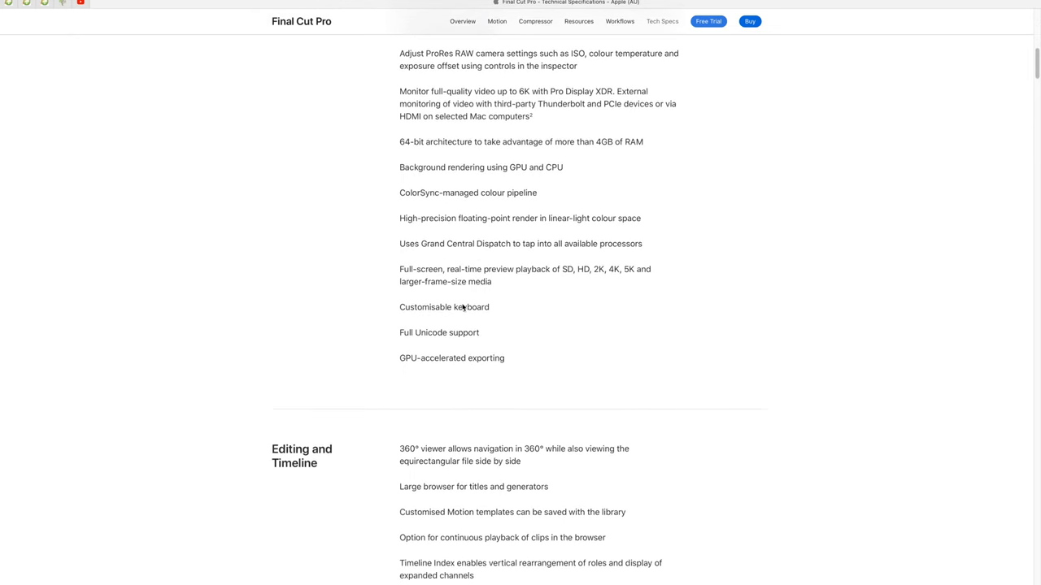
{"action": "scroll", "scroll_direction": "down", "scroll_amount": 3}
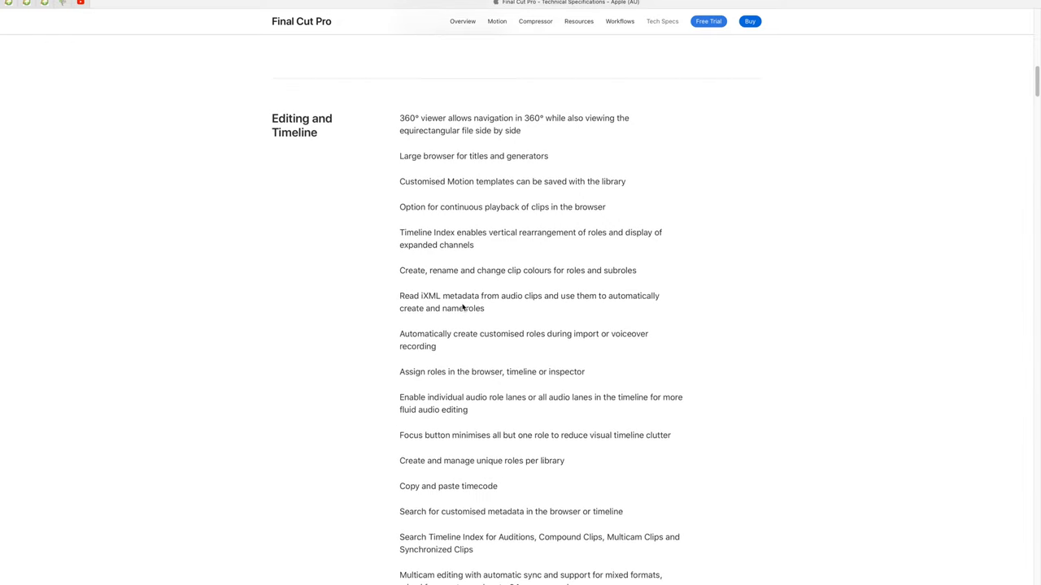
{"action": "scroll", "scroll_direction": "down", "scroll_amount": 3}
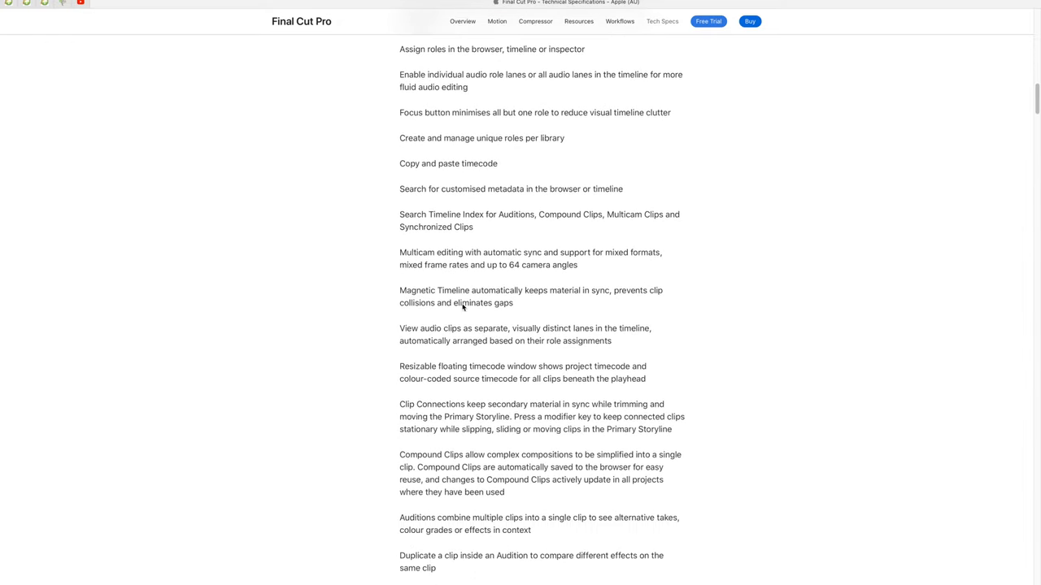
{"action": "scroll", "scroll_direction": "down", "scroll_amount": 3}
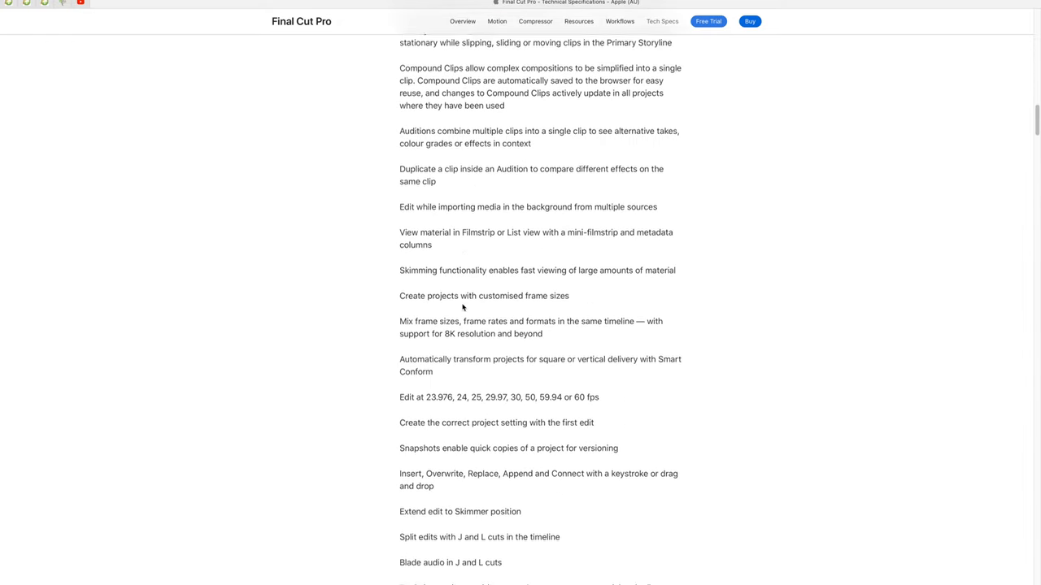
{"action": "scroll", "scroll_direction": "down", "scroll_amount": 3}
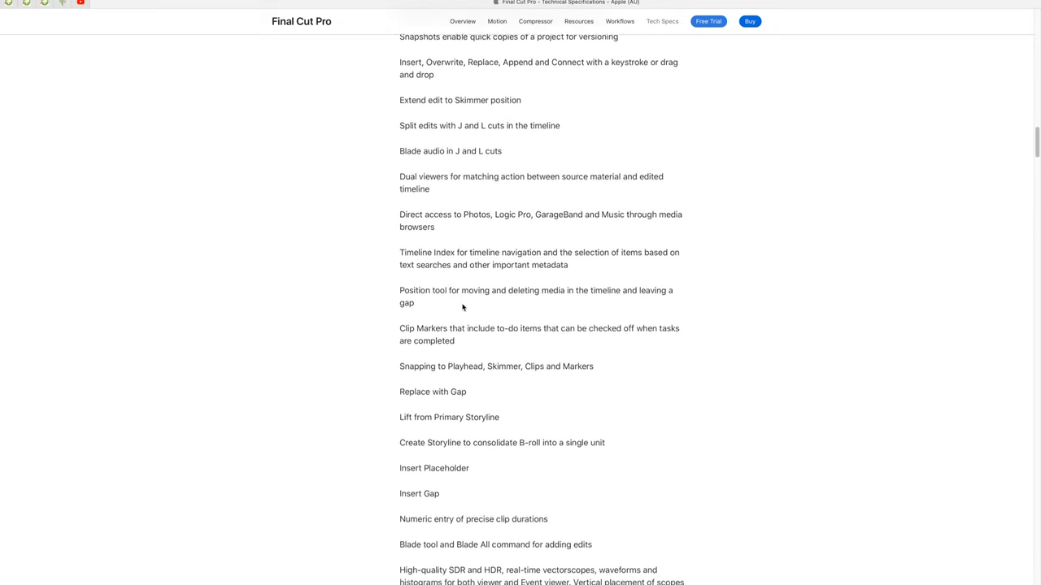
{"action": "scroll", "scroll_direction": "down", "scroll_amount": 3}
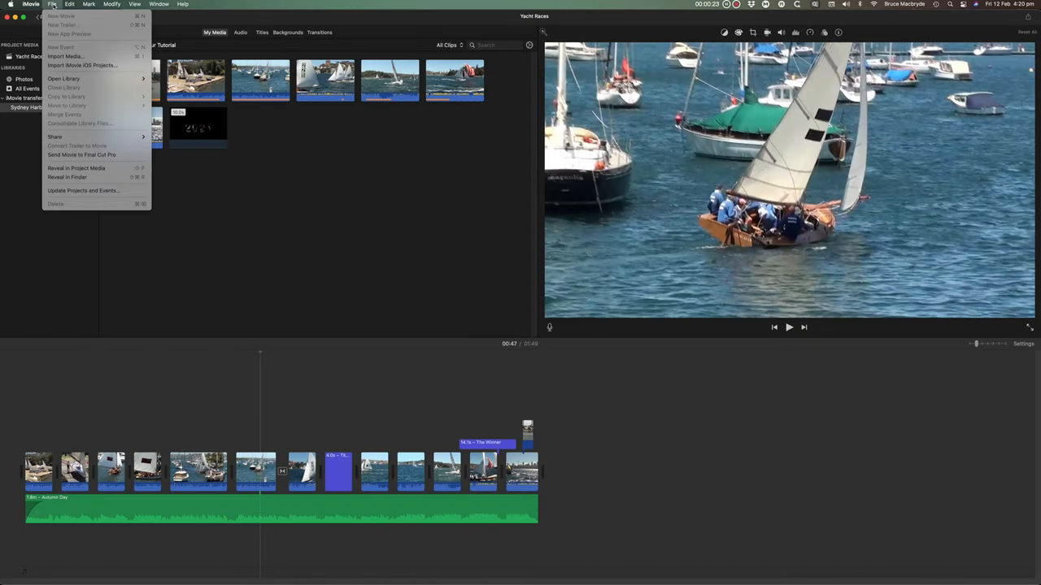
- Send the iMovie movie to Final Cut Pro and view the Yacht Races library there
{"action": "left_click", "coordinate": [82, 154]}
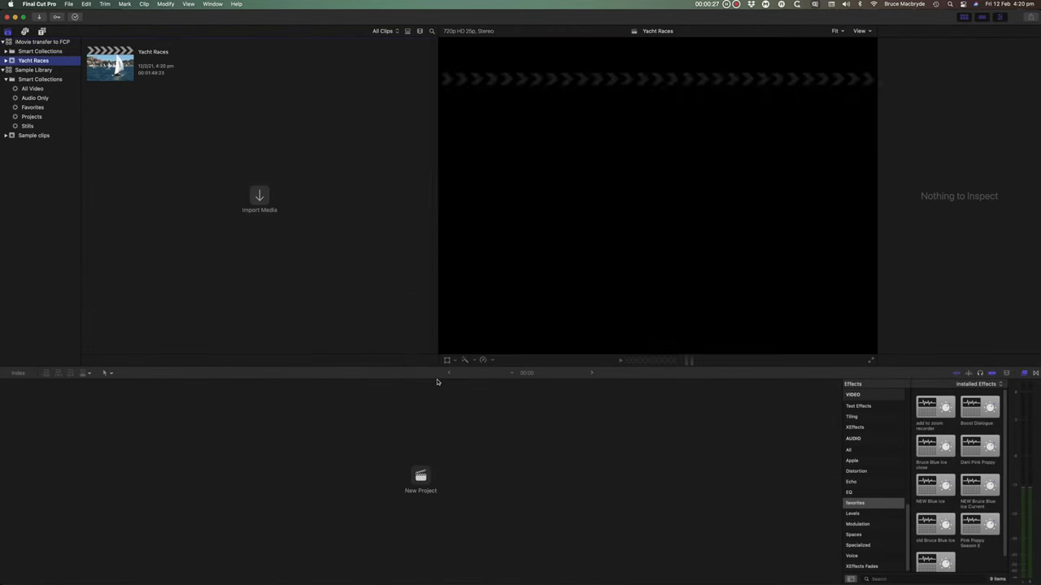
{"action": "left_click", "coordinate": [110, 63]}
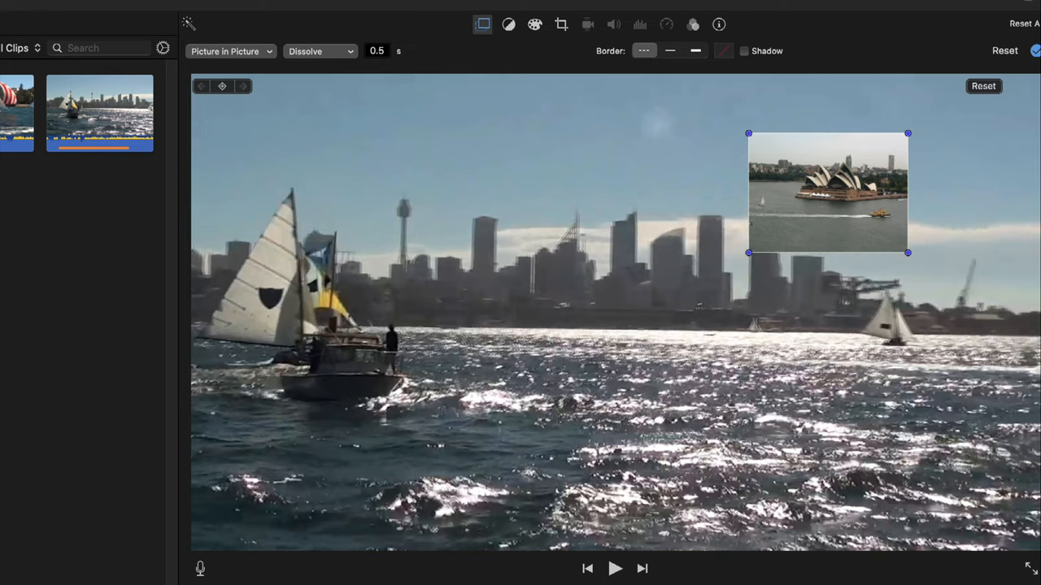
{"action": "left_click", "coordinate": [231, 51]}
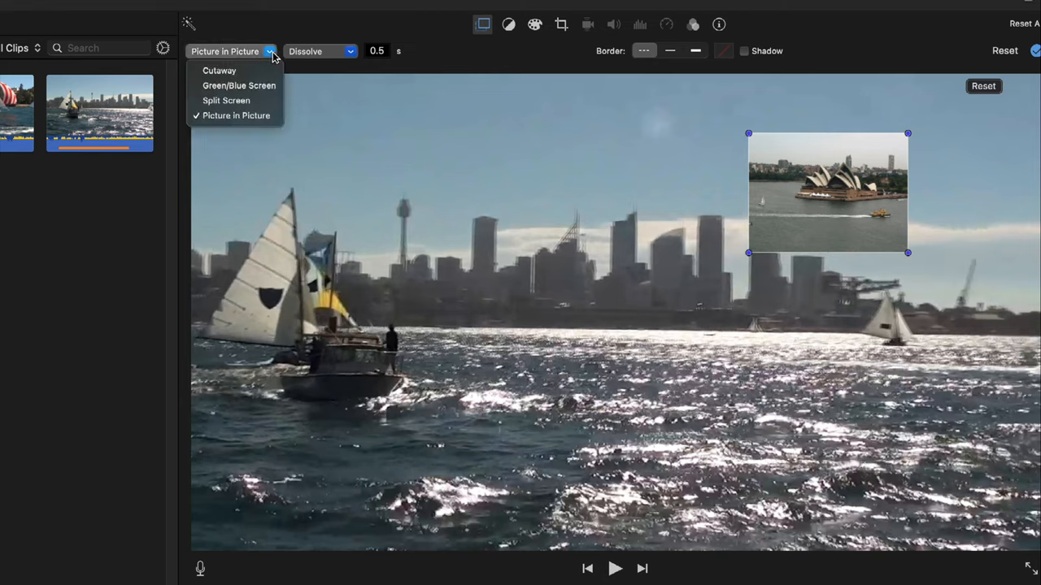
{"action": "mouse_move", "coordinate": [239, 85]}
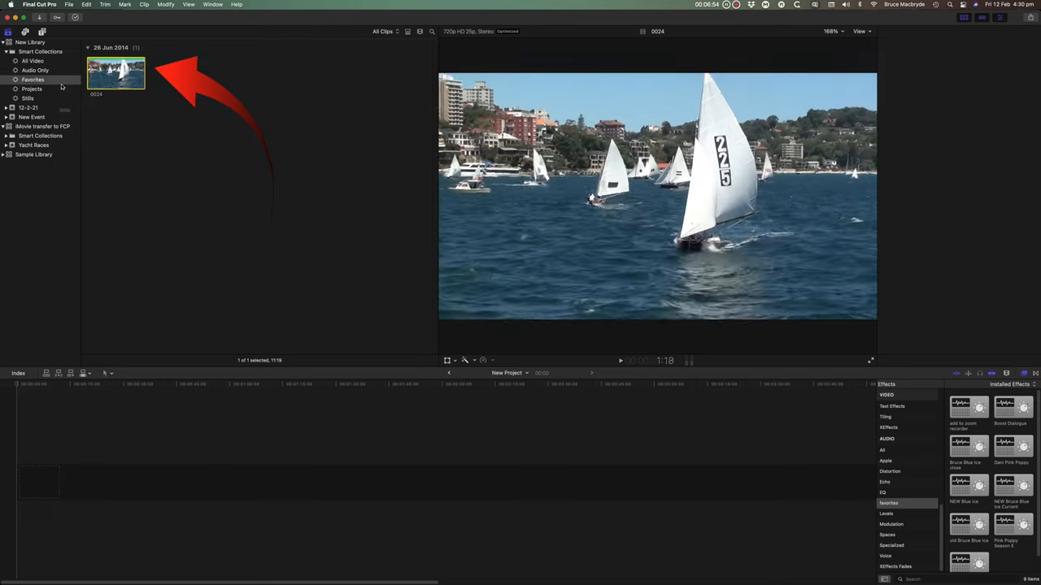
- Show the Projects collection under New Library and select New Project
{"action": "left_click", "coordinate": [32, 88]}
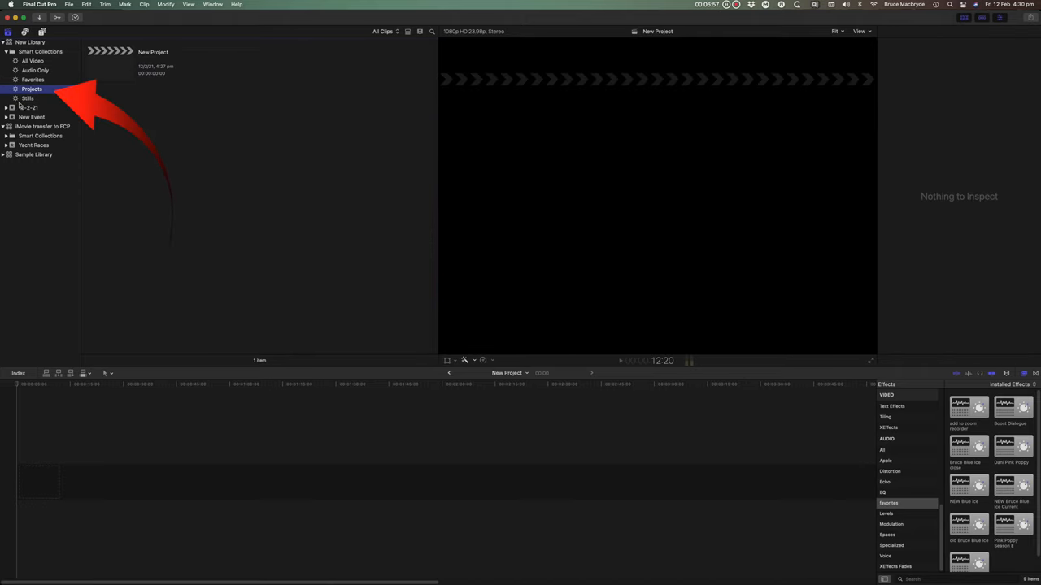
{"action": "left_click", "coordinate": [28, 98]}
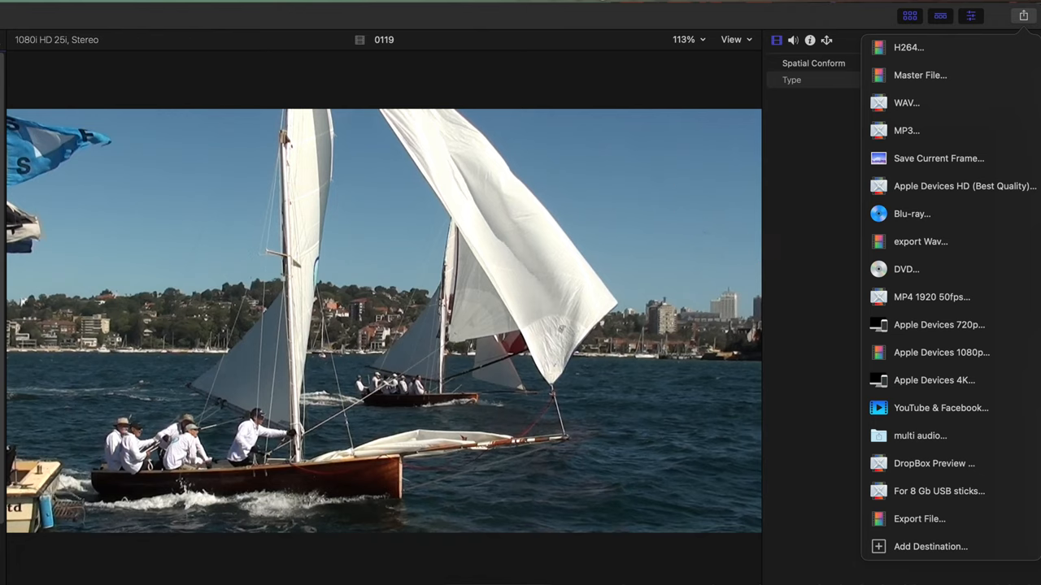
- Show Final Cut Pro's share destinations, then bring up iMovie's sharing choices for comparison
{"action": "left_click", "coordinate": [1022, 14]}
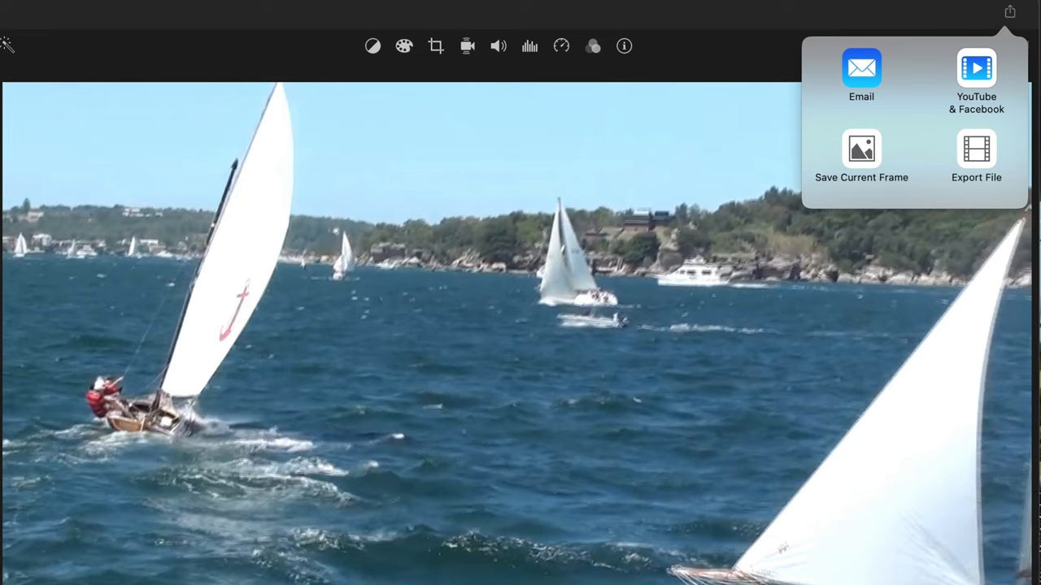
{"action": "left_click", "coordinate": [976, 82]}
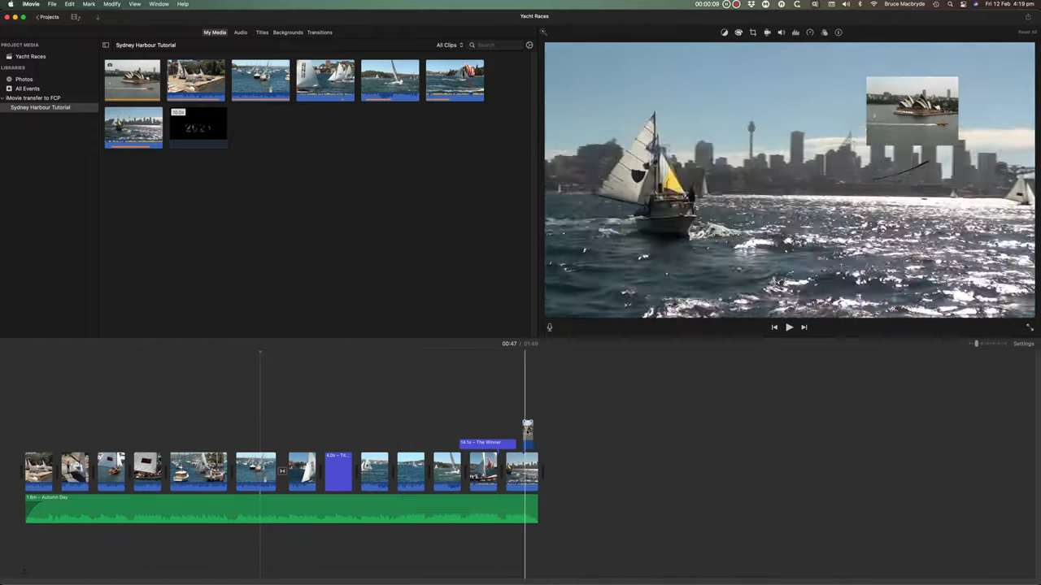
- Use File > Send Movie to Final Cut Pro to hand over the Yacht Races movie
{"action": "left_click", "coordinate": [432, 427]}
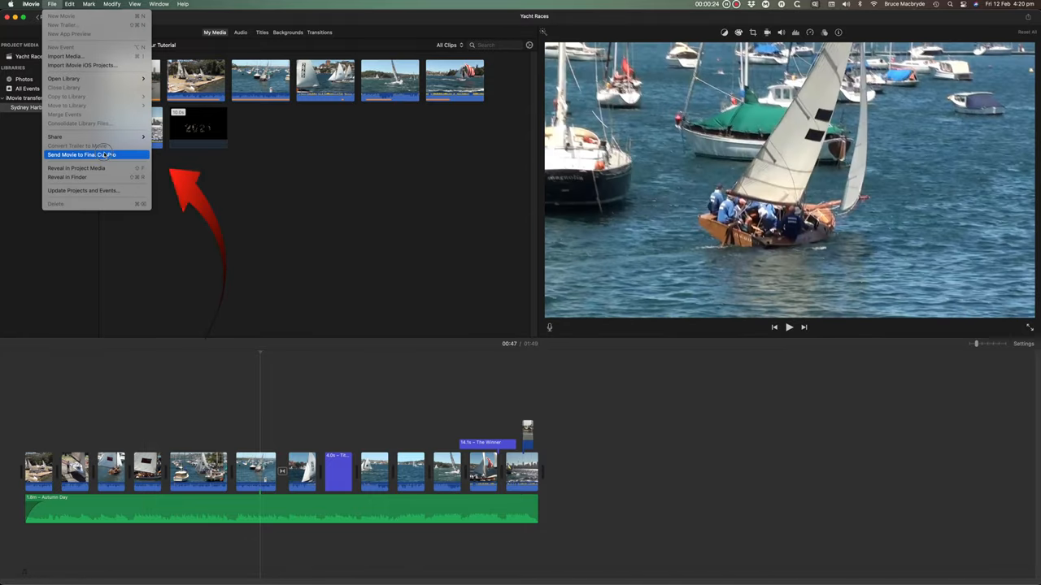
{"action": "left_click", "coordinate": [81, 155]}
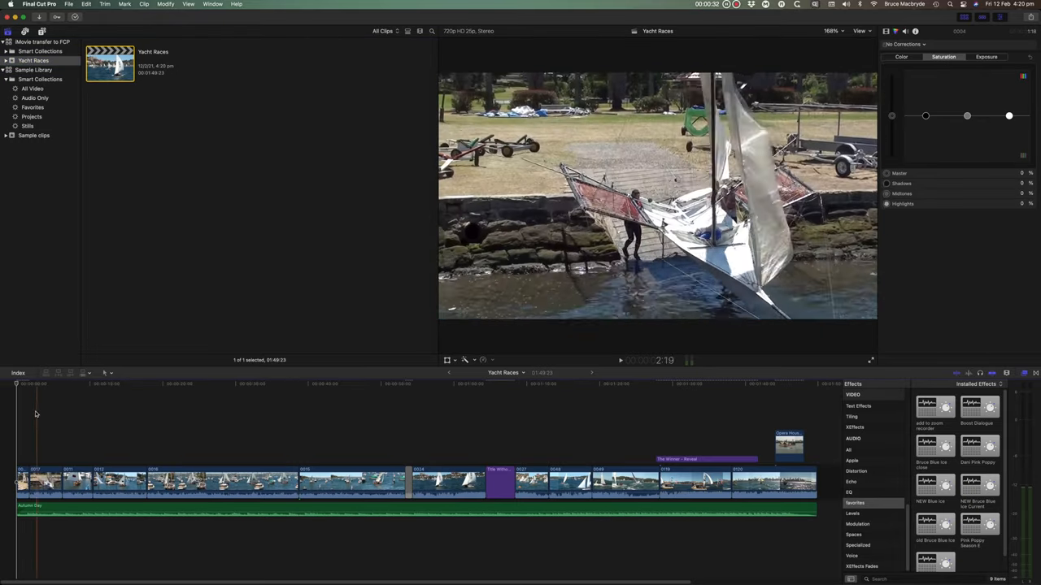
- Select the Yacht Races event under iMovie transfer to FCP to reveal its project and clip 0016
{"action": "left_click", "coordinate": [345, 384]}
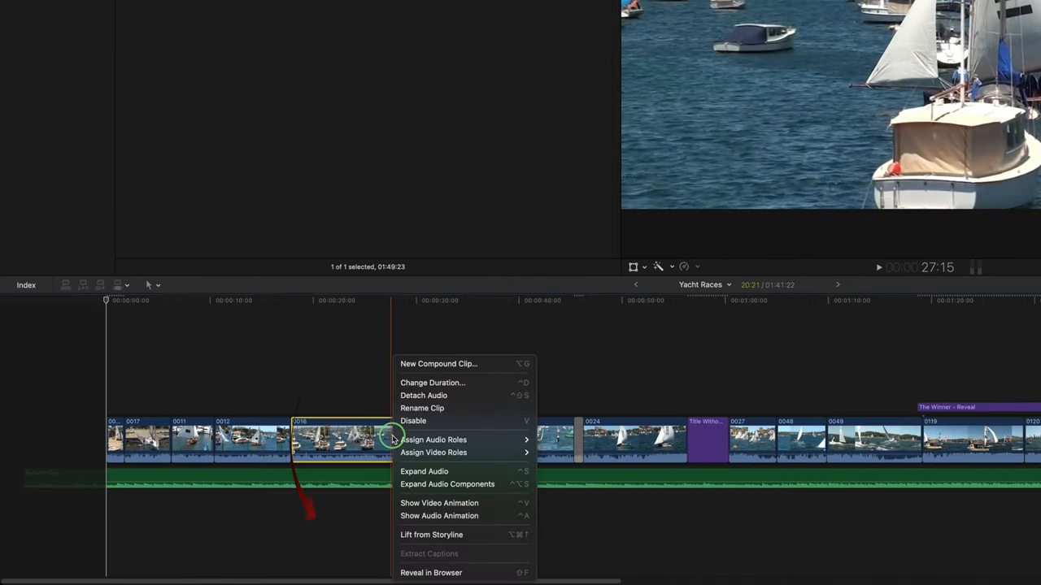
{"action": "mouse_move", "coordinate": [437, 553]}
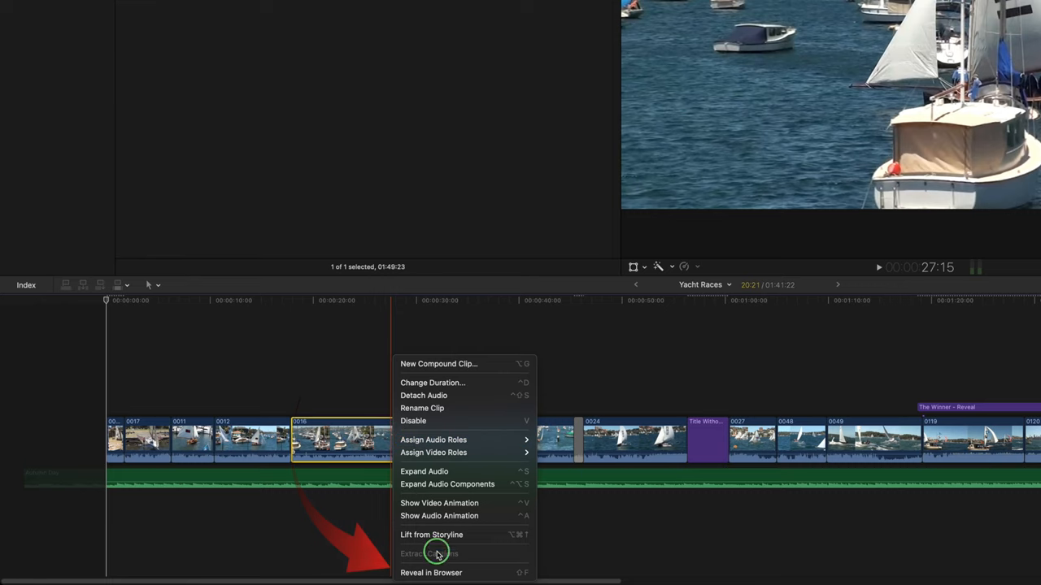
{"action": "left_click", "coordinate": [431, 572]}
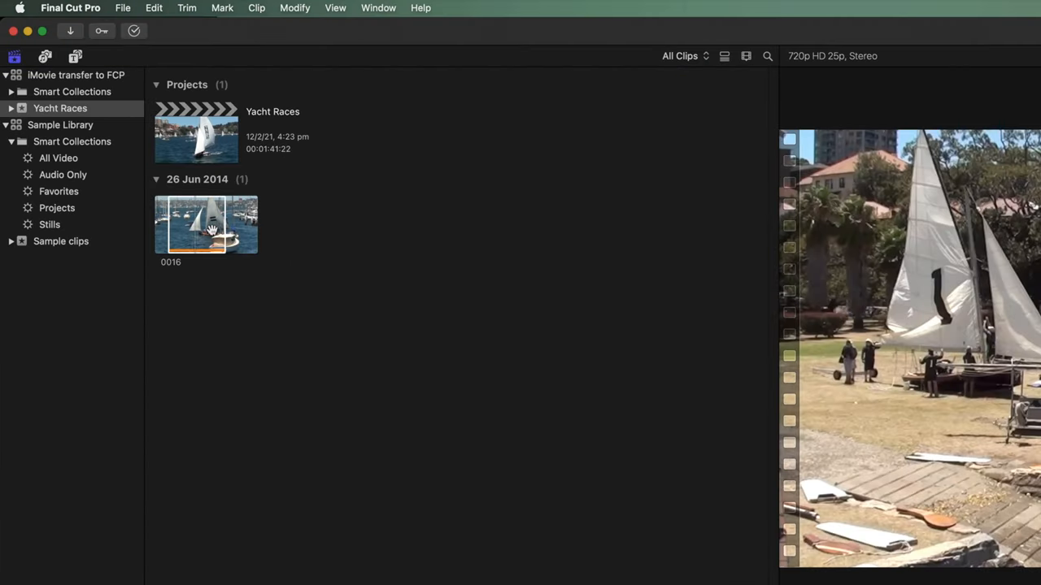
{"action": "left_click", "coordinate": [205, 225]}
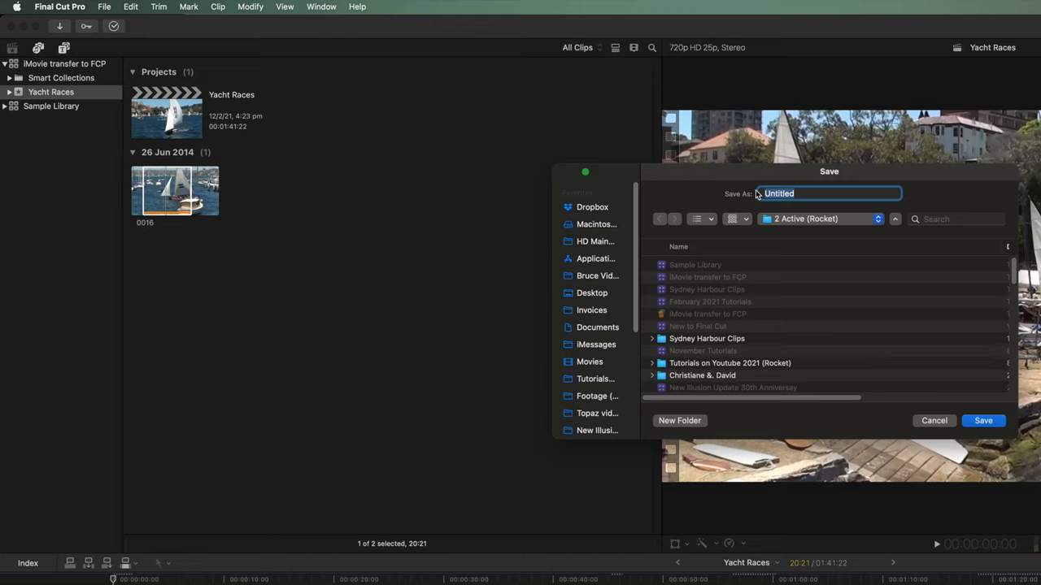
- Name the new library 'New Library' in the save window
{"action": "type", "text": "New L"}
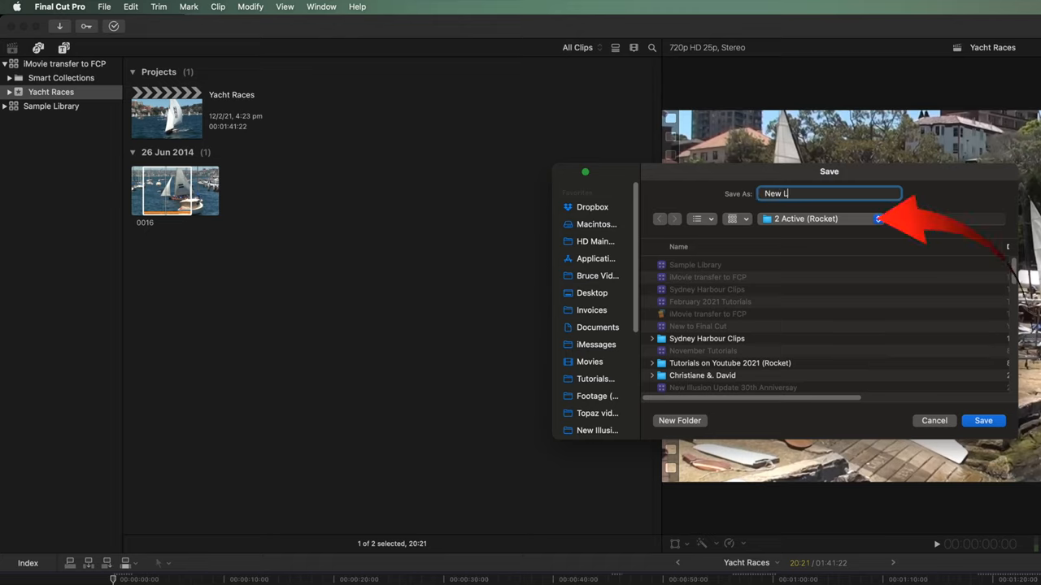
{"action": "type", "text": "ibrary"}
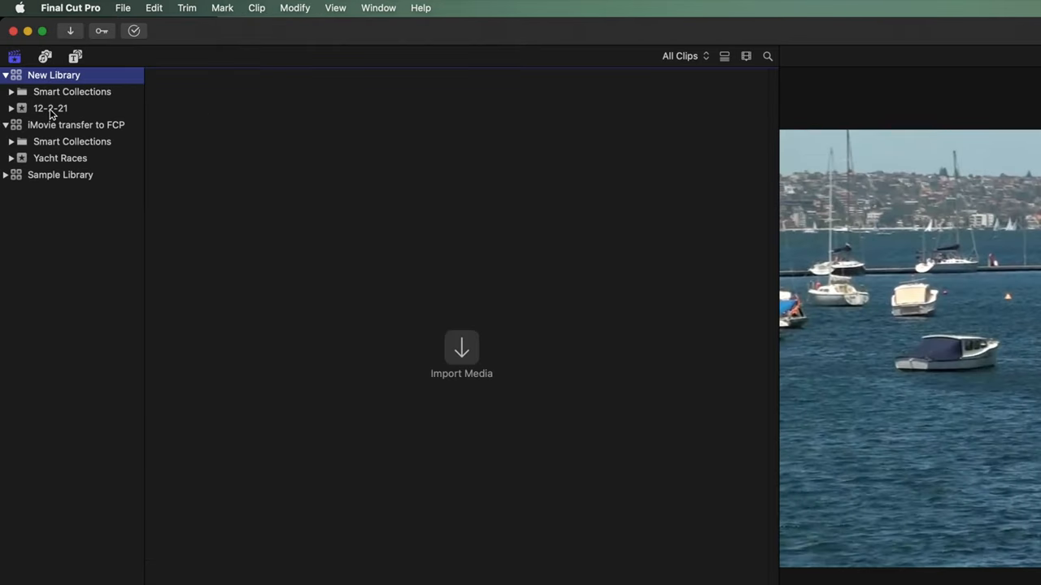
- Select the empty 12-2-21 event under New Library in the sidebar
{"action": "left_click", "coordinate": [51, 107]}
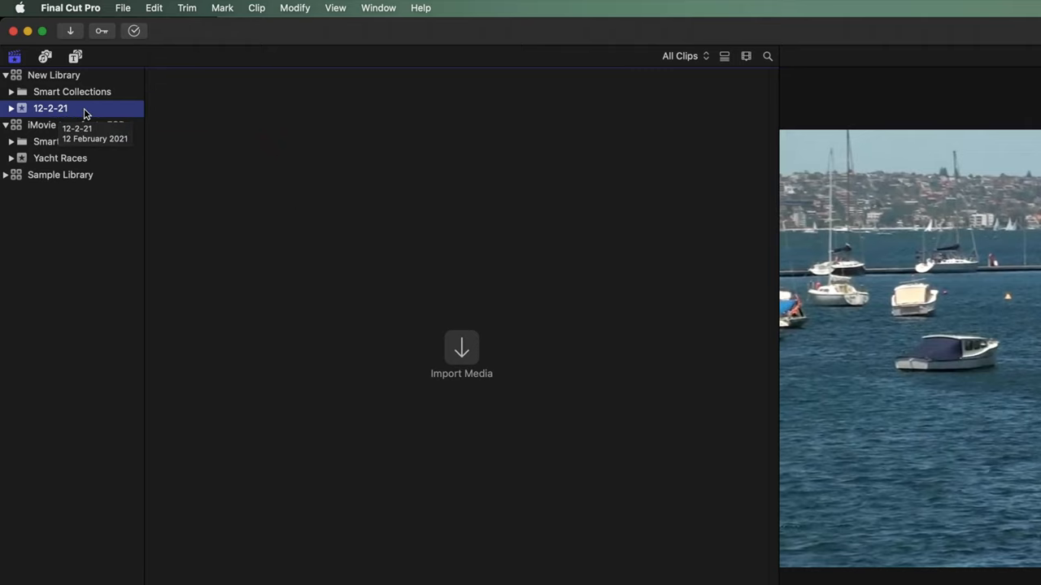
{"action": "mouse_move", "coordinate": [98, 114]}
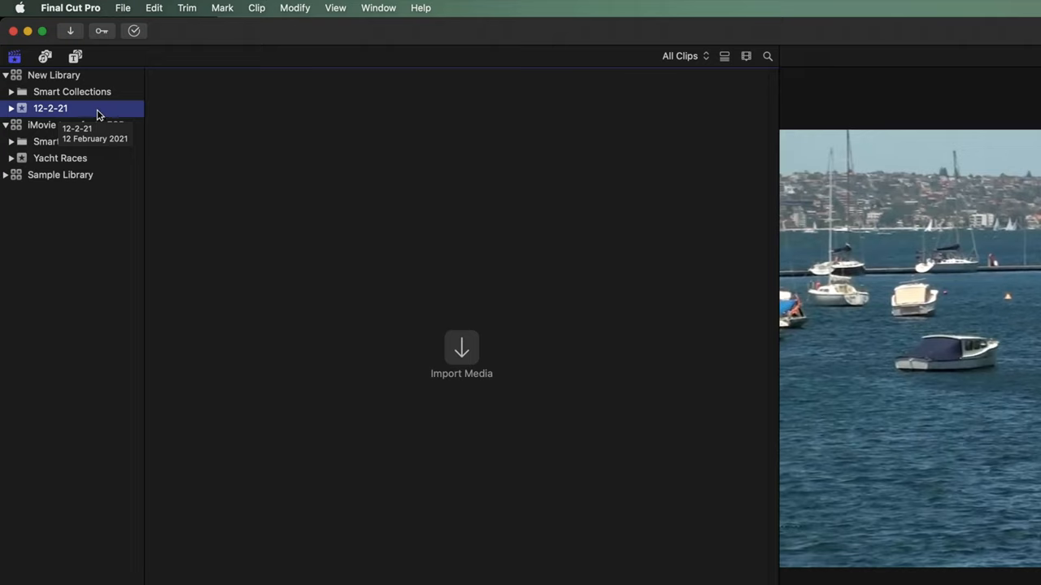
{"action": "mouse_move", "coordinate": [117, 24]}
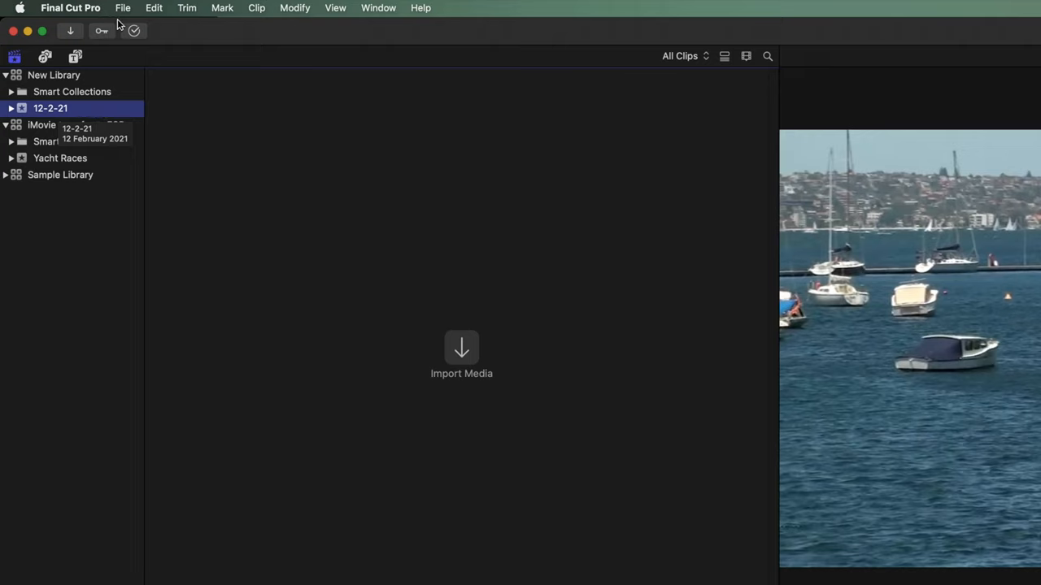
- Start a new project, peek at custom video settings, then return to automatic settings
{"action": "left_click", "coordinate": [124, 7]}
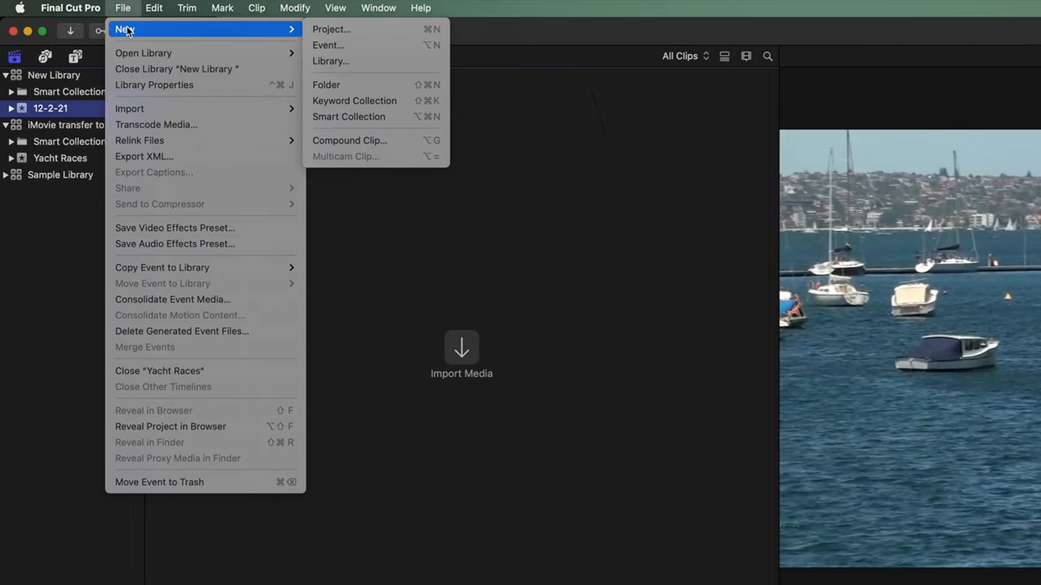
{"action": "mouse_move", "coordinate": [331, 29]}
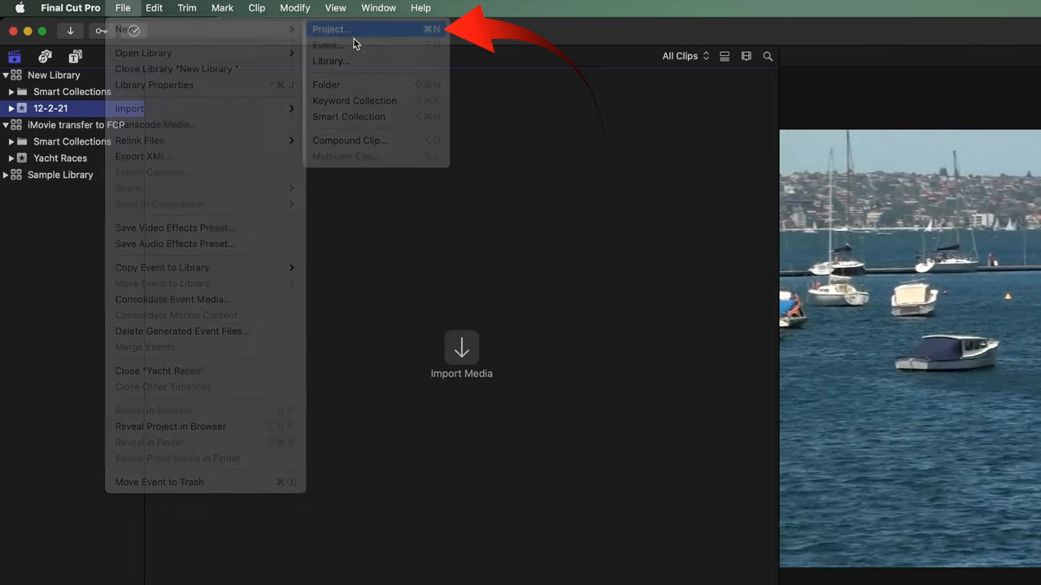
{"action": "left_click", "coordinate": [329, 29]}
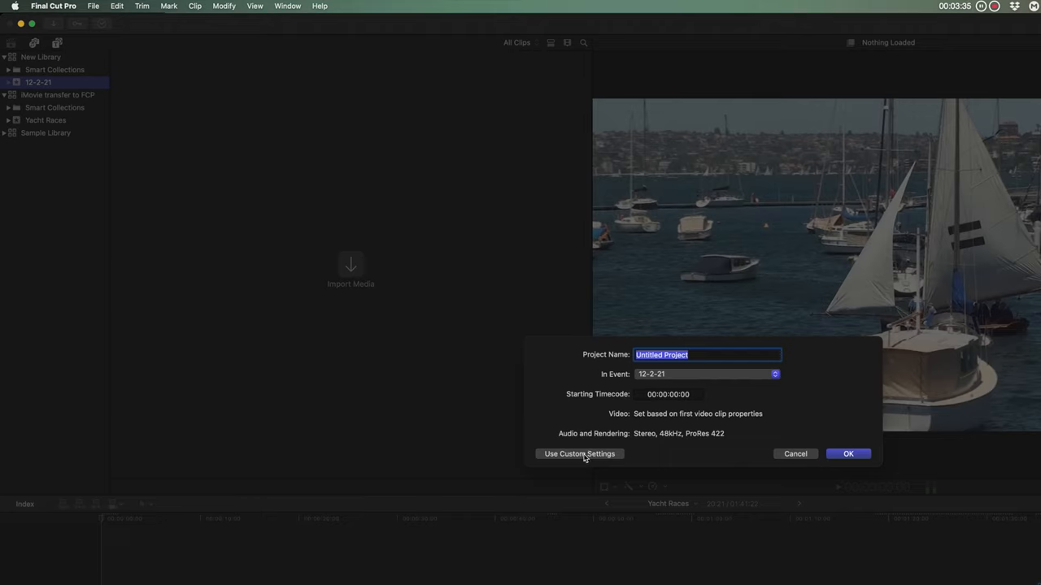
{"action": "left_click", "coordinate": [579, 453]}
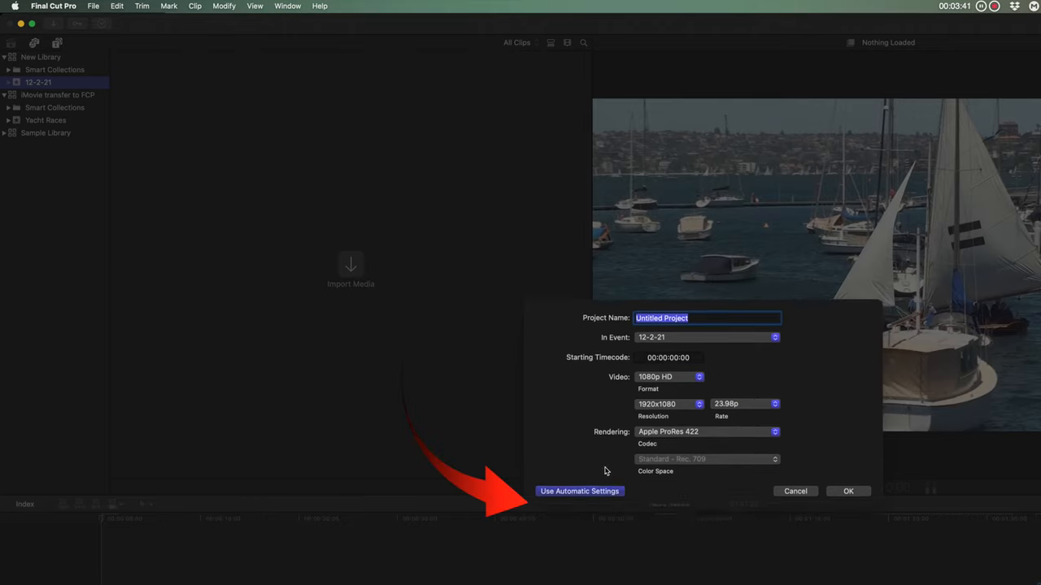
{"action": "left_click", "coordinate": [579, 491]}
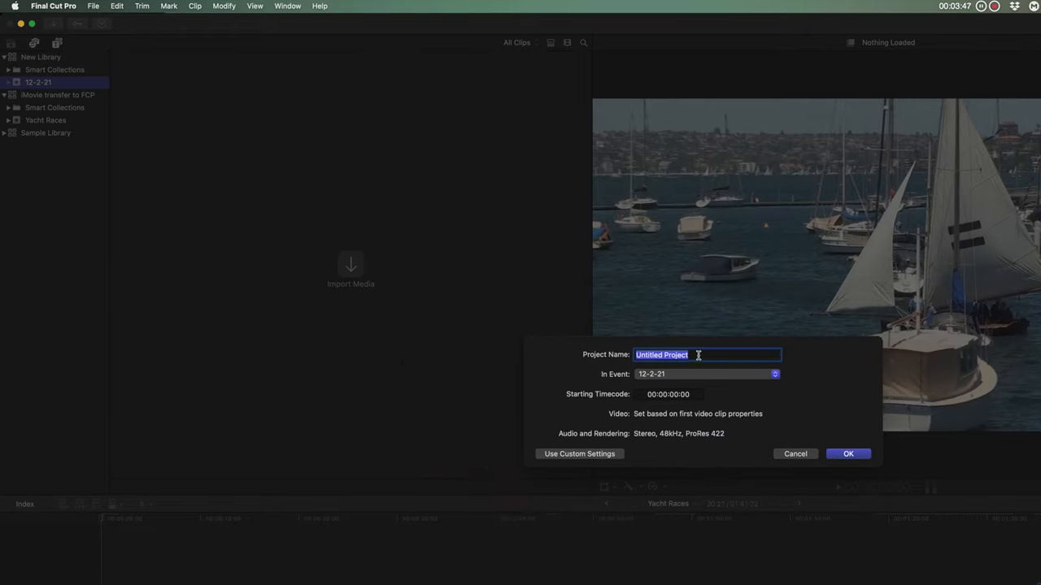
- Name the project 'New Project' and confirm its creation in the 12-2-21 event
{"action": "type", "text": "New P"}
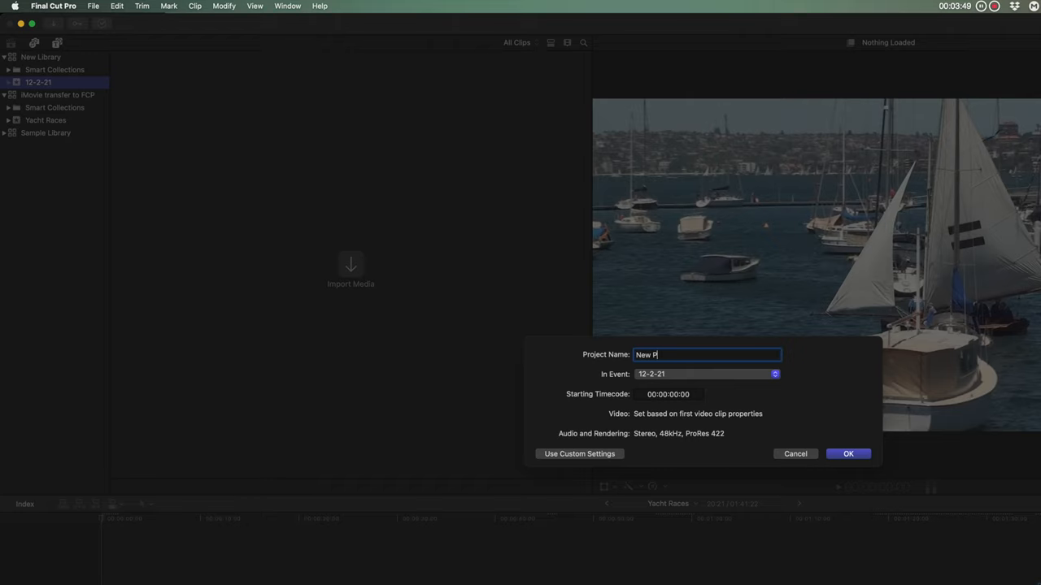
{"action": "type", "text": "roject"}
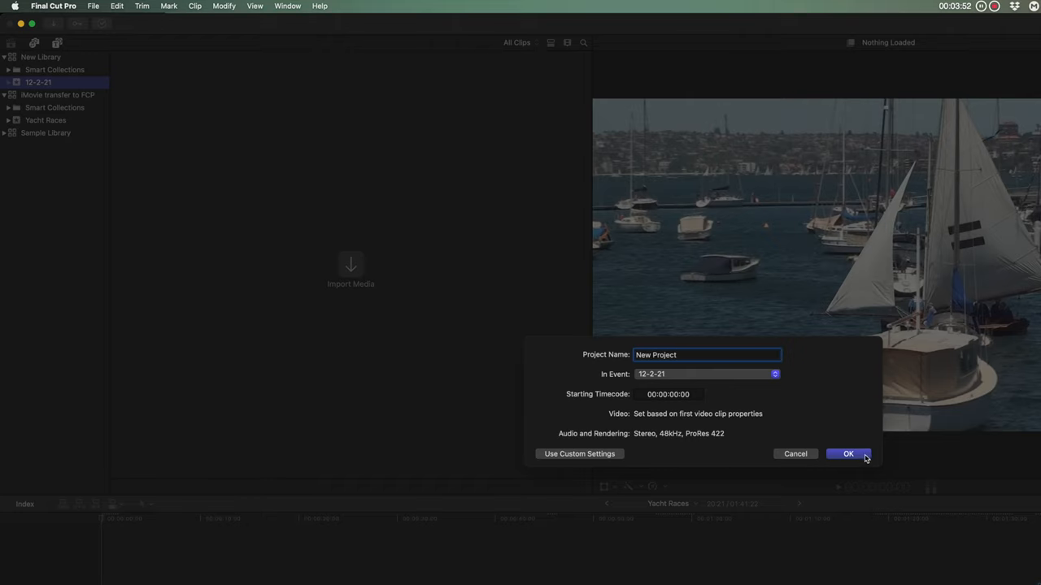
{"action": "left_click", "coordinate": [849, 454]}
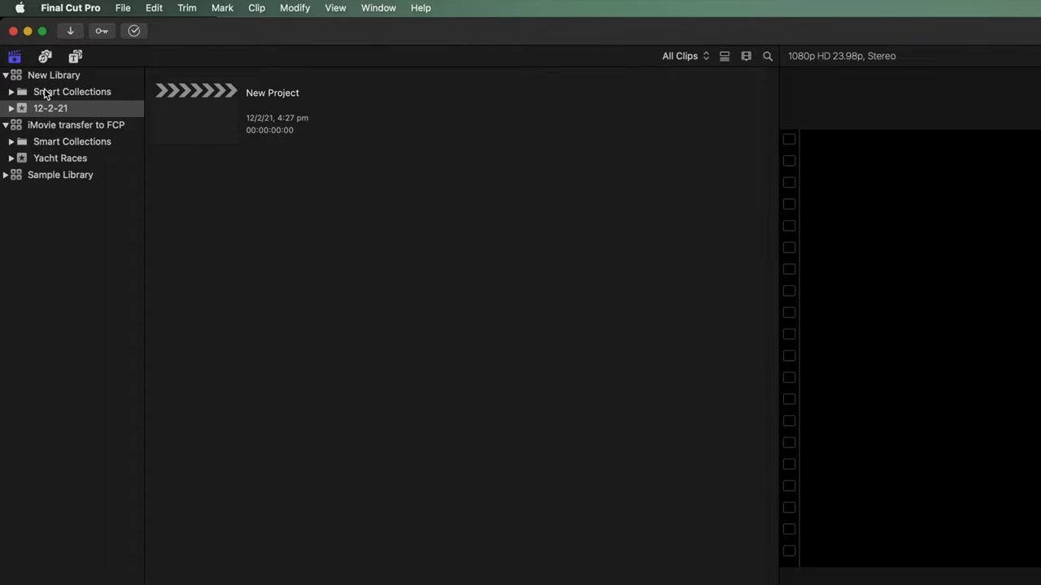
{"action": "left_click", "coordinate": [53, 75]}
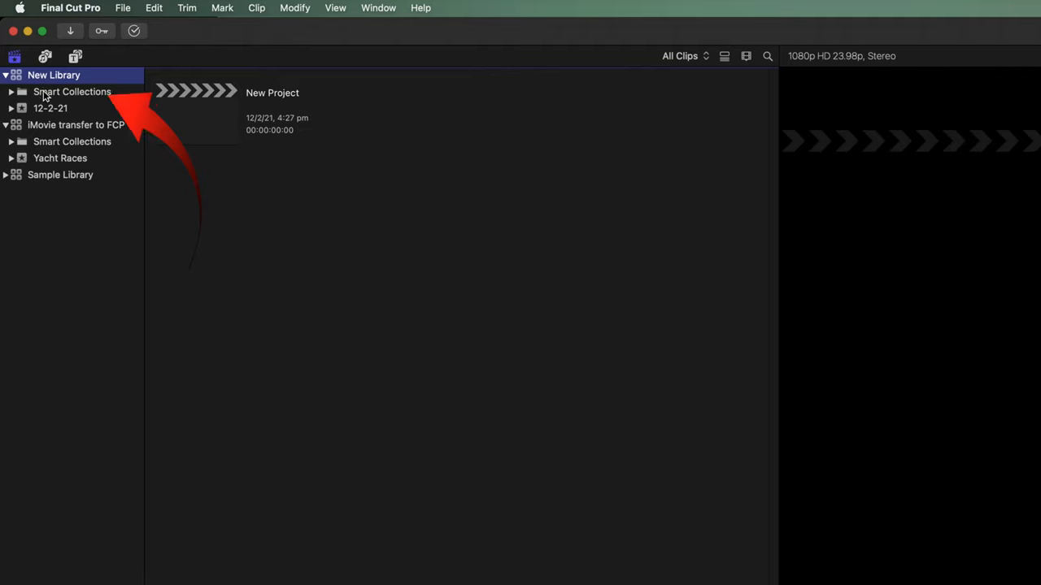
{"action": "left_click", "coordinate": [50, 107]}
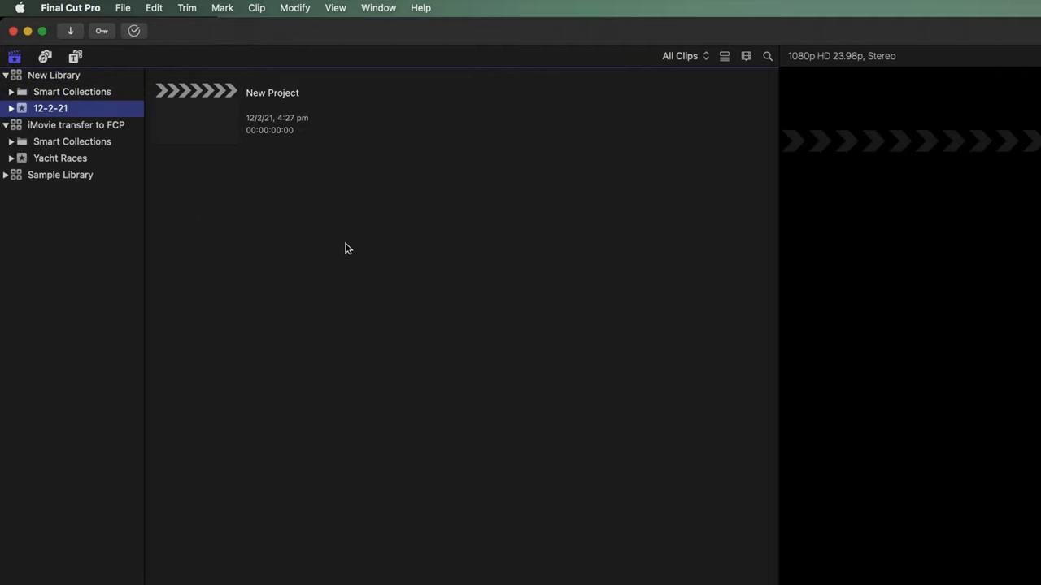
{"action": "mouse_move", "coordinate": [338, 242]}
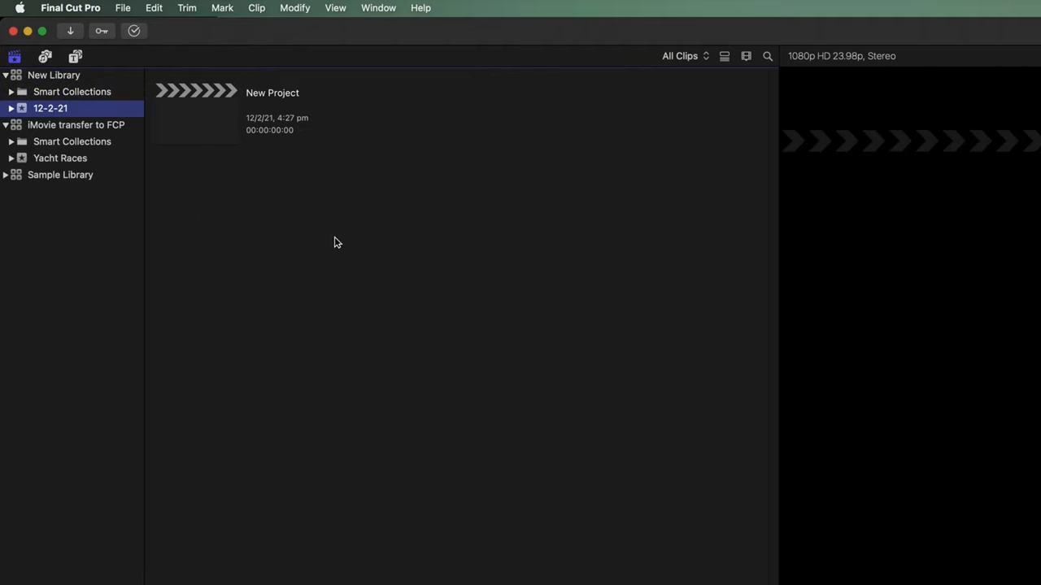
{"action": "mouse_move", "coordinate": [317, 241]}
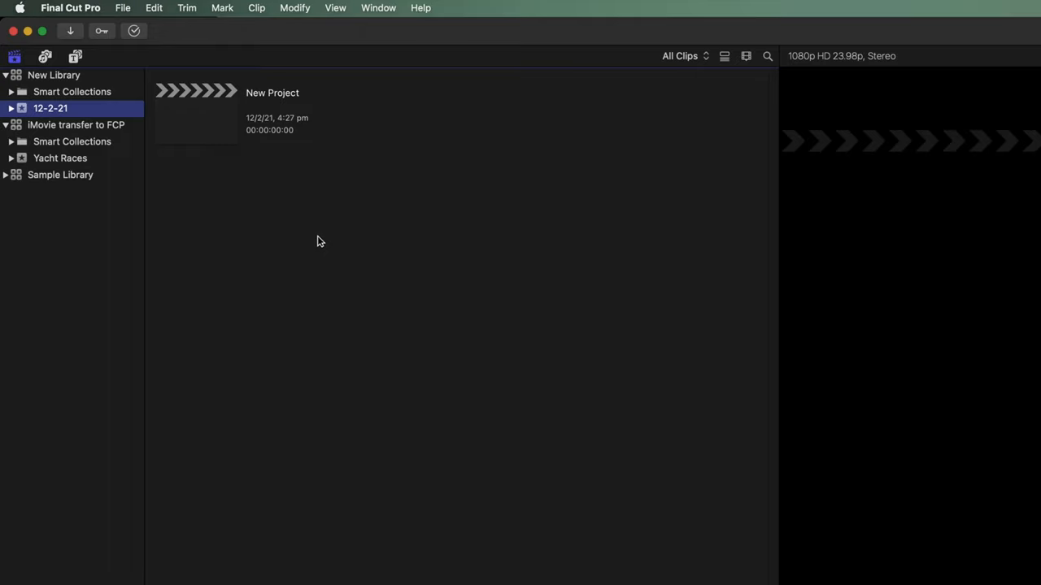
{"action": "mouse_move", "coordinate": [119, 218]}
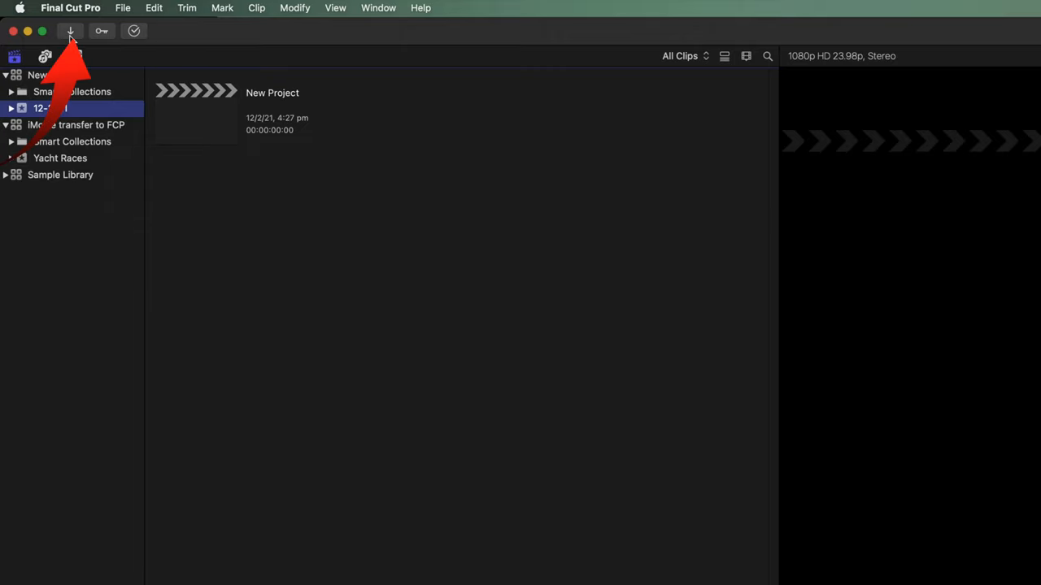
- Import the selected Sydney Harbour Clips into the 12-2-21 event, copying them to the library
{"action": "left_click", "coordinate": [71, 31]}
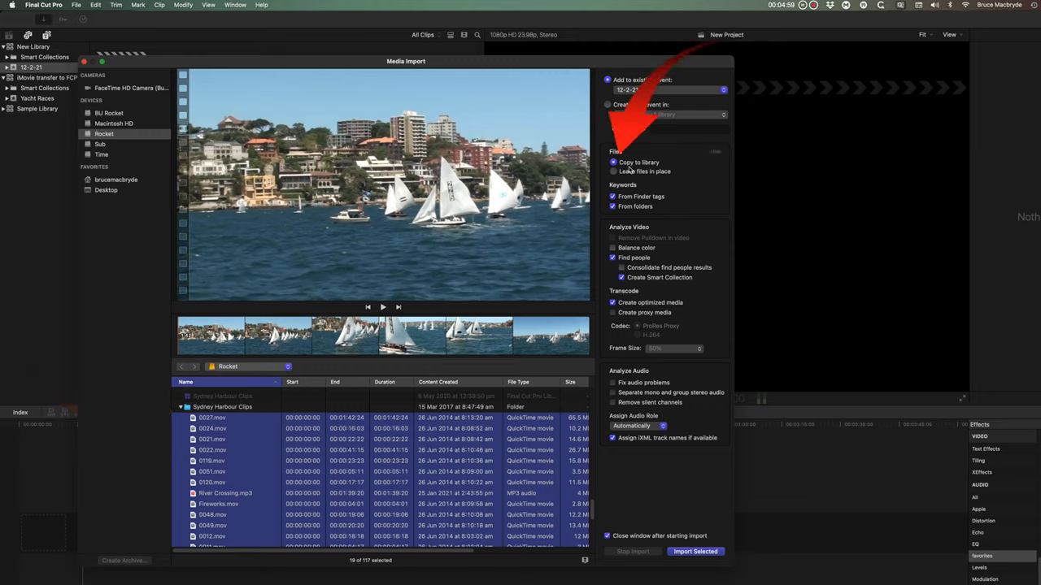
{"action": "mouse_move", "coordinate": [644, 173]}
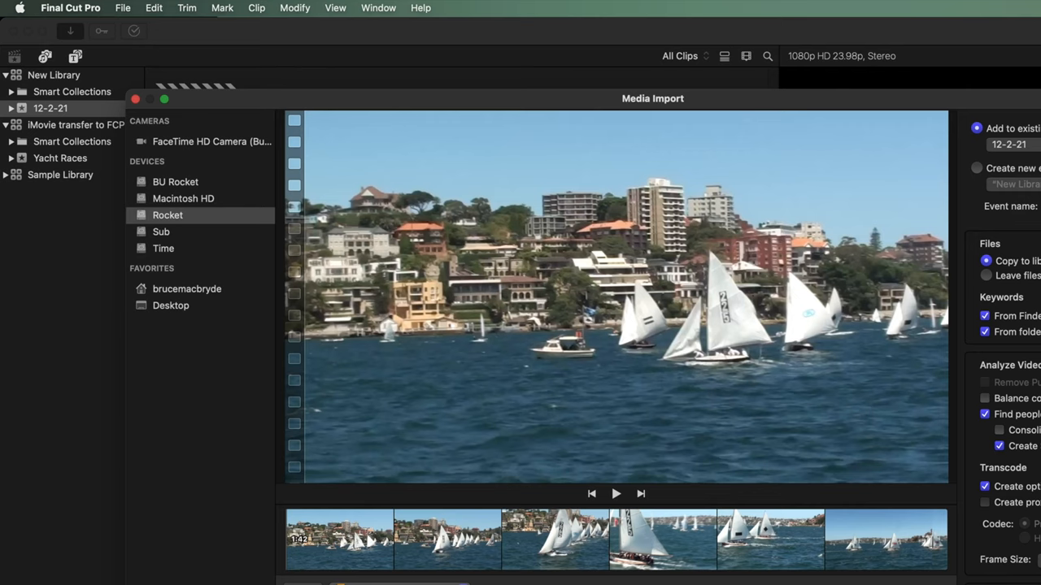
{"action": "left_click", "coordinate": [135, 100]}
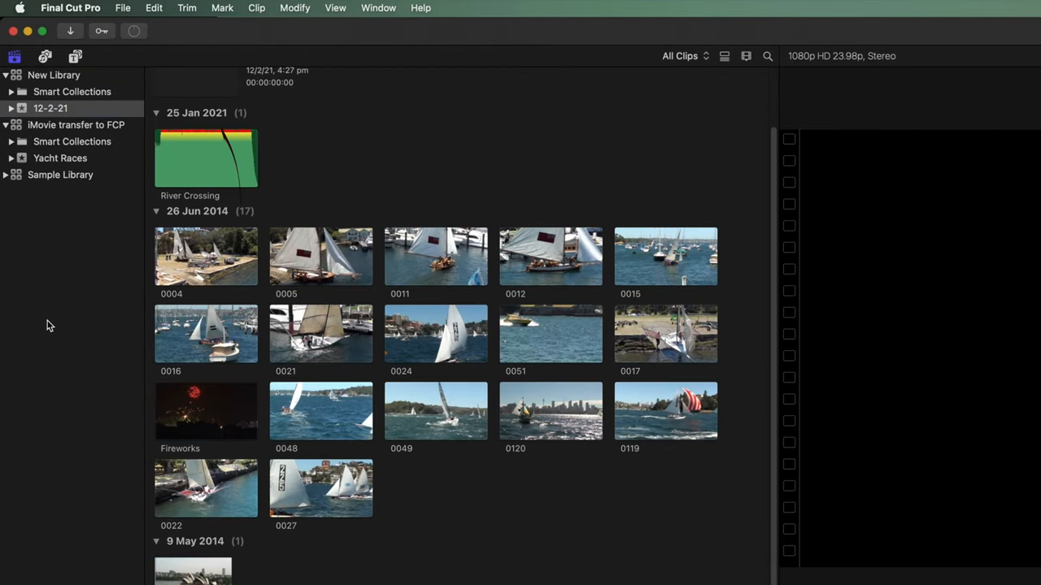
- Select New Library so the browser lists New Project above the dated clip groups
{"action": "left_click", "coordinate": [54, 75]}
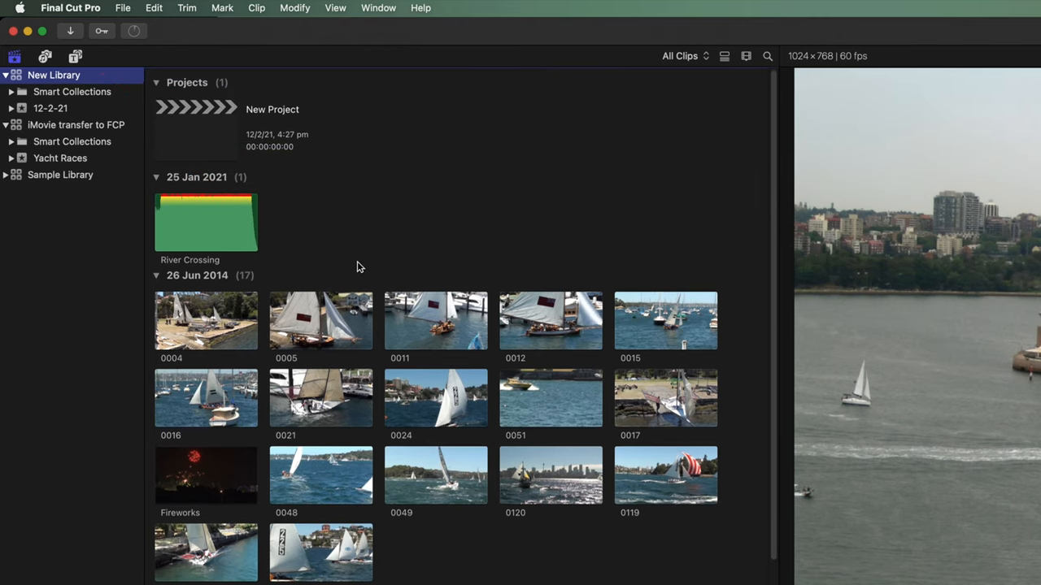
{"action": "left_click", "coordinate": [72, 91]}
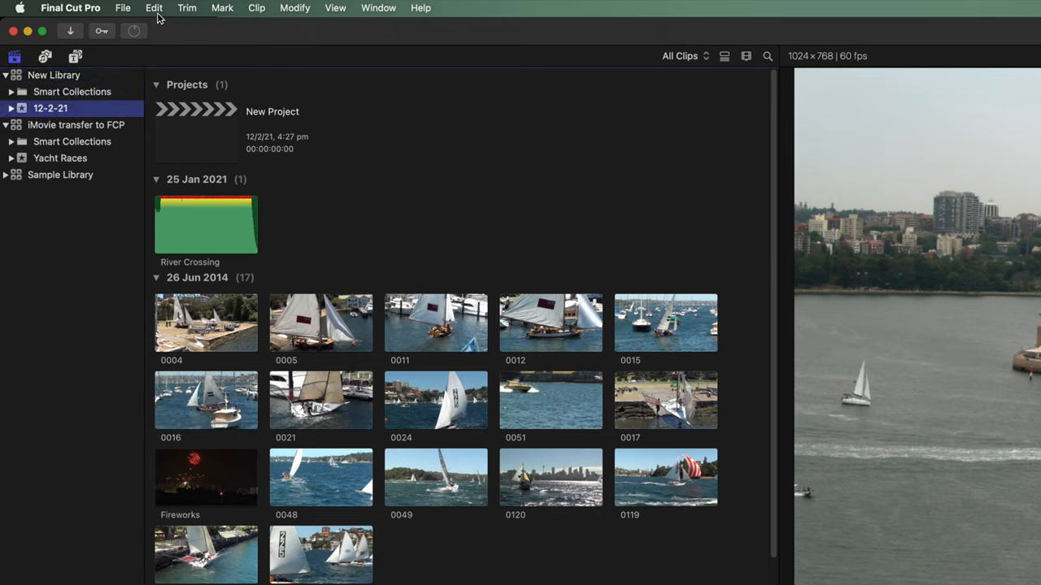
- Create an empty New Event via File, then show the 12-2-21 event's clips again
{"action": "left_click", "coordinate": [124, 7]}
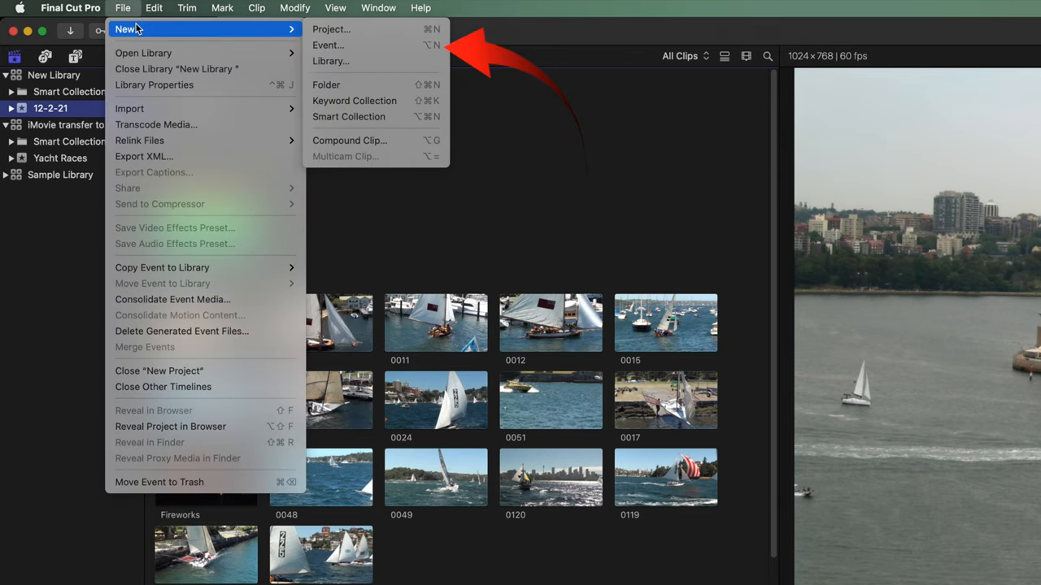
{"action": "left_click", "coordinate": [329, 45]}
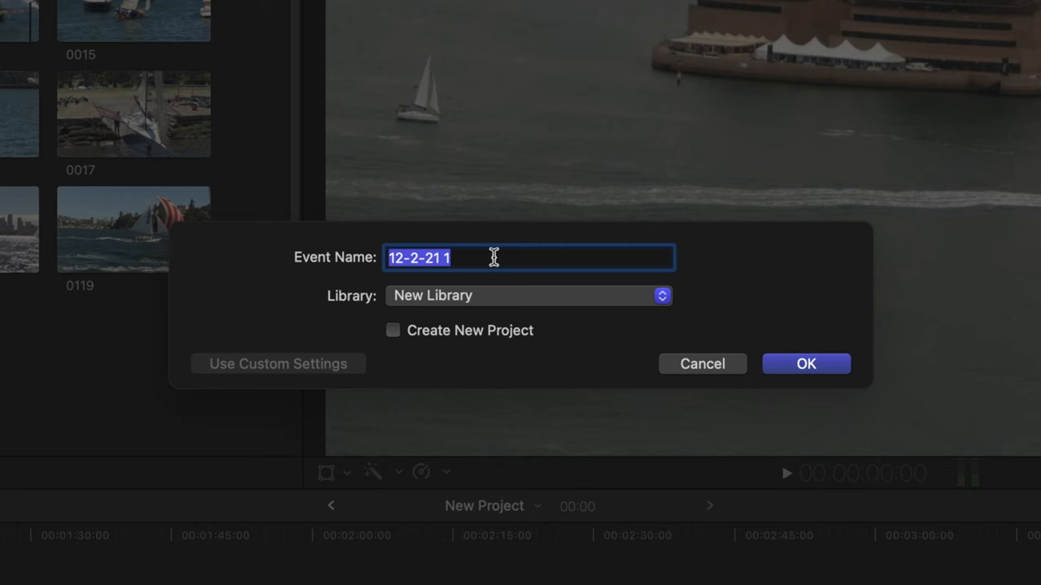
{"action": "left_click", "coordinate": [807, 364]}
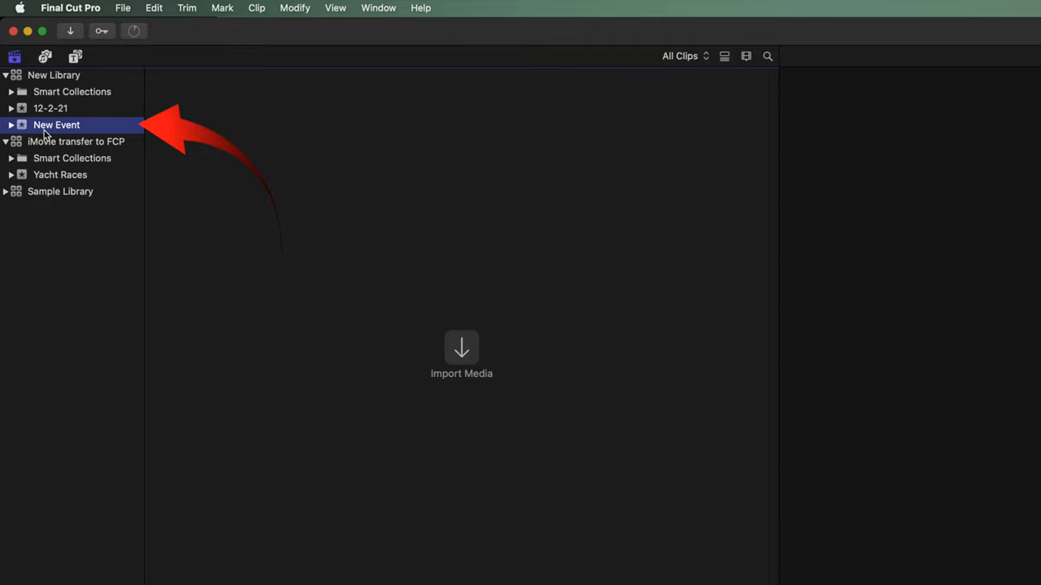
{"action": "mouse_move", "coordinate": [55, 124]}
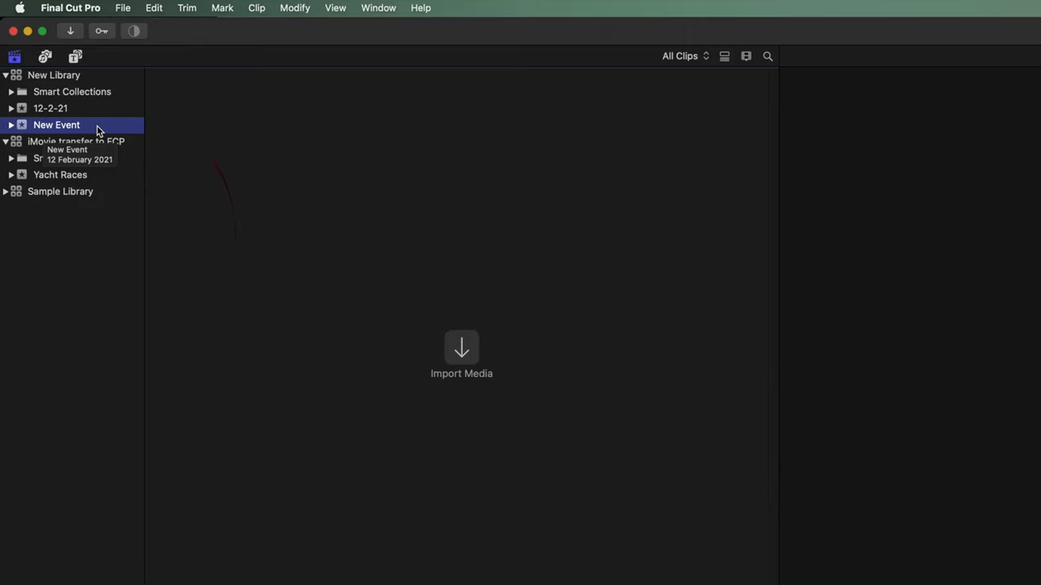
{"action": "left_click", "coordinate": [51, 107]}
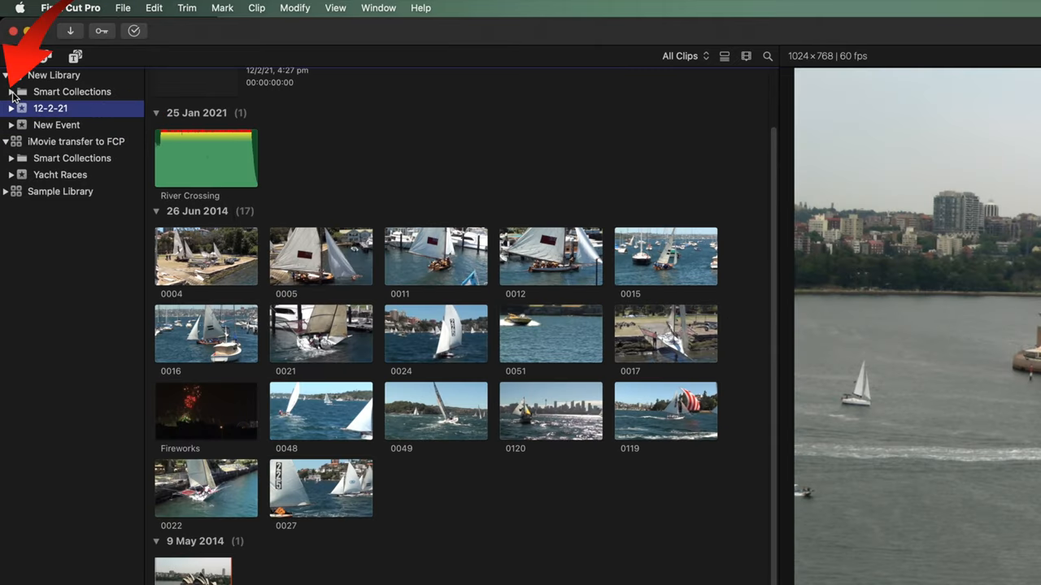
- Browse the smart collections: Audio Only, Favorites, then All Video
{"action": "left_click", "coordinate": [13, 91]}
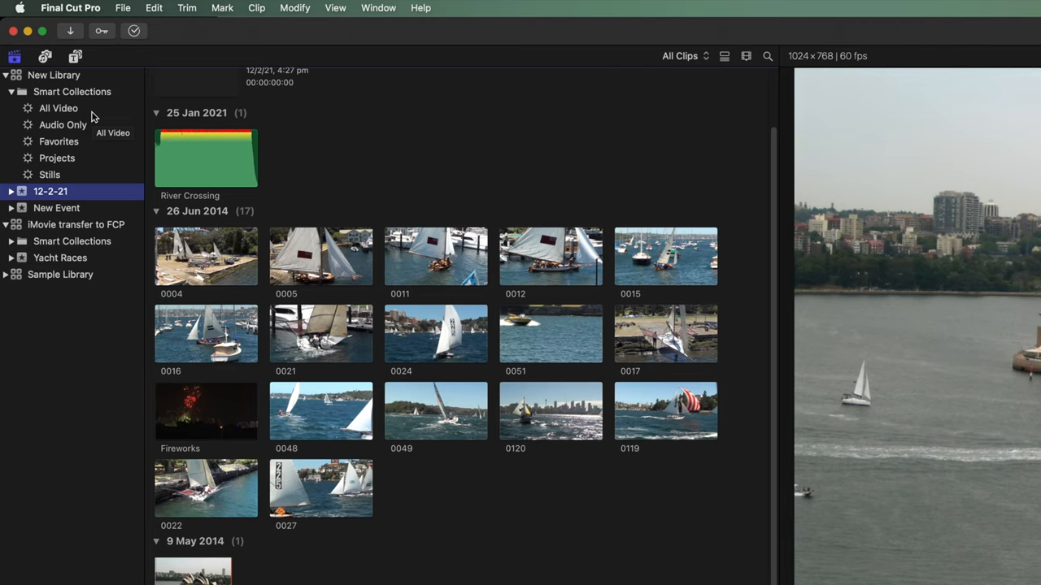
{"action": "left_click", "coordinate": [59, 107]}
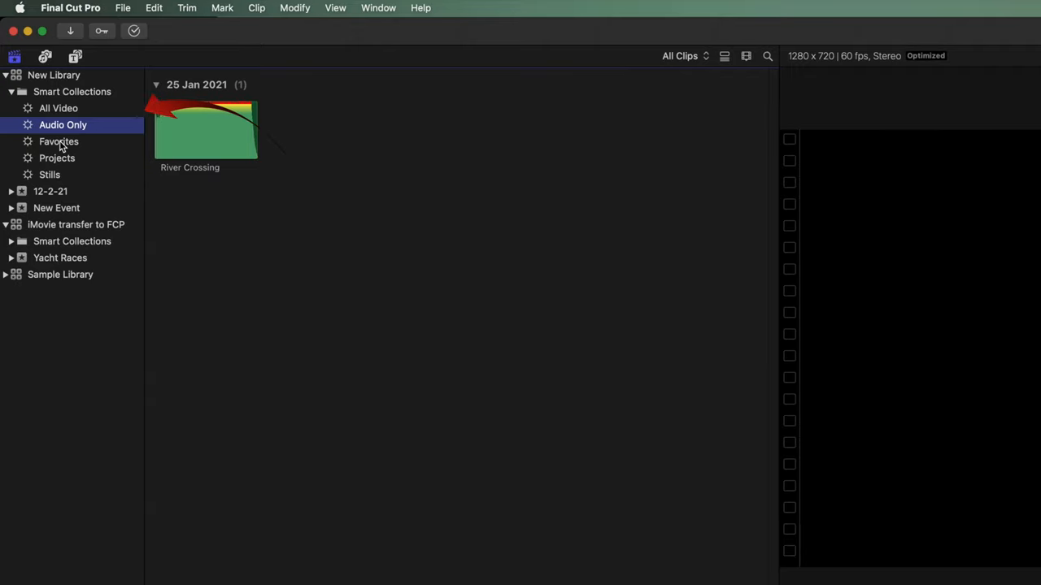
{"action": "left_click", "coordinate": [59, 142]}
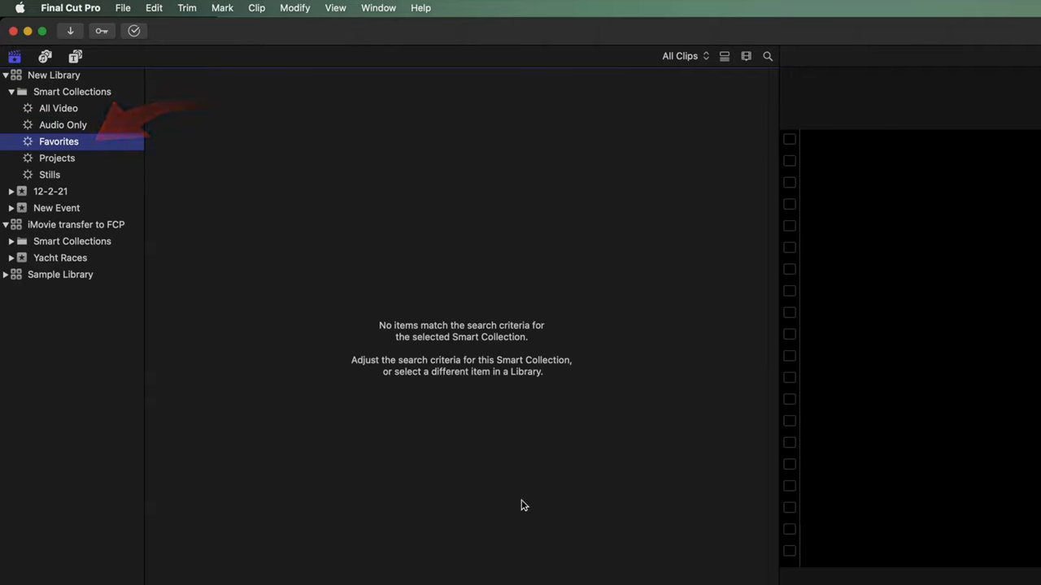
{"action": "left_click", "coordinate": [59, 108]}
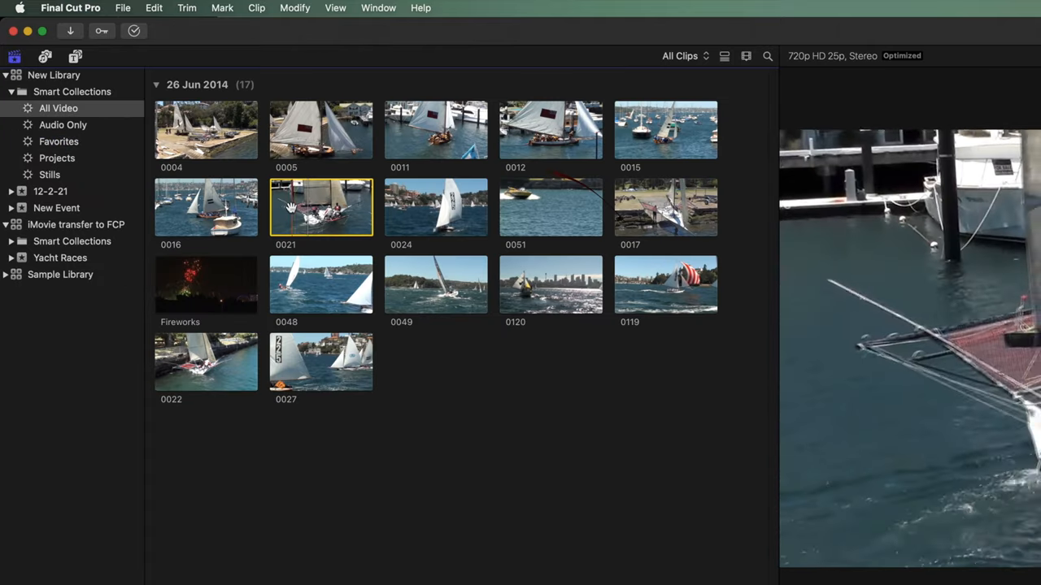
- Favorite clip 0024 with F, then show the Projects collection listing New Project
{"action": "key", "text": "f"}
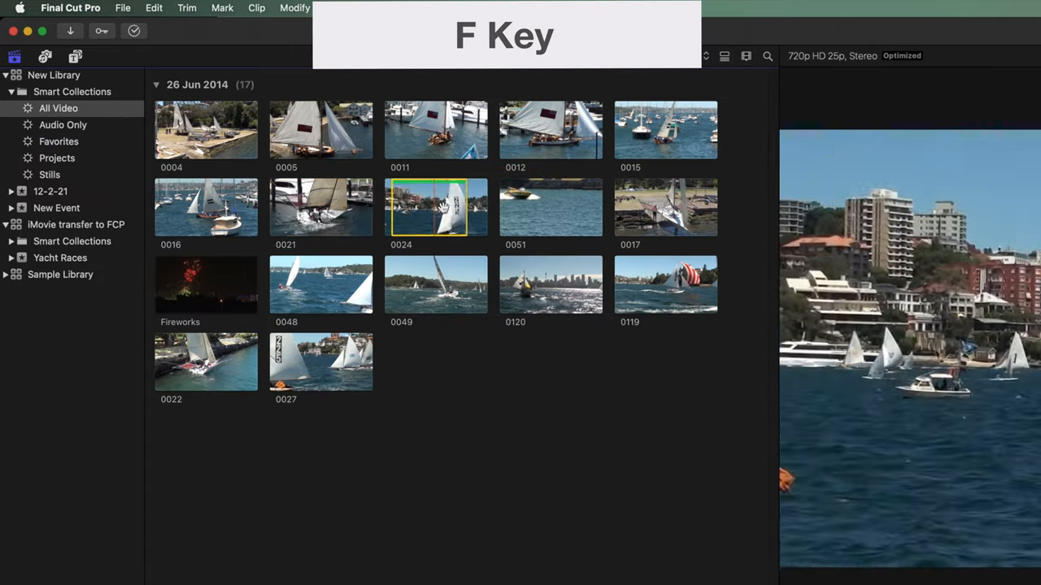
{"action": "key", "text": "f"}
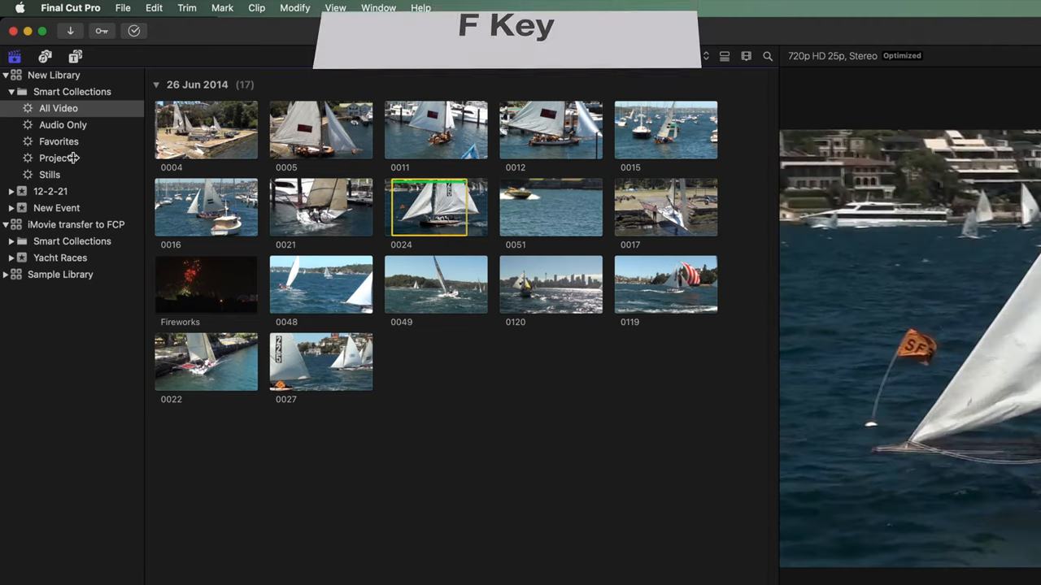
{"action": "left_click", "coordinate": [58, 142]}
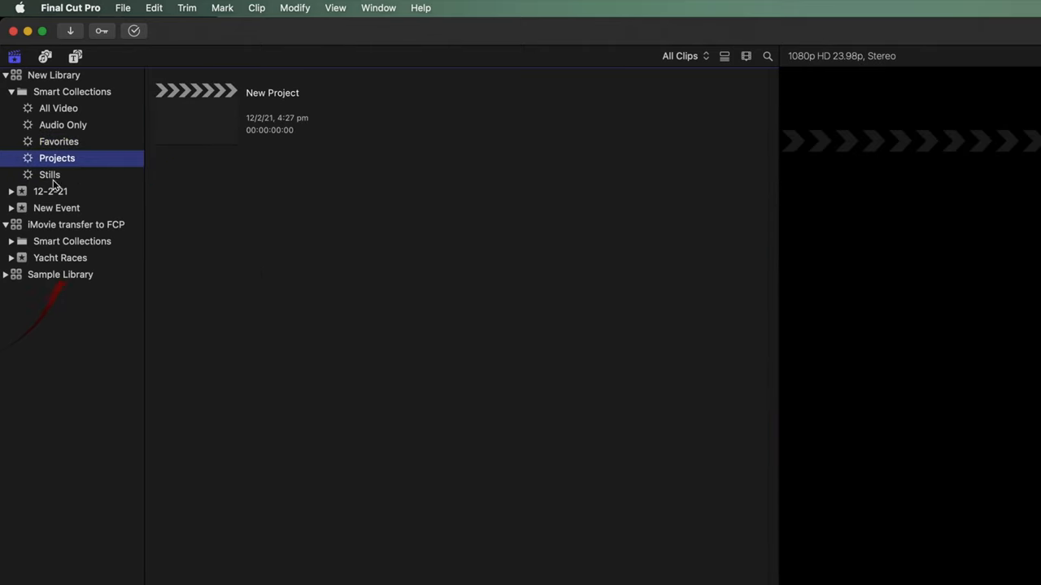
- View the single Opera House image in Stills, then return to All Video's seventeen clips
{"action": "left_click", "coordinate": [49, 174]}
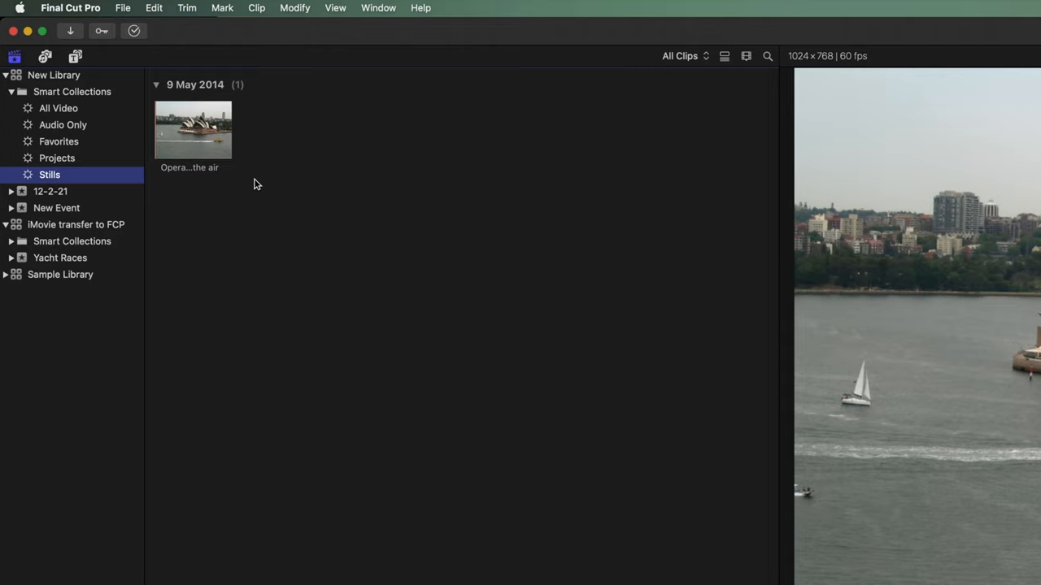
{"action": "mouse_move", "coordinate": [105, 317]}
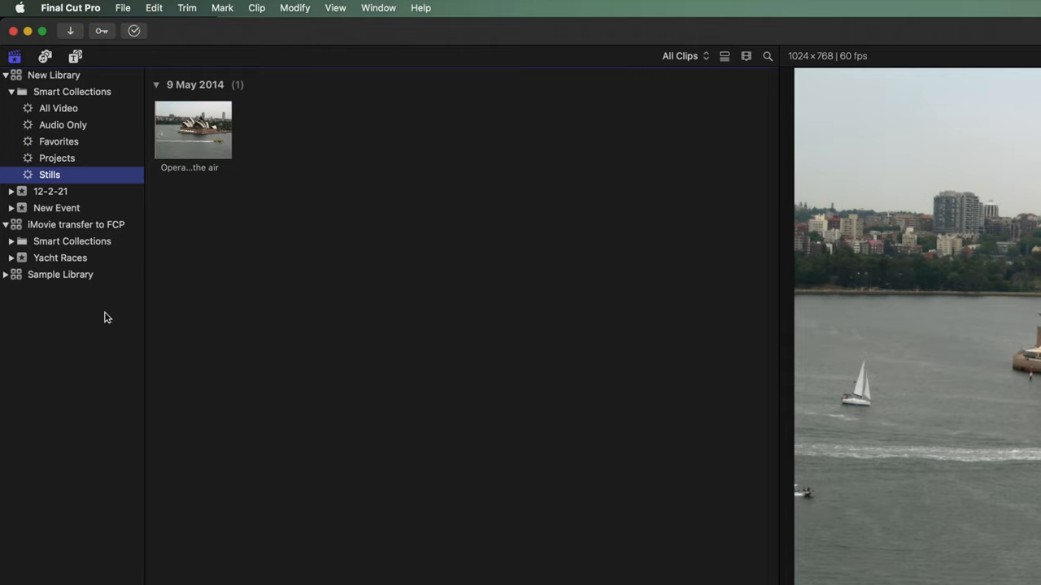
{"action": "mouse_move", "coordinate": [101, 329]}
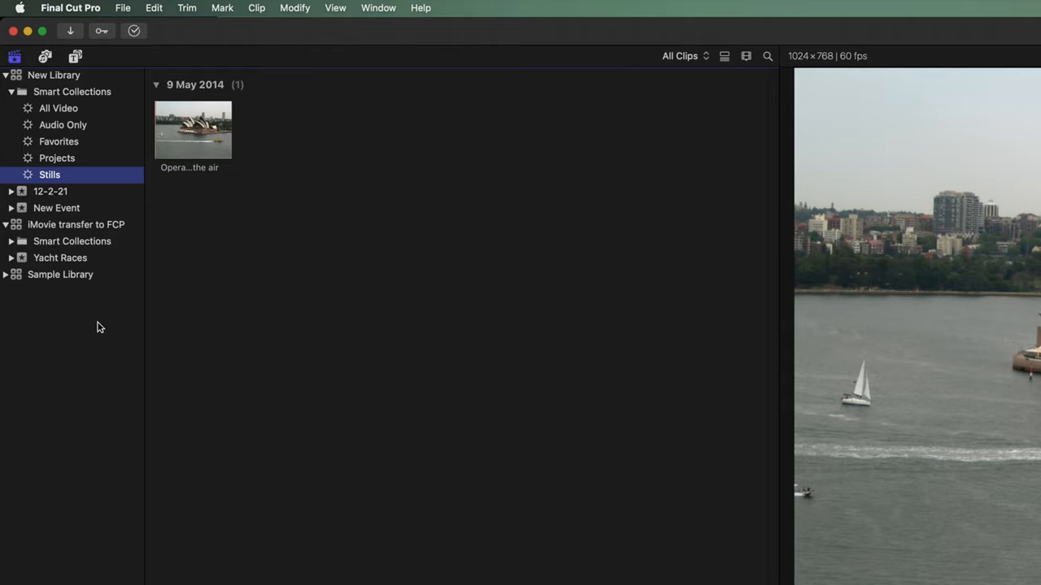
{"action": "mouse_move", "coordinate": [78, 329]}
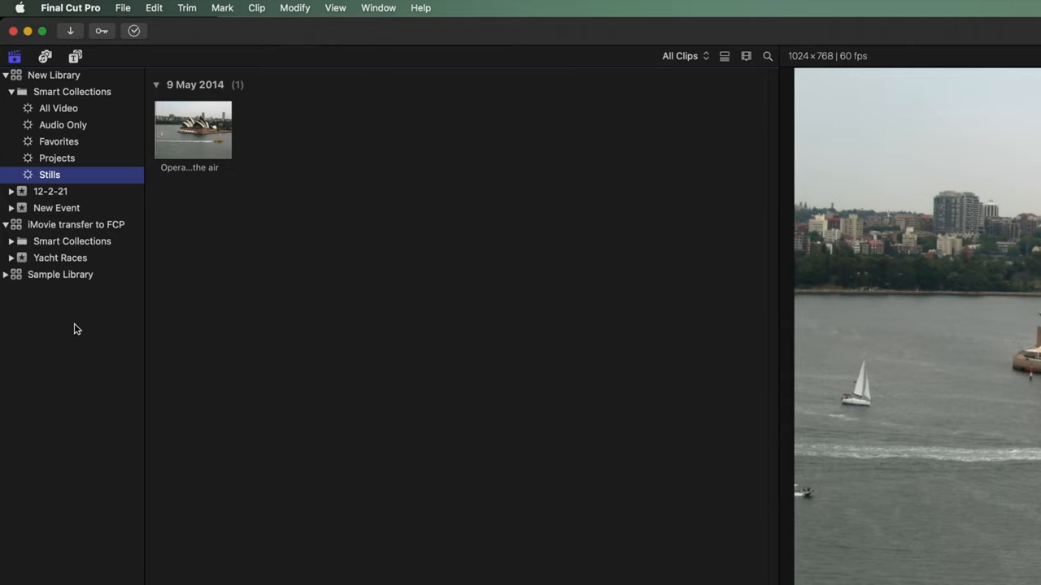
{"action": "mouse_move", "coordinate": [88, 327]}
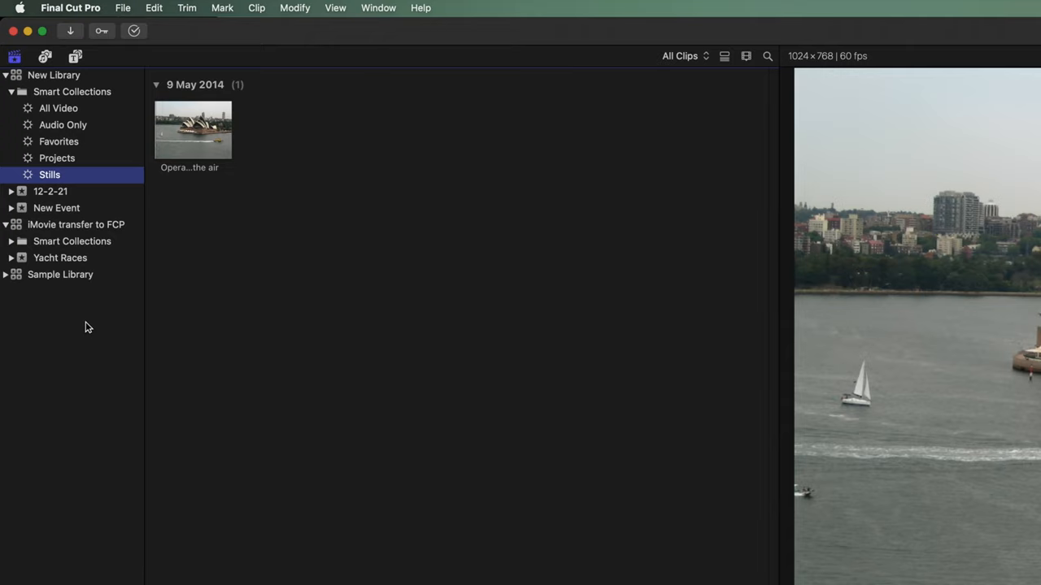
{"action": "mouse_move", "coordinate": [75, 324]}
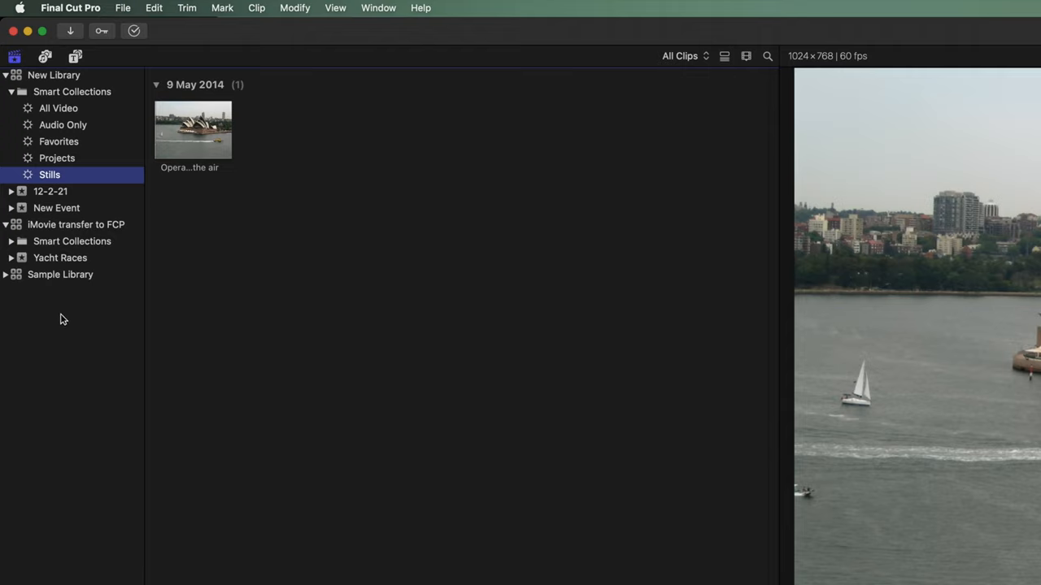
{"action": "left_click", "coordinate": [59, 107]}
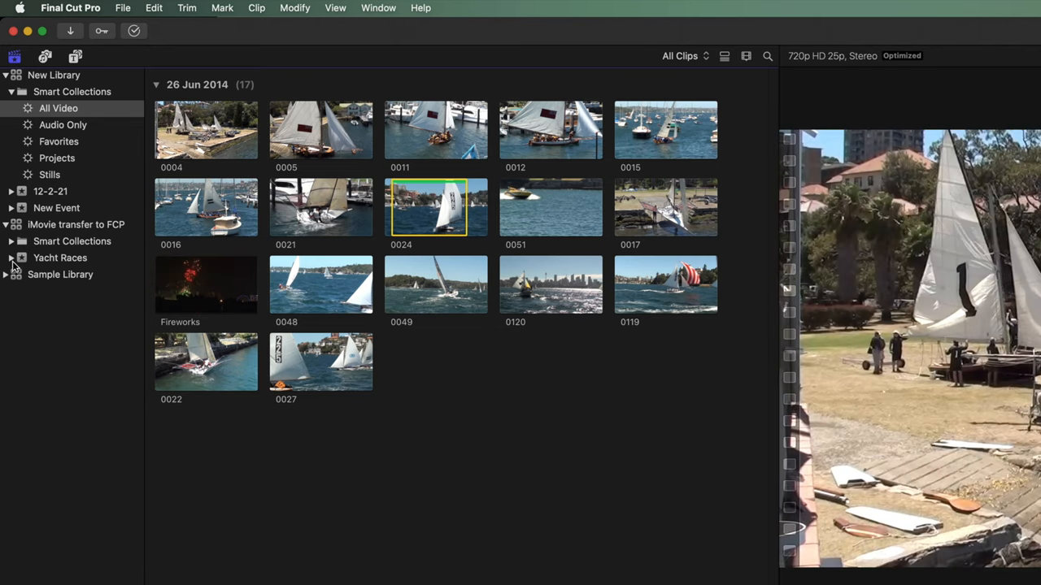
- Expand Sample Library and Sample clips to reveal People collections, then return to All Video
{"action": "left_click", "coordinate": [6, 273]}
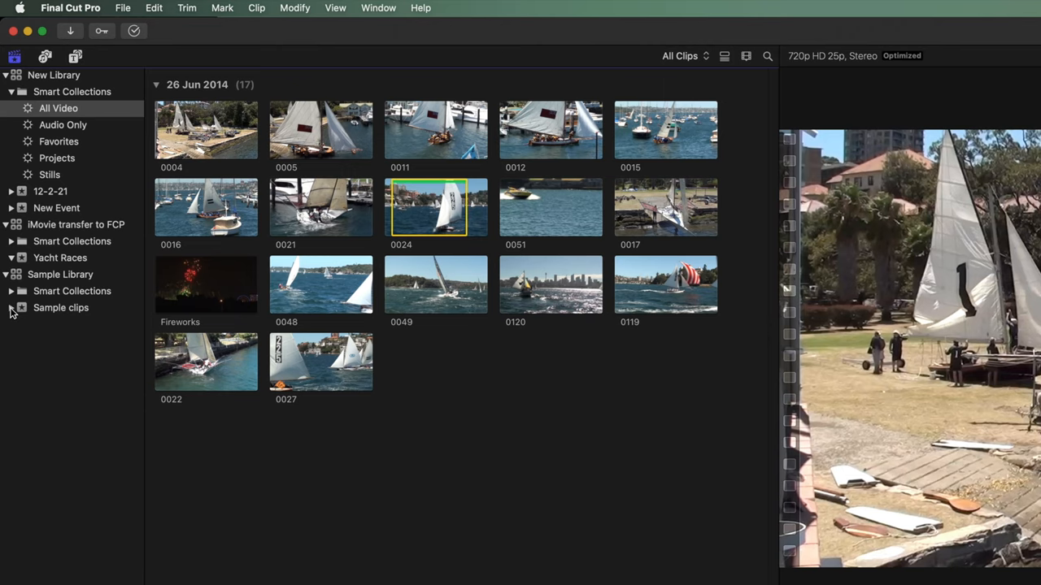
{"action": "left_click", "coordinate": [17, 308]}
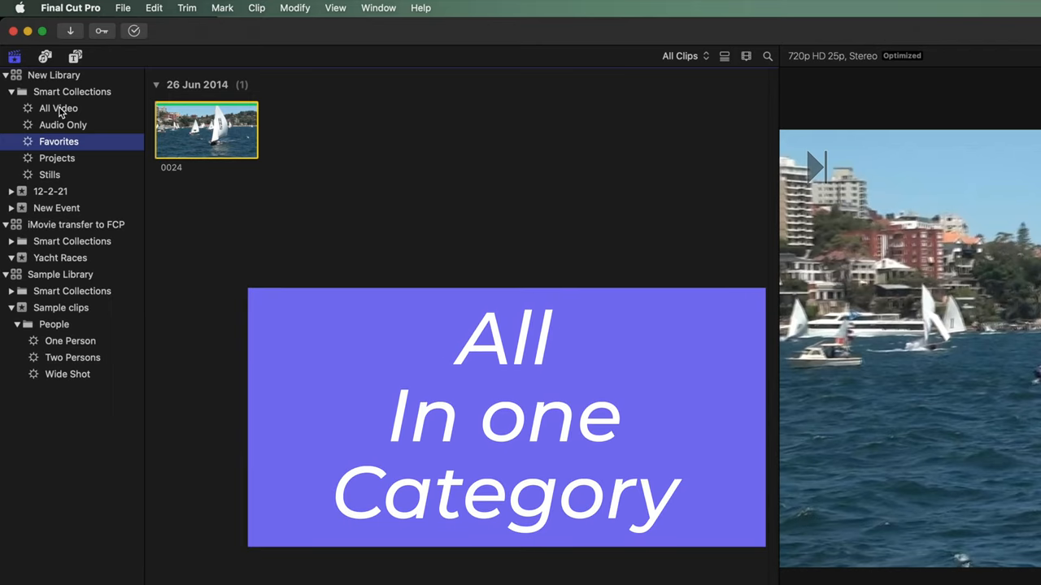
{"action": "mouse_move", "coordinate": [58, 108]}
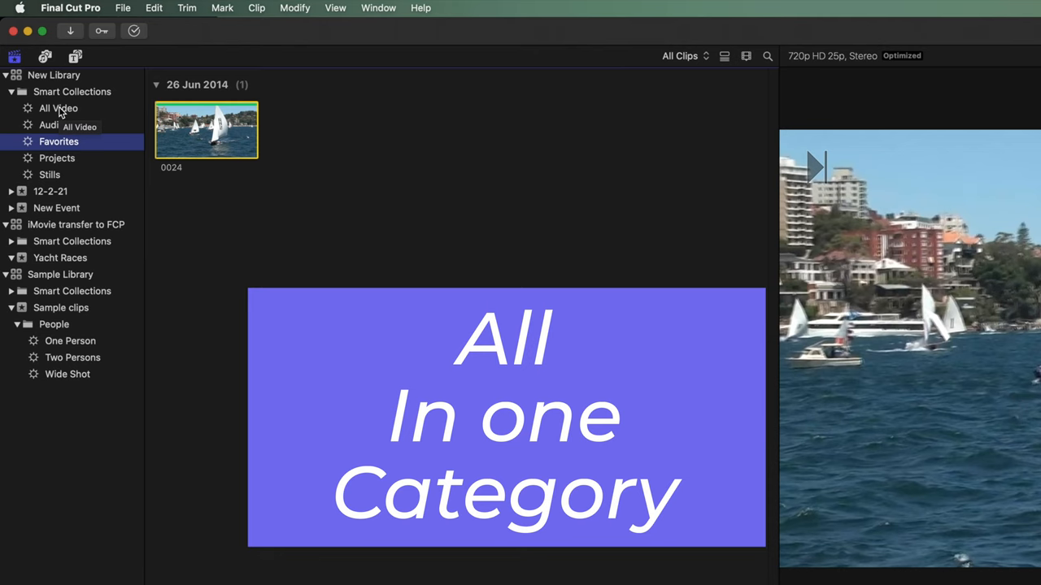
{"action": "left_click", "coordinate": [59, 107]}
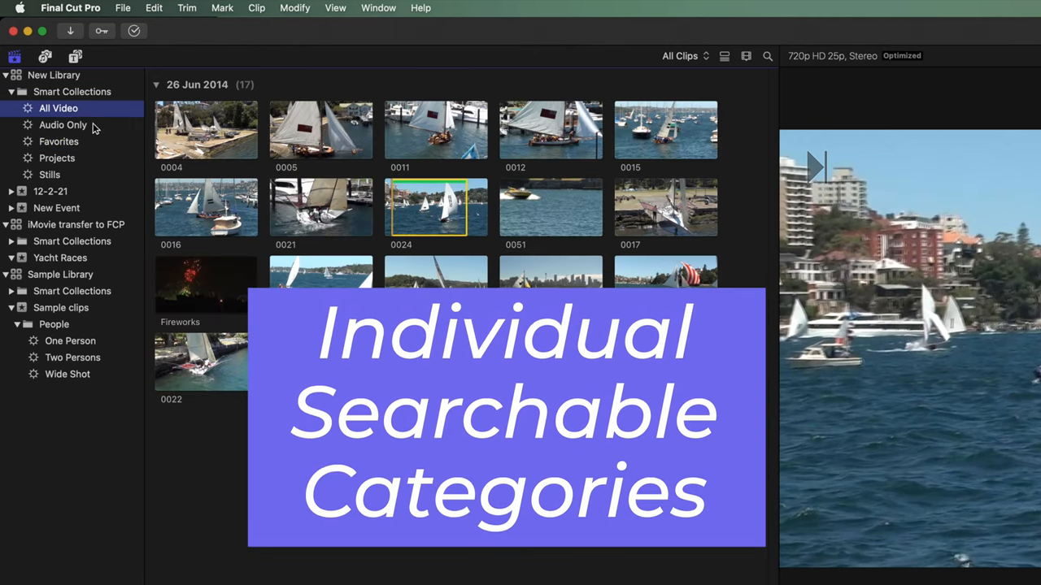
{"action": "mouse_move", "coordinate": [106, 178]}
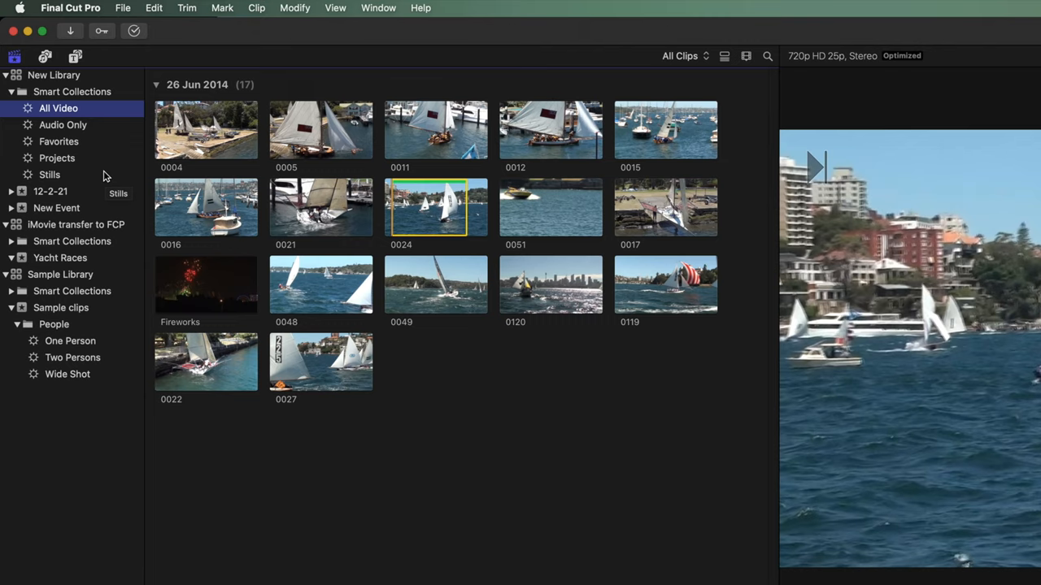
{"action": "mouse_move", "coordinate": [387, 455]}
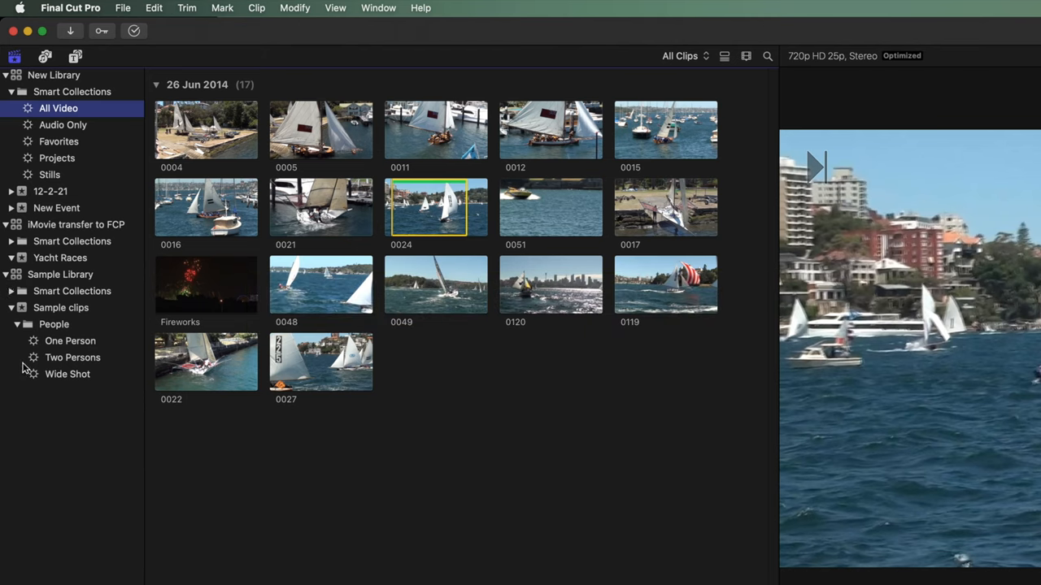
{"action": "mouse_move", "coordinate": [364, 460]}
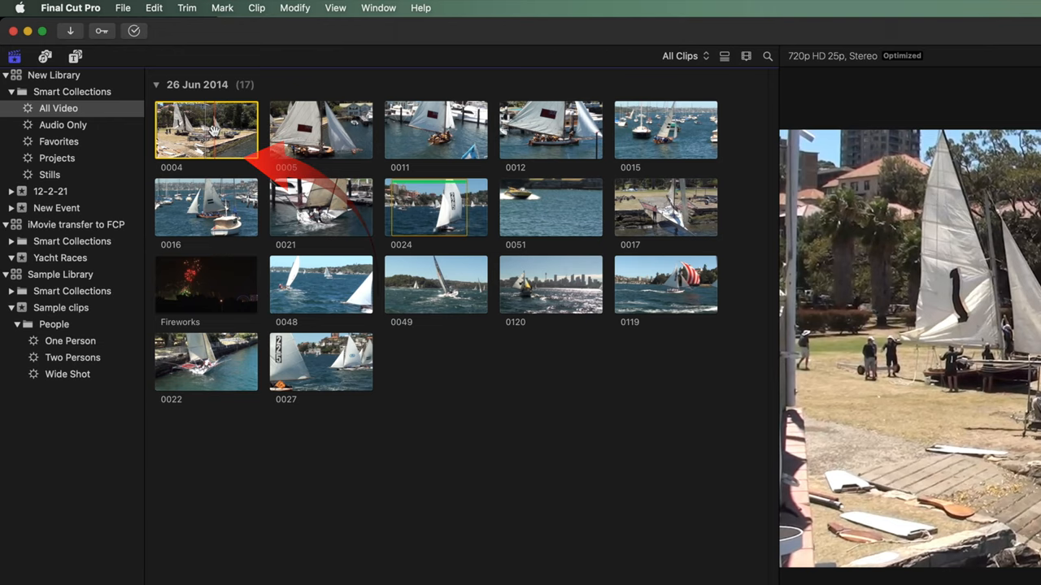
- Tag clip 0004 with keyword 'Good Shots' and view the new keyword collection
{"action": "key", "text": "cmd+k"}
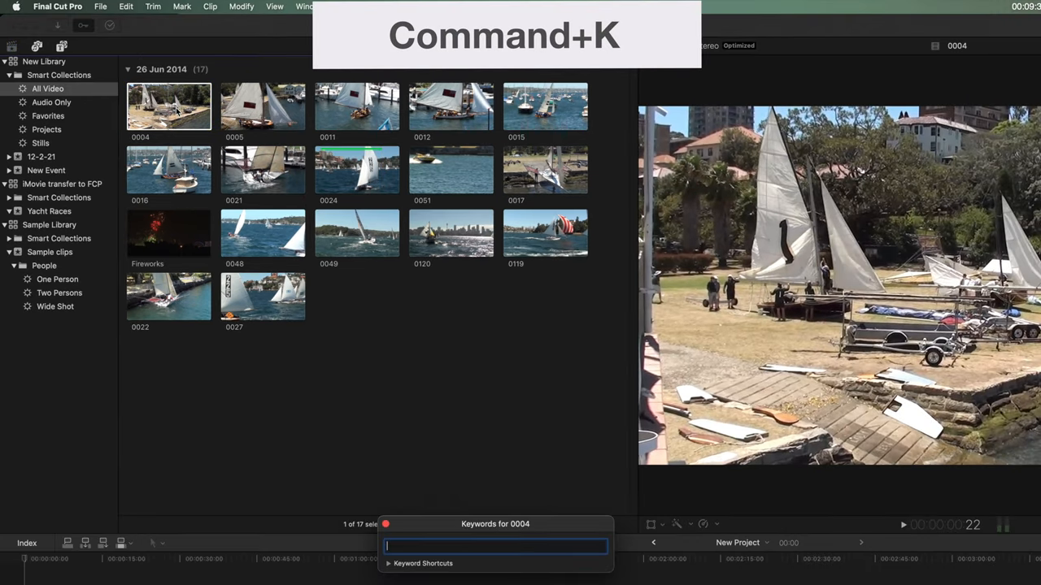
{"action": "type", "text": "Good Shots"}
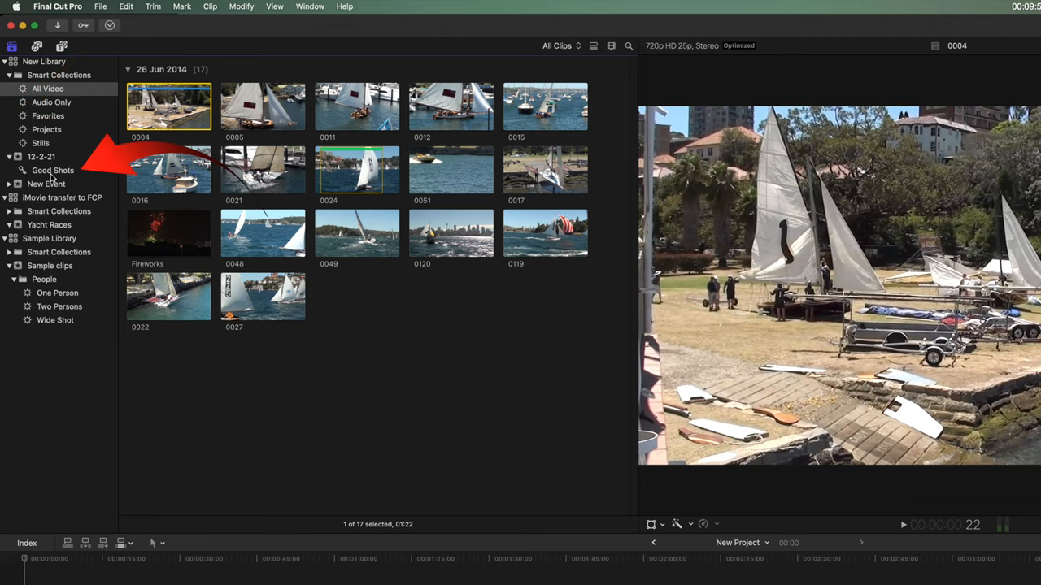
{"action": "left_click", "coordinate": [52, 171]}
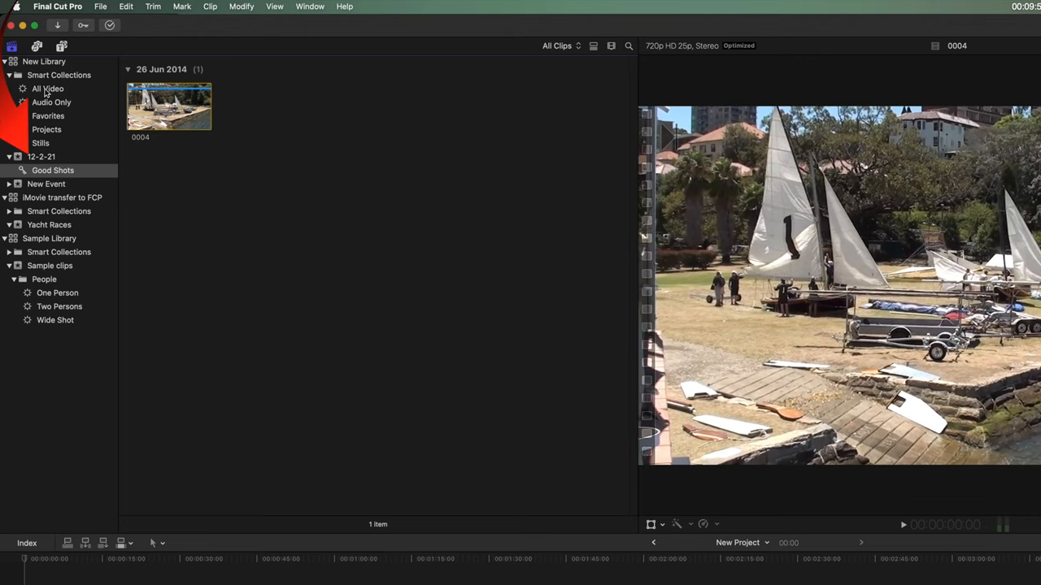
{"action": "left_click", "coordinate": [42, 156]}
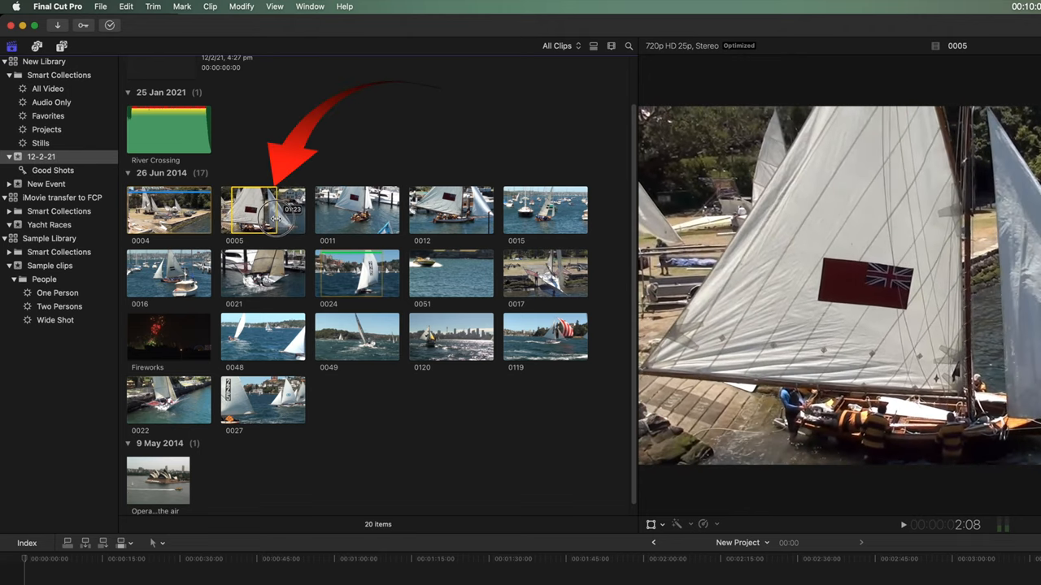
- Add clip 0005 to Good Shots so the collection holds clips 0004 and 0005
{"action": "left_click", "coordinate": [264, 210]}
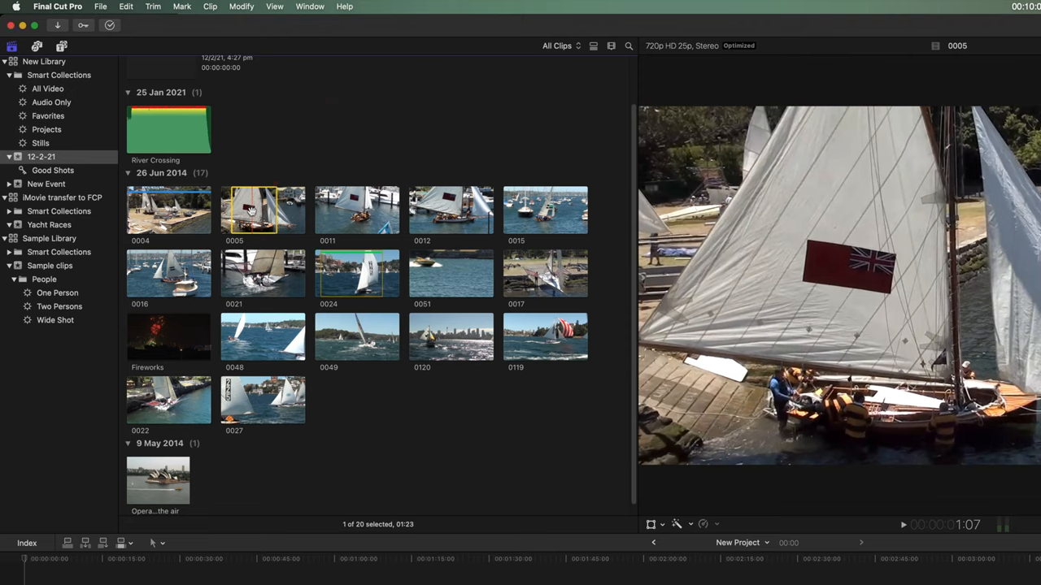
{"action": "mouse_move", "coordinate": [252, 210]}
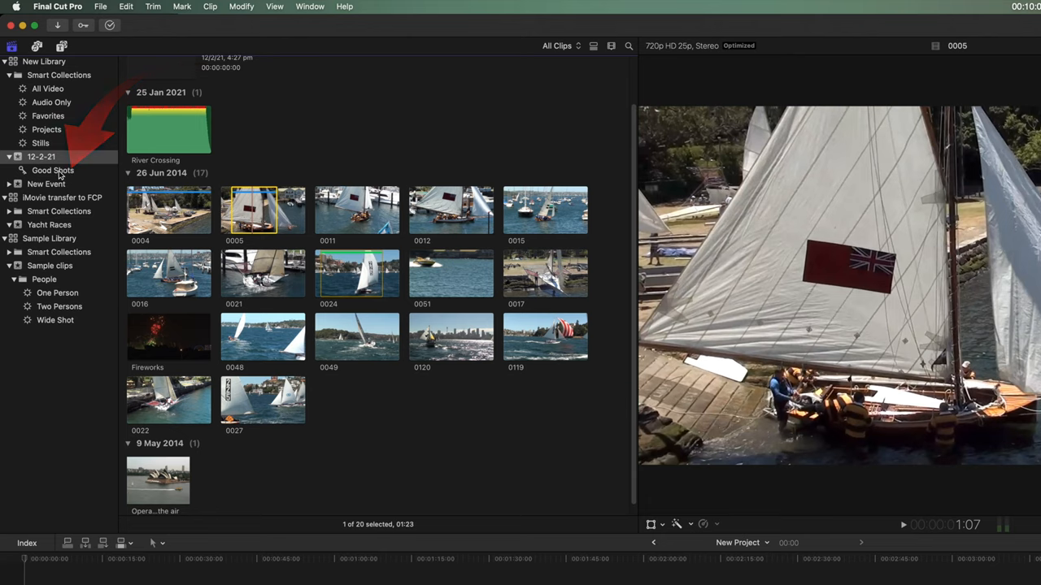
{"action": "left_click", "coordinate": [52, 170]}
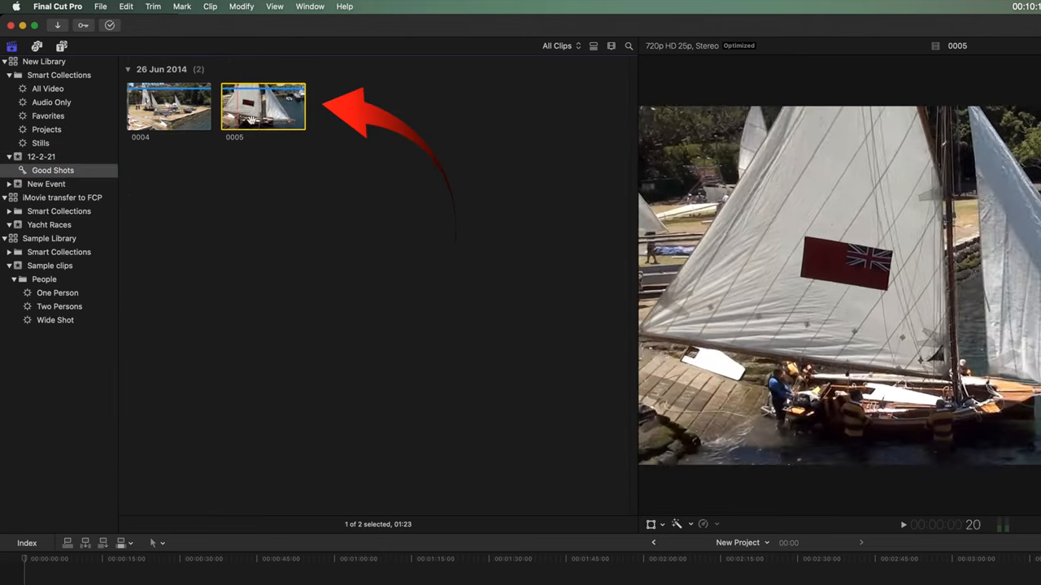
{"action": "left_click", "coordinate": [48, 88]}
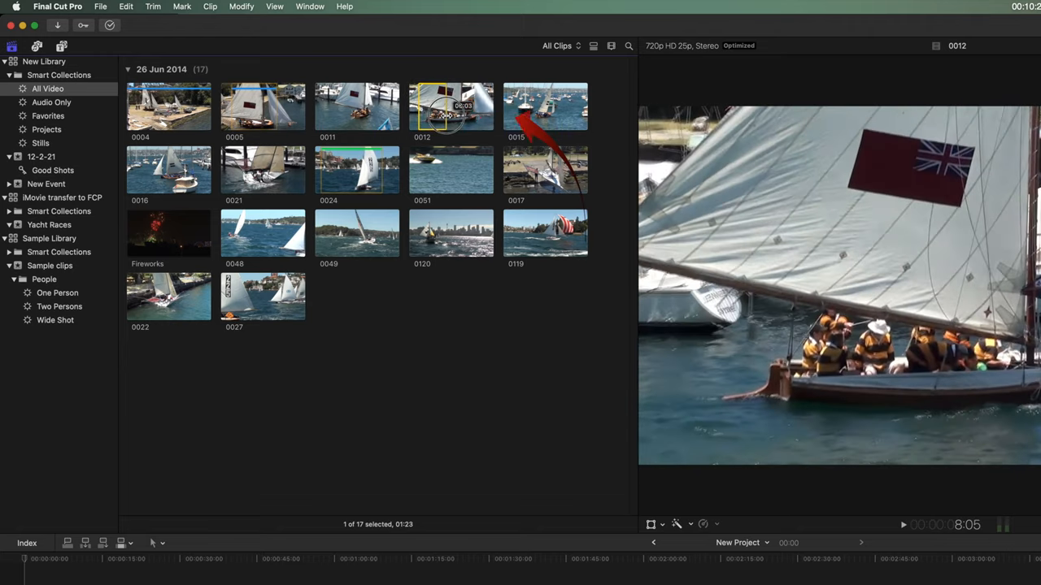
- Tag clip 0012 with keyword 'Maybe Shot', creating its keyword collection
{"action": "key", "text": "cmd+k"}
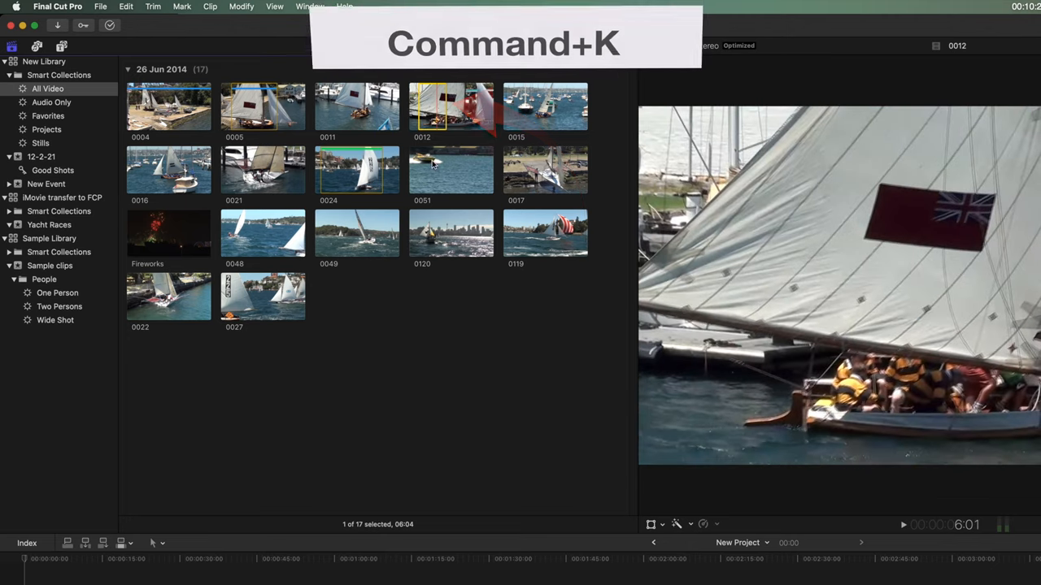
{"action": "key", "text": "cmd+k"}
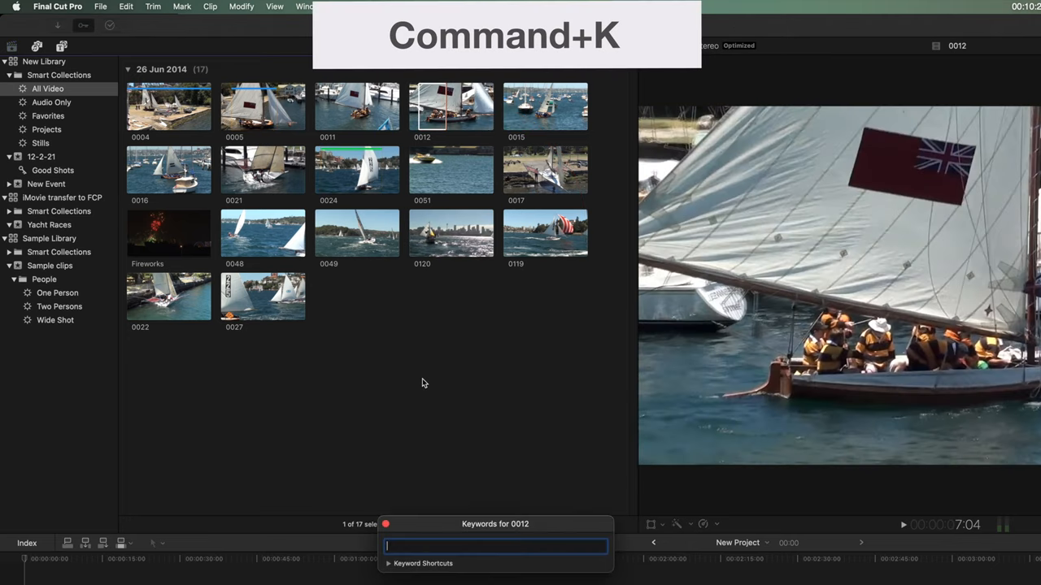
{"action": "type", "text": "Maybe Sho"}
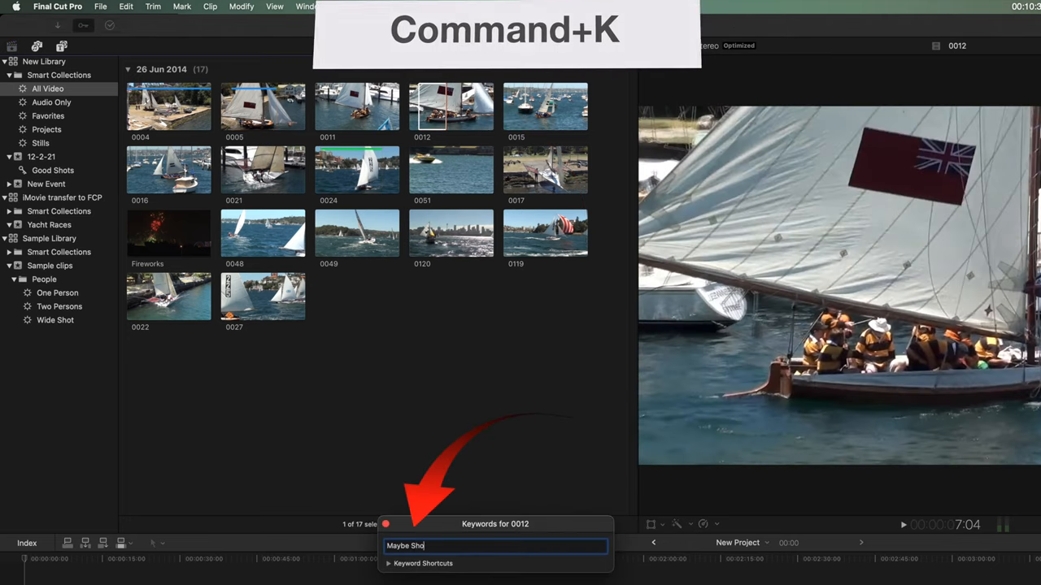
{"action": "key", "text": "return"}
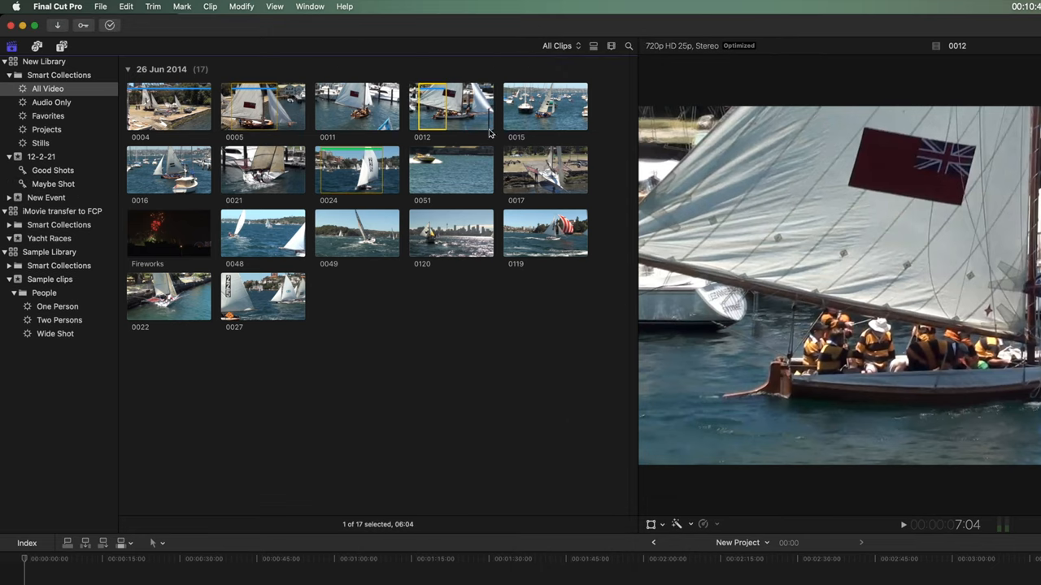
- Tag clip 0048 with 'Usable Shot' and view the Usable Shot collection's one clip
{"action": "key", "text": "cmd+k"}
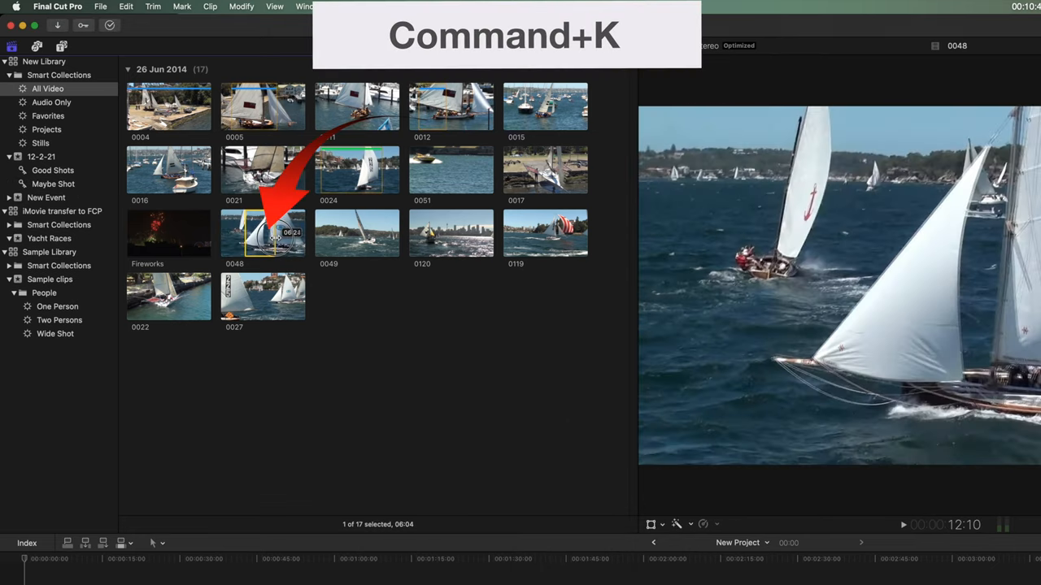
{"action": "key", "text": "cmd+k"}
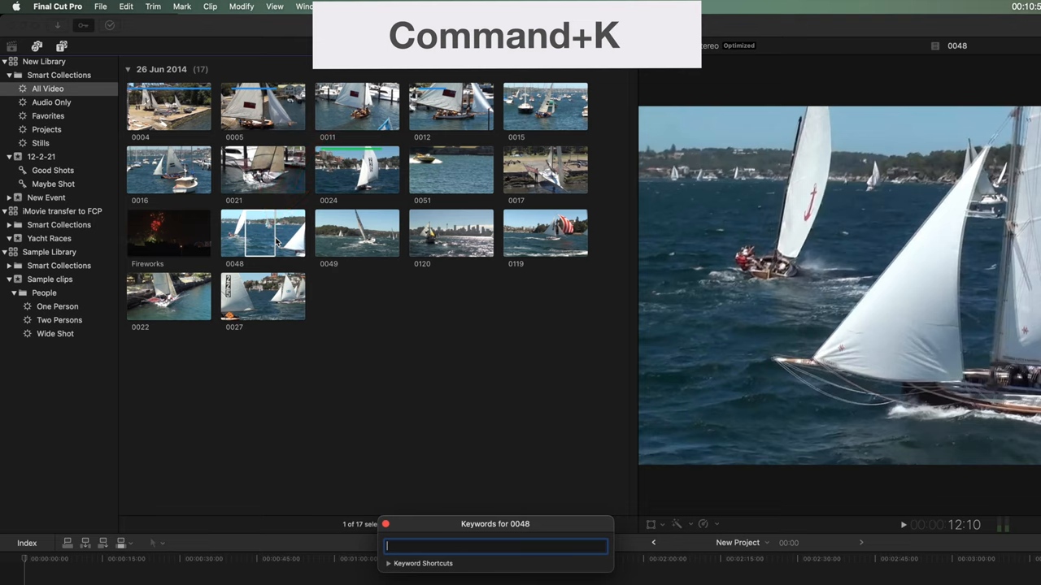
{"action": "type", "text": "Usable Sho"}
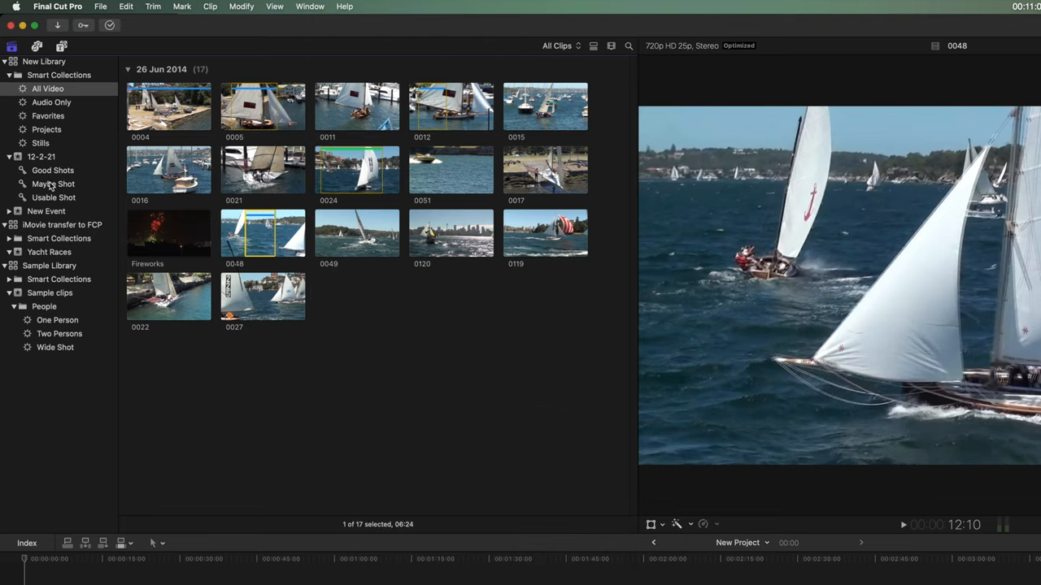
{"action": "left_click", "coordinate": [52, 171]}
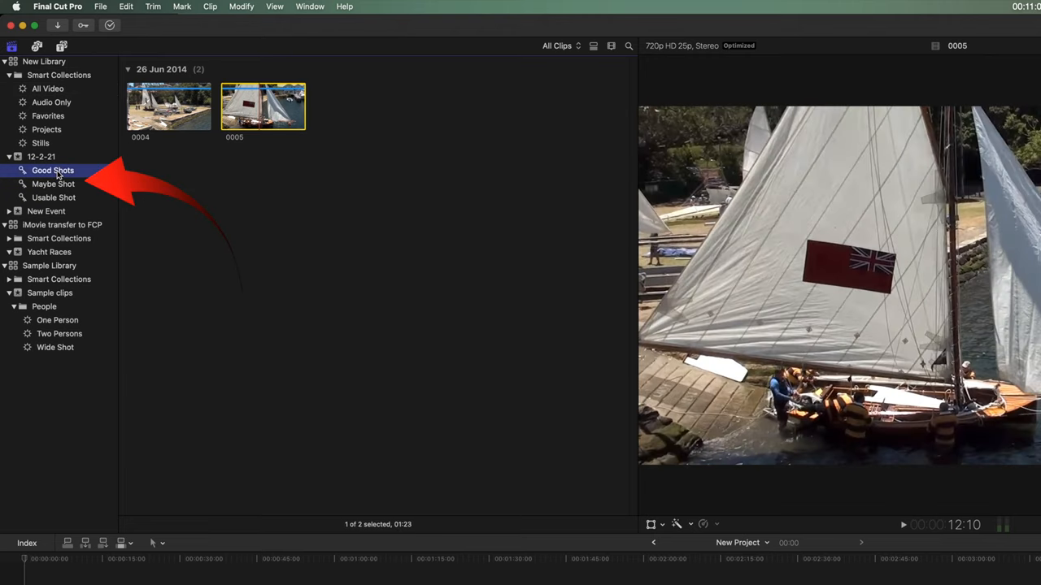
{"action": "left_click", "coordinate": [52, 184]}
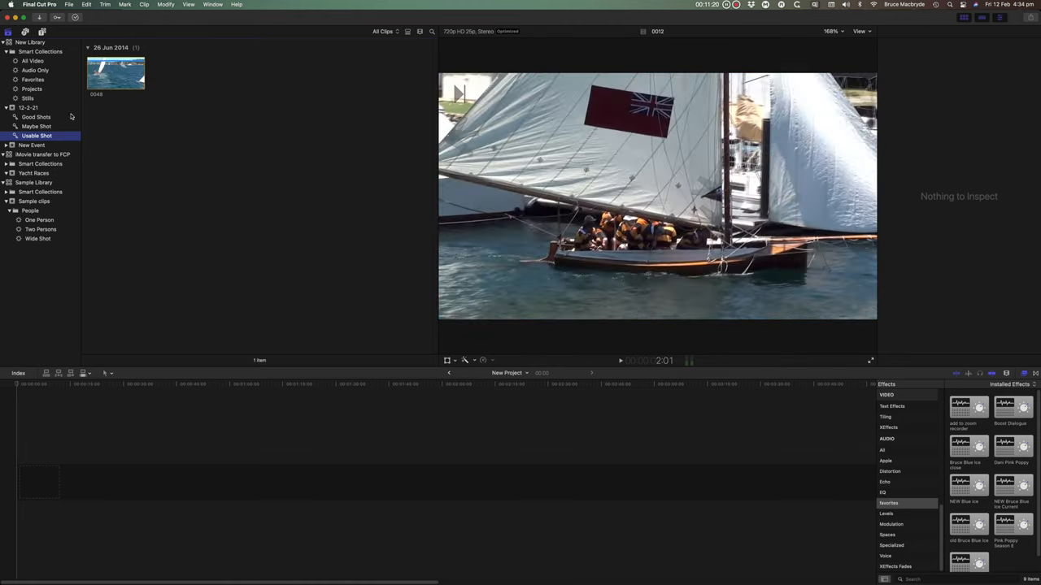
- Select all 17 clips in All Video and append them to the New Project timeline with E
{"action": "left_click", "coordinate": [33, 62]}
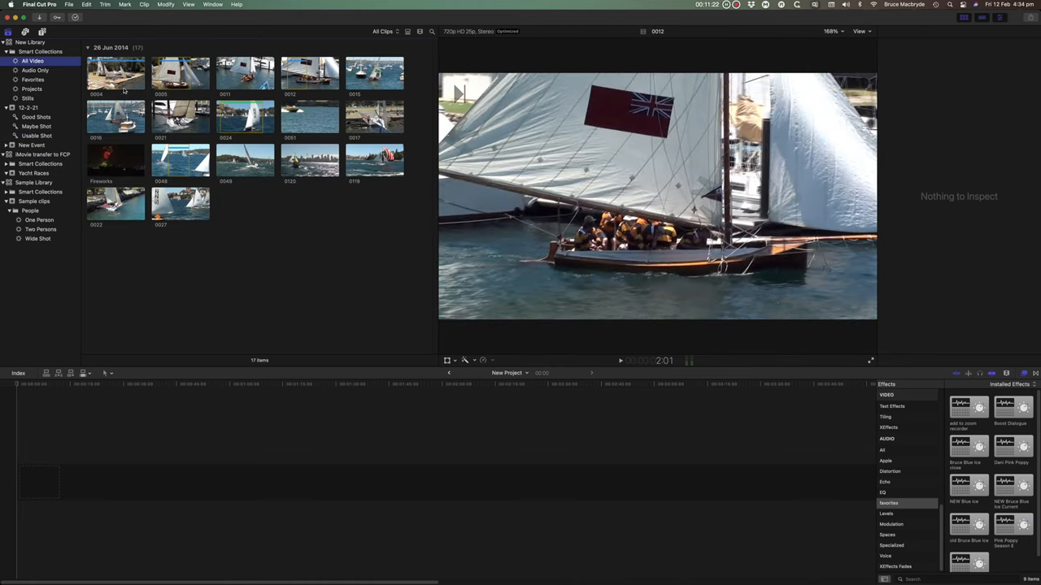
{"action": "mouse_move", "coordinate": [250, 218]}
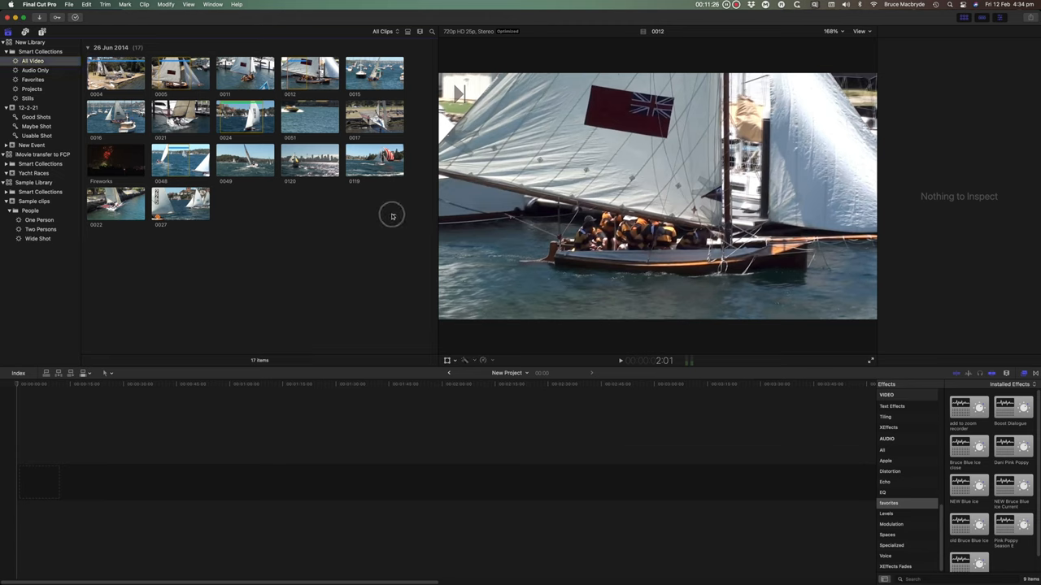
{"action": "key", "text": "cmd+a"}
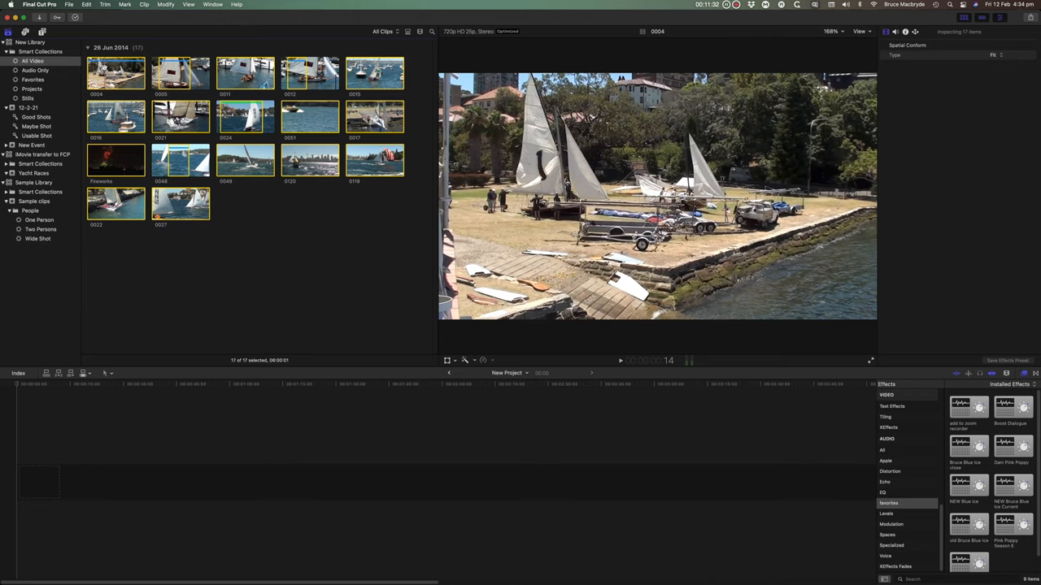
{"action": "key", "text": "e"}
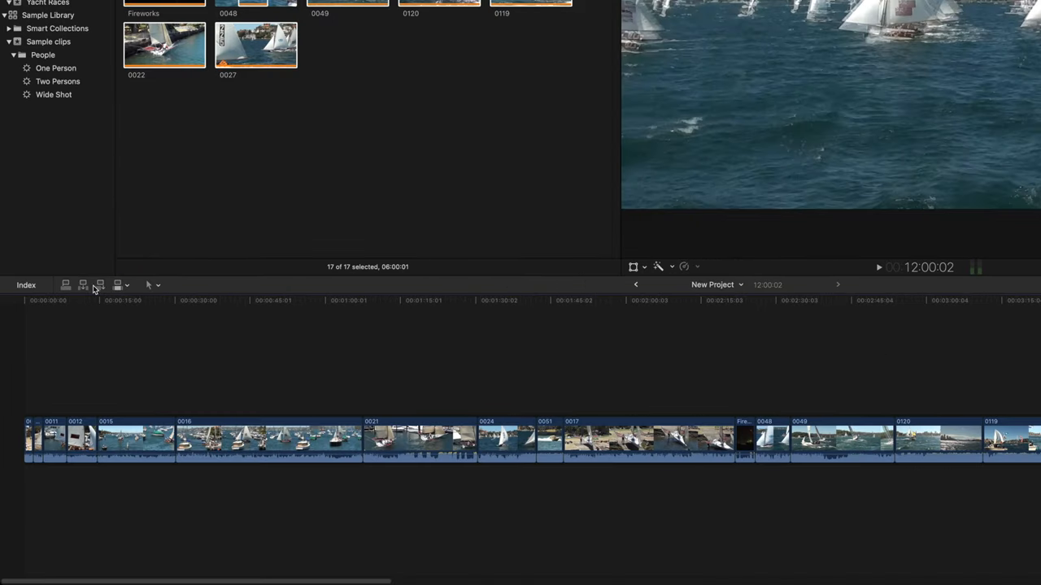
- Switch to the Range Selection tool and mark a time range on the timeline
{"action": "left_click", "coordinate": [78, 299]}
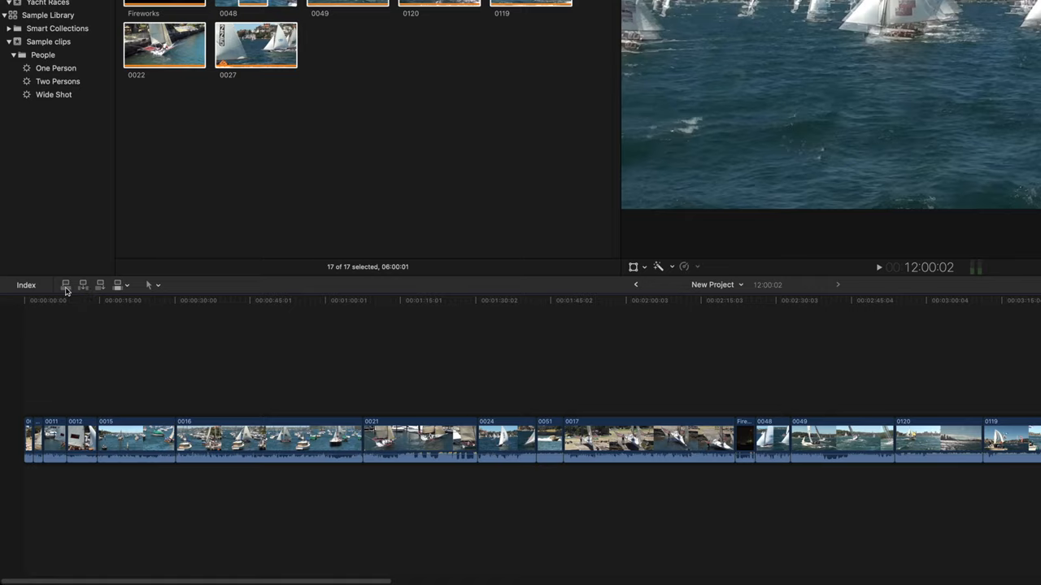
{"action": "left_click", "coordinate": [469, 392]}
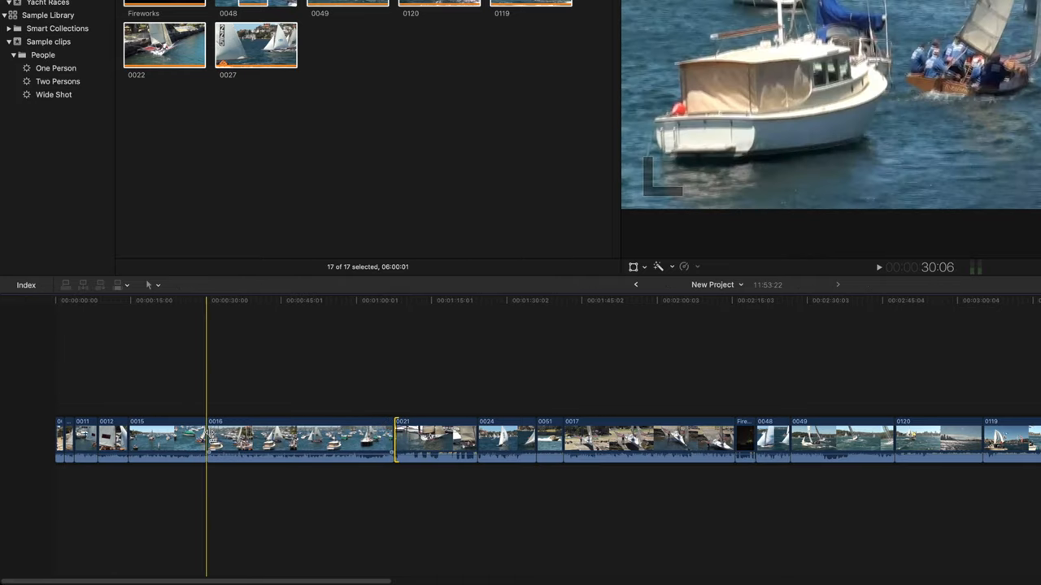
{"action": "left_click", "coordinate": [485, 440]}
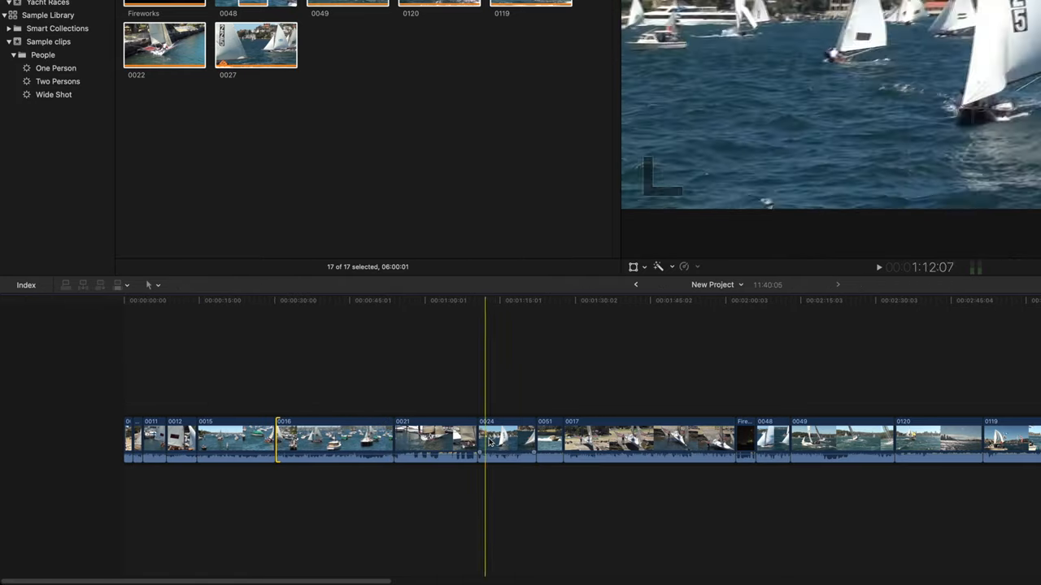
{"action": "key", "text": "r"}
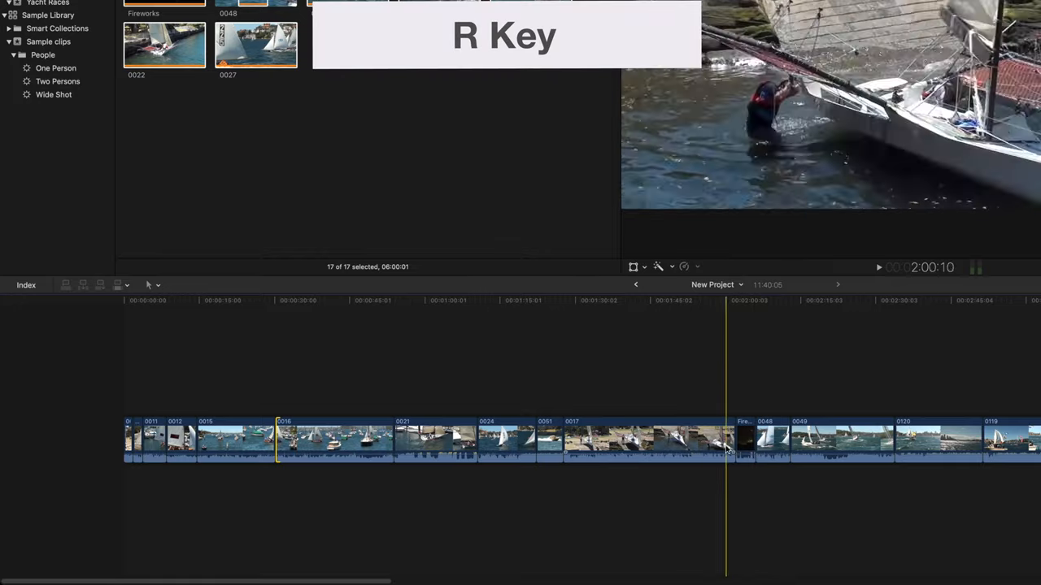
{"action": "left_click_drag", "start_coordinate": [725, 439], "coordinate": [707, 439]}
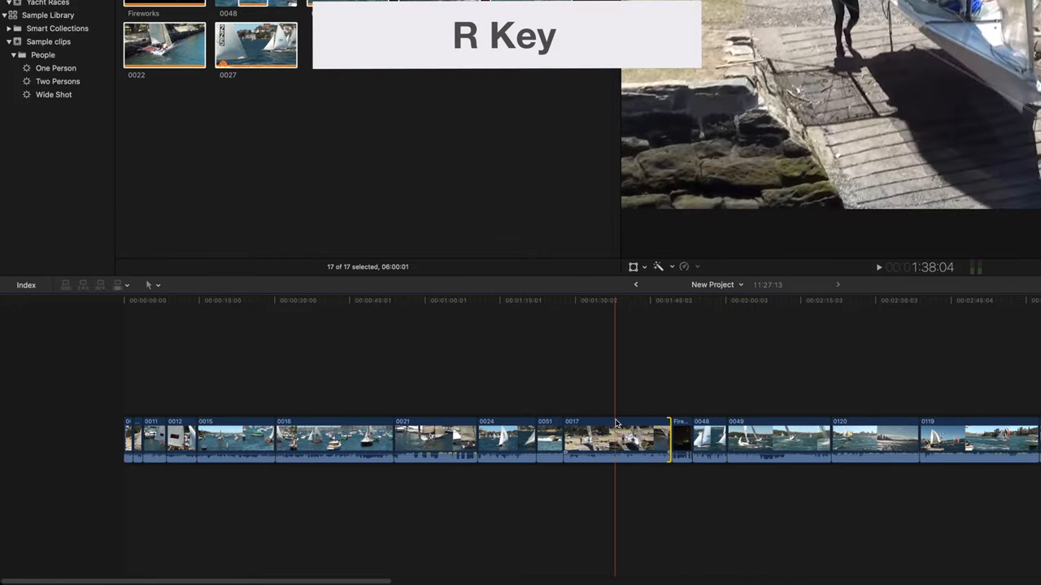
- Set the range over part of clip 0049 and bring up the Transitions browser
{"action": "left_click", "coordinate": [1009, 250]}
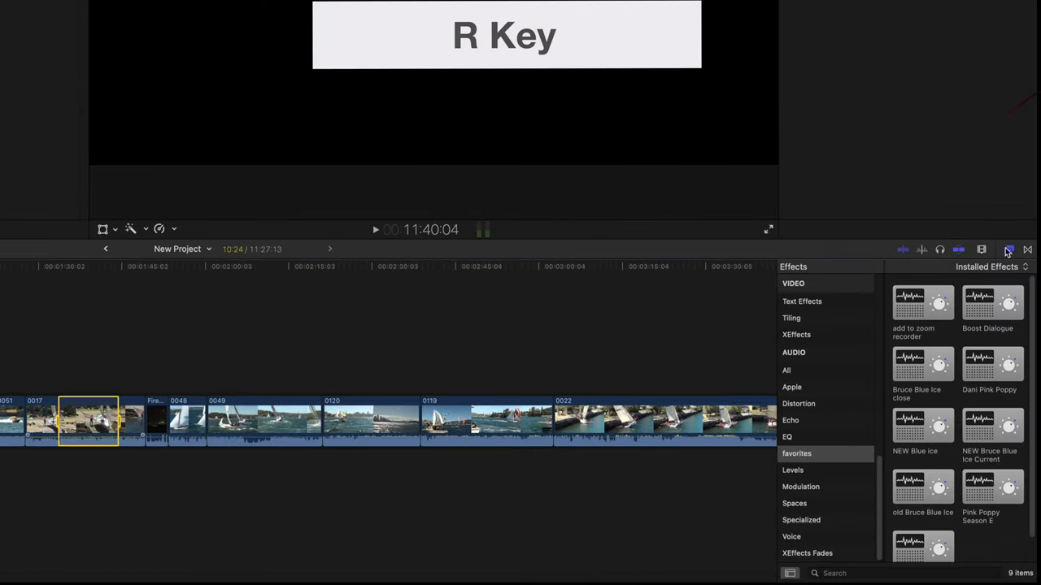
{"action": "left_click", "coordinate": [981, 250]}
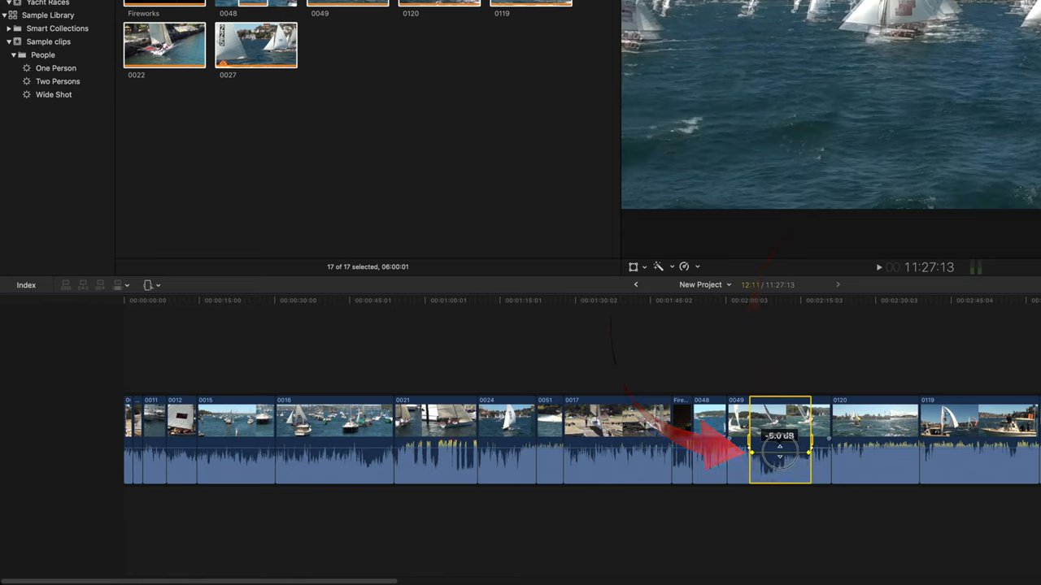
{"action": "left_click_drag", "start_coordinate": [779, 454], "coordinate": [779, 449]}
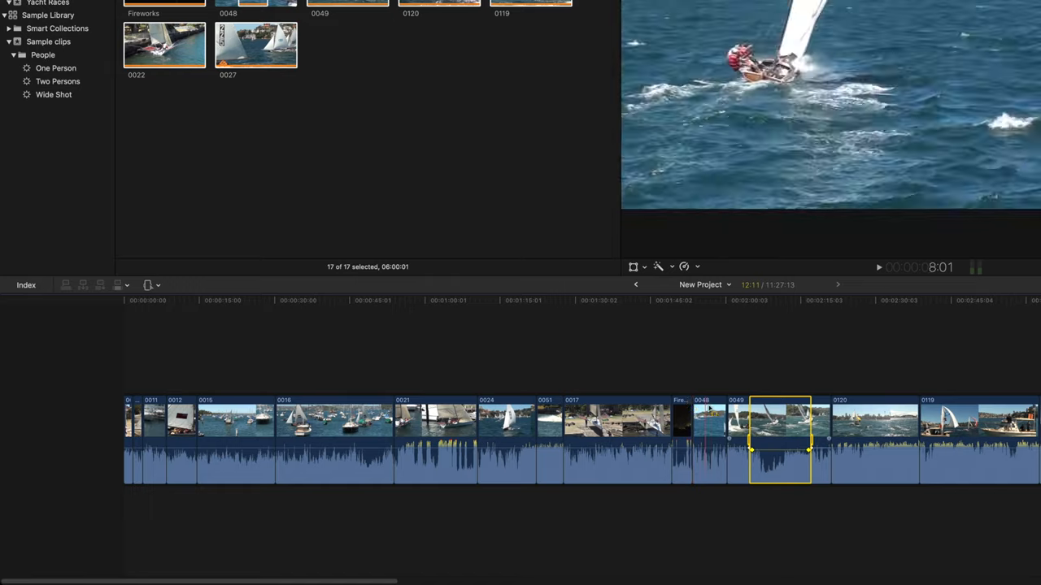
{"action": "left_click", "coordinate": [660, 350]}
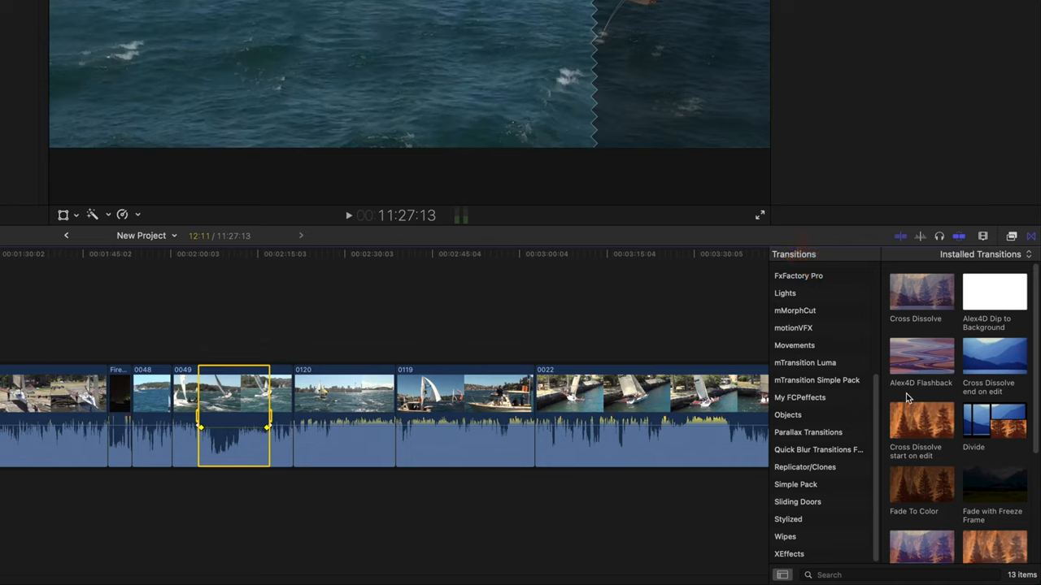
- Browse installed transition categories, ending on the FCP Transitions Collection
{"action": "scroll", "scroll_direction": "up", "scroll_amount": 3}
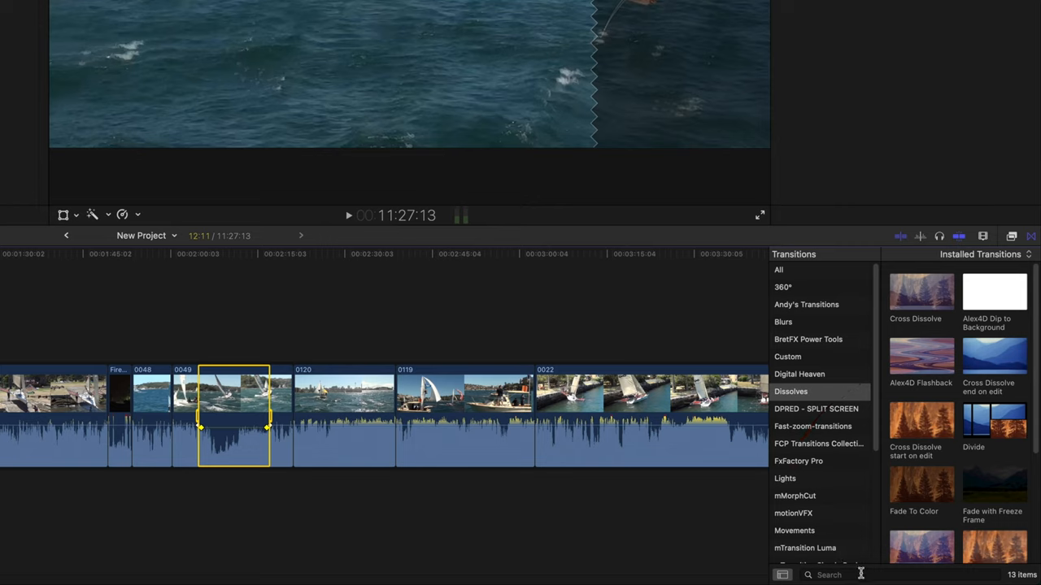
{"action": "left_click", "coordinate": [777, 270]}
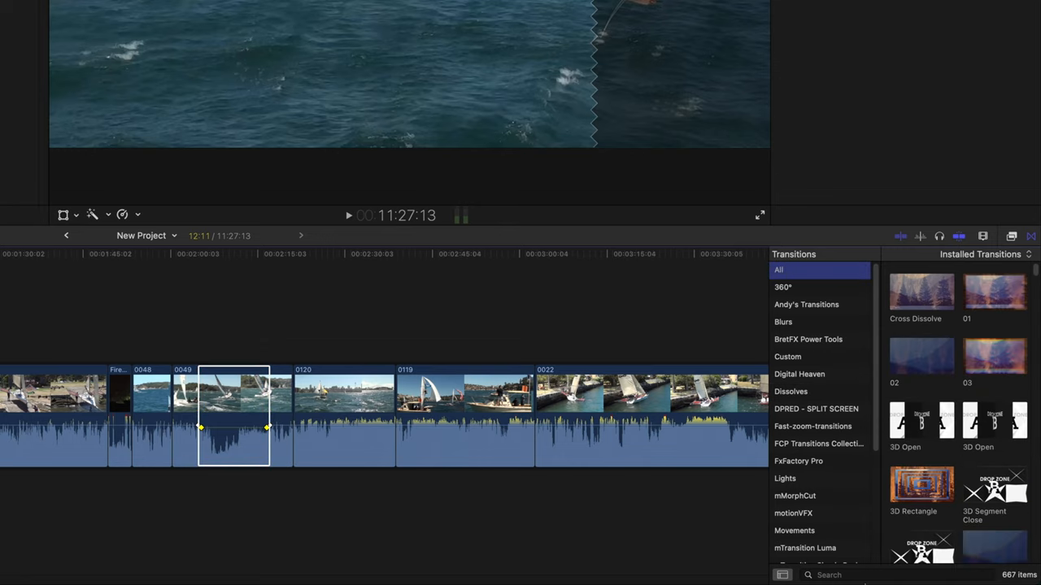
{"action": "mouse_move", "coordinate": [846, 367]}
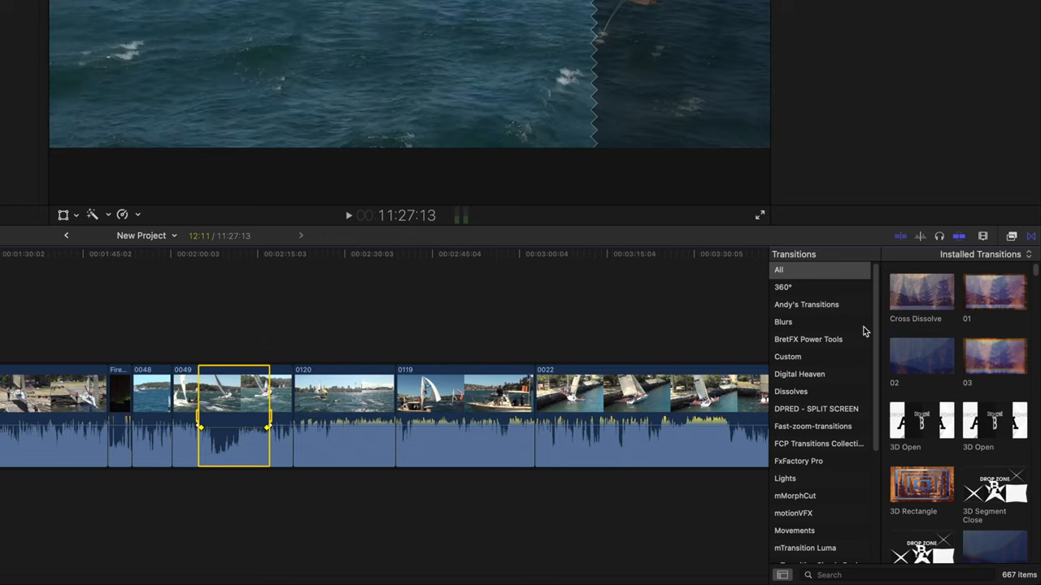
{"action": "left_click", "coordinate": [816, 410]}
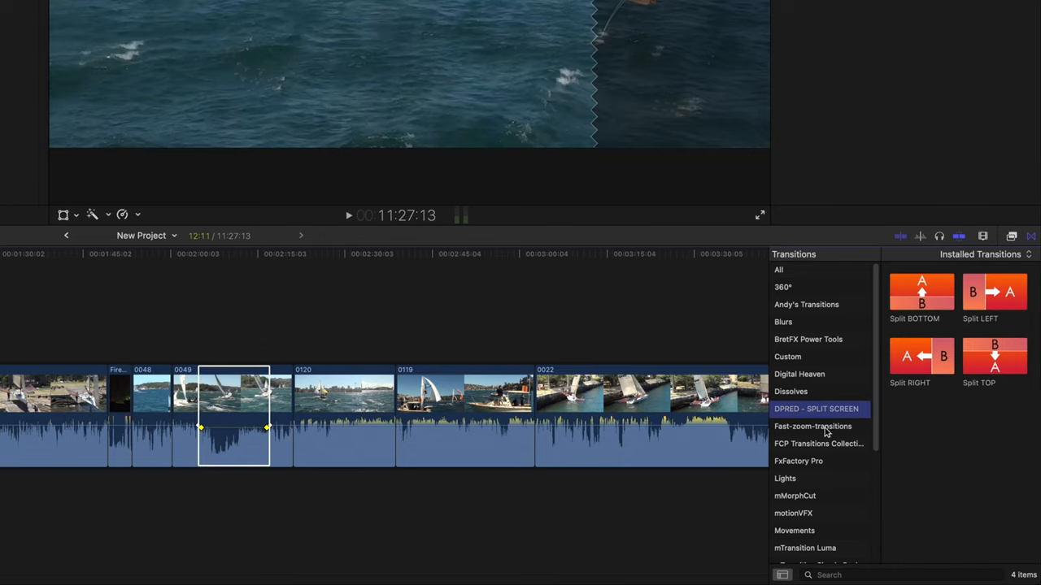
{"action": "left_click", "coordinate": [814, 426]}
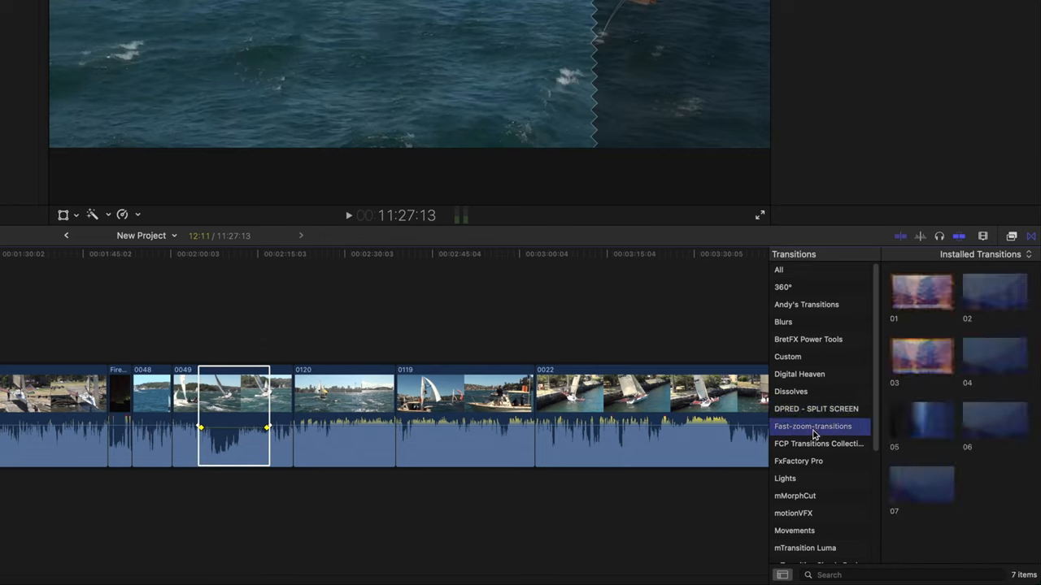
{"action": "left_click", "coordinate": [818, 442]}
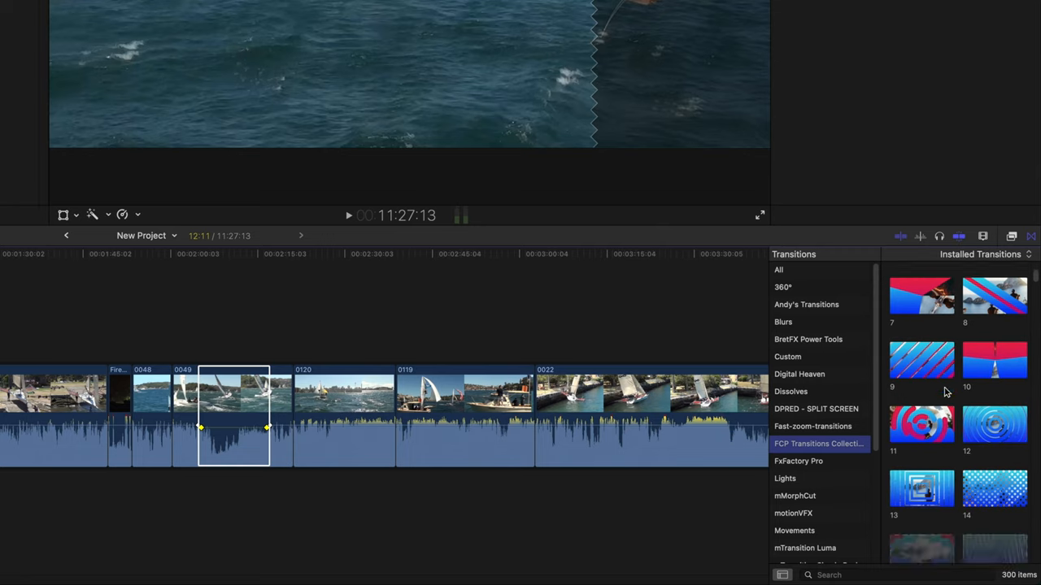
- Scroll the collection's thumbnails and place a transition between two sailing clips
{"action": "scroll", "scroll_direction": "down", "scroll_amount": 3}
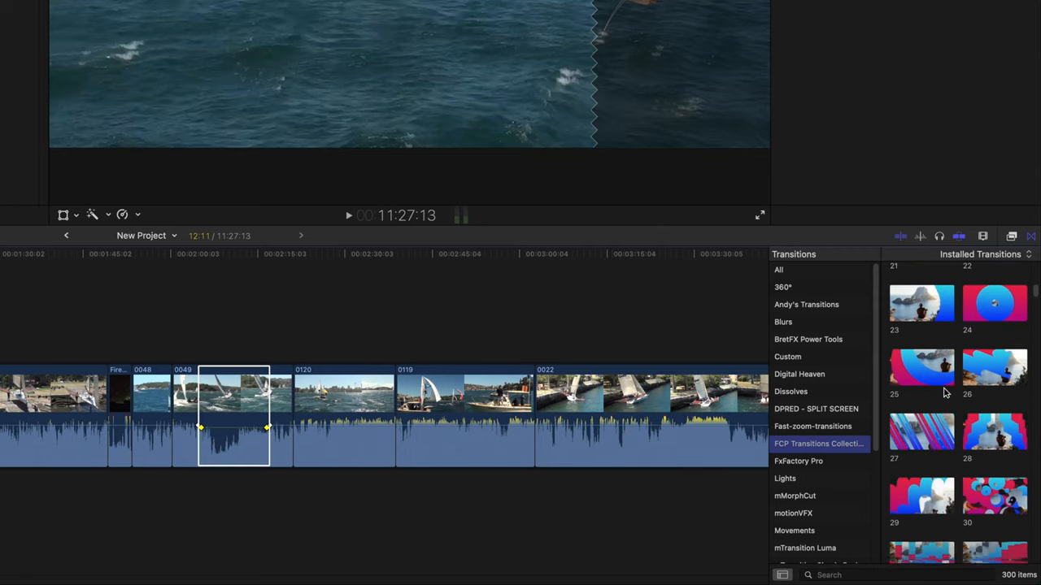
{"action": "scroll", "scroll_direction": "down", "scroll_amount": 3}
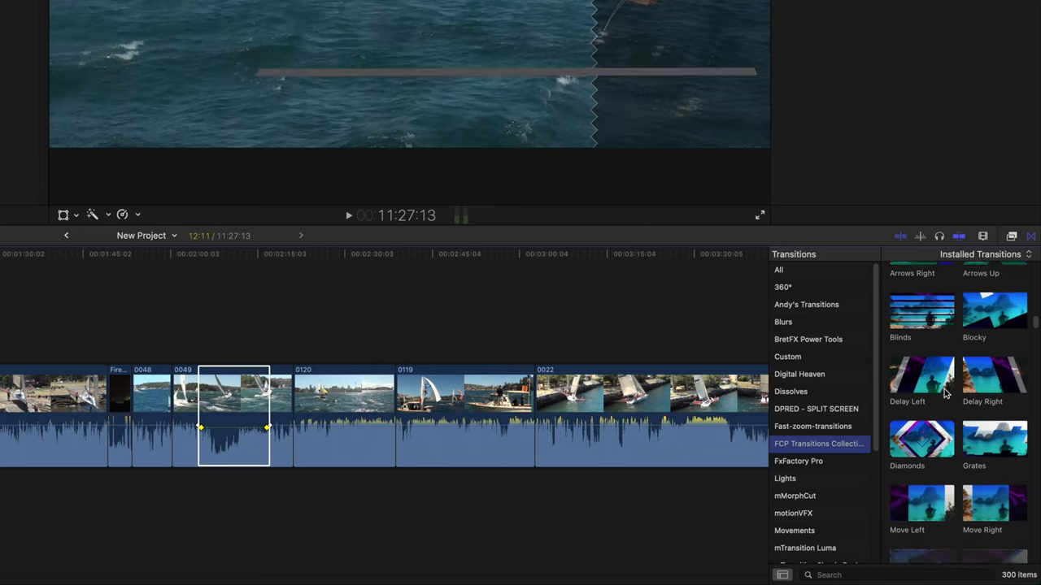
{"action": "scroll", "scroll_direction": "down", "scroll_amount": 3}
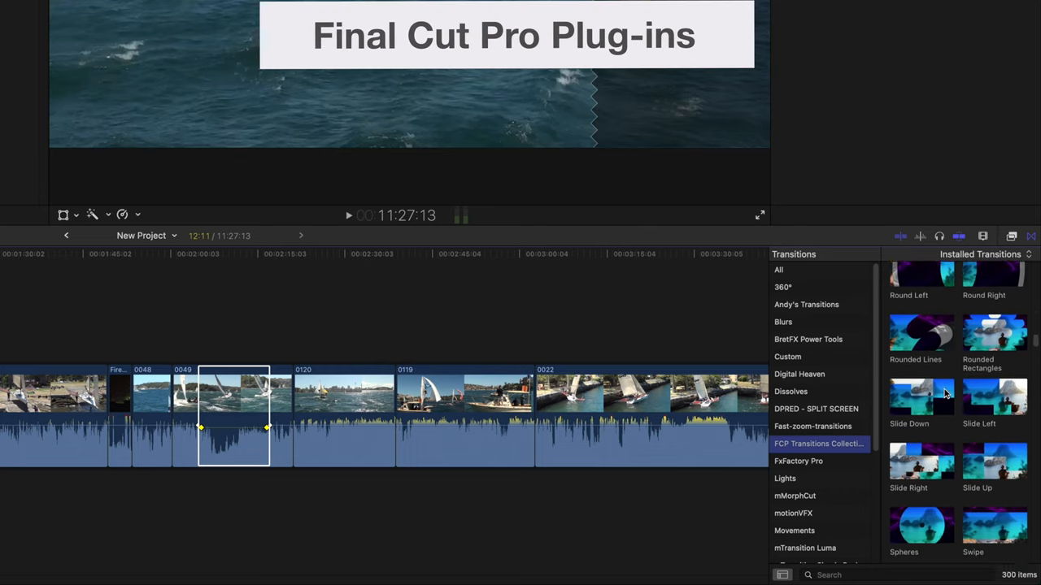
{"action": "scroll", "scroll_direction": "down", "scroll_amount": 3}
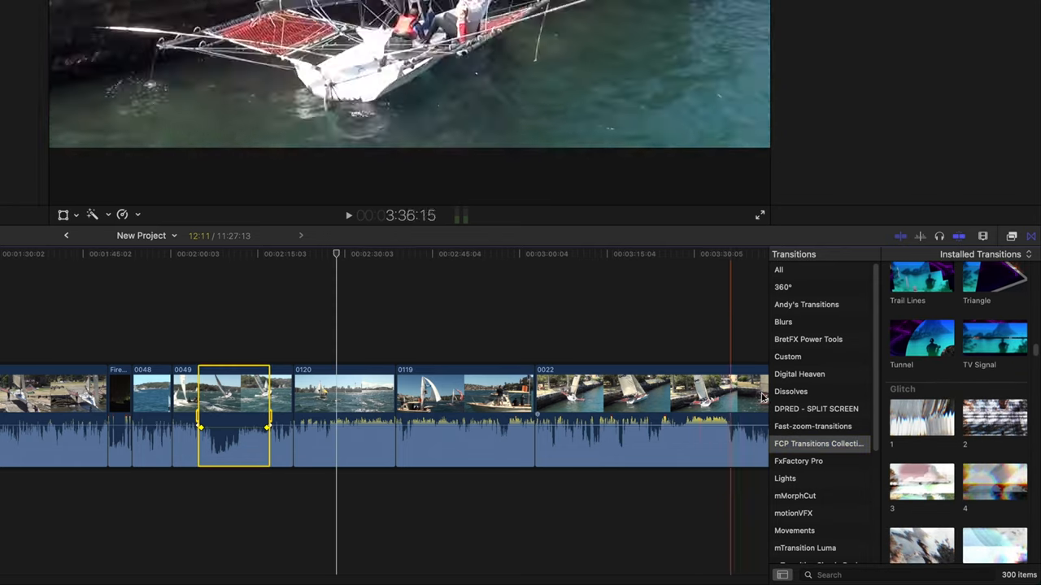
{"action": "left_click", "coordinate": [410, 414]}
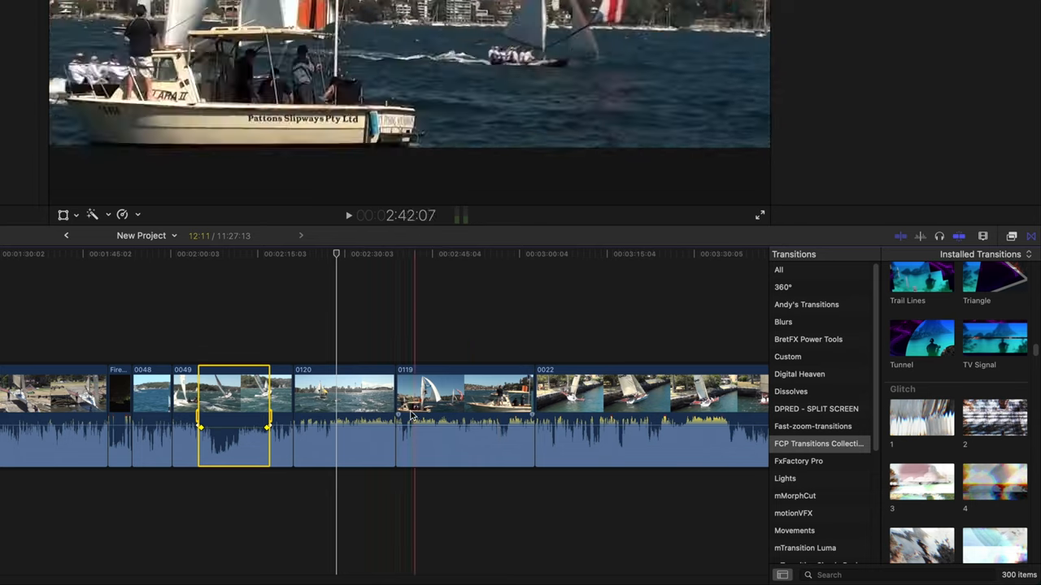
{"action": "left_click", "coordinate": [393, 414]}
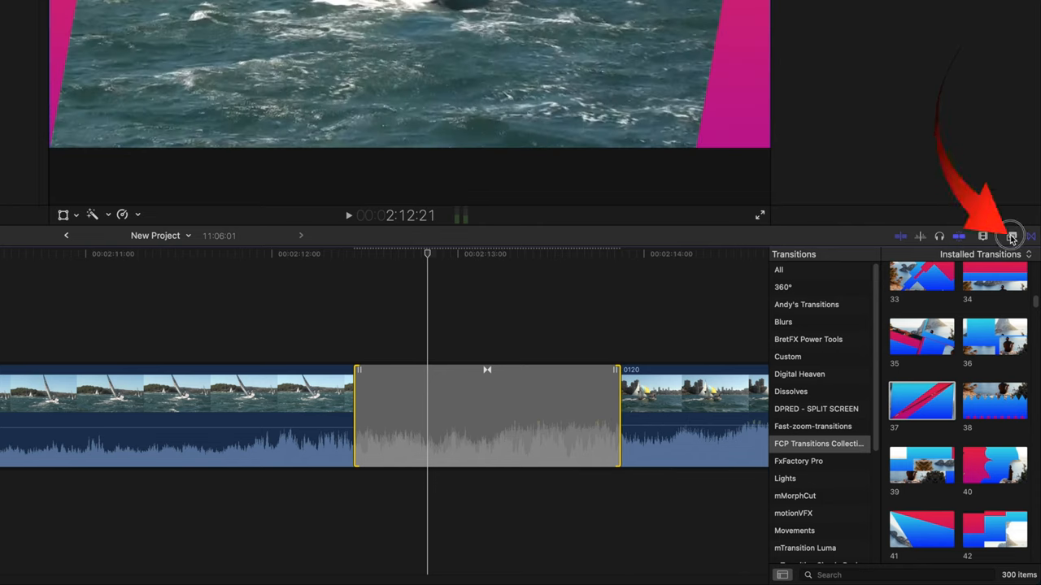
- Show the Effects library and scroll its categories down to the Audio effects section
{"action": "left_click", "coordinate": [1011, 236]}
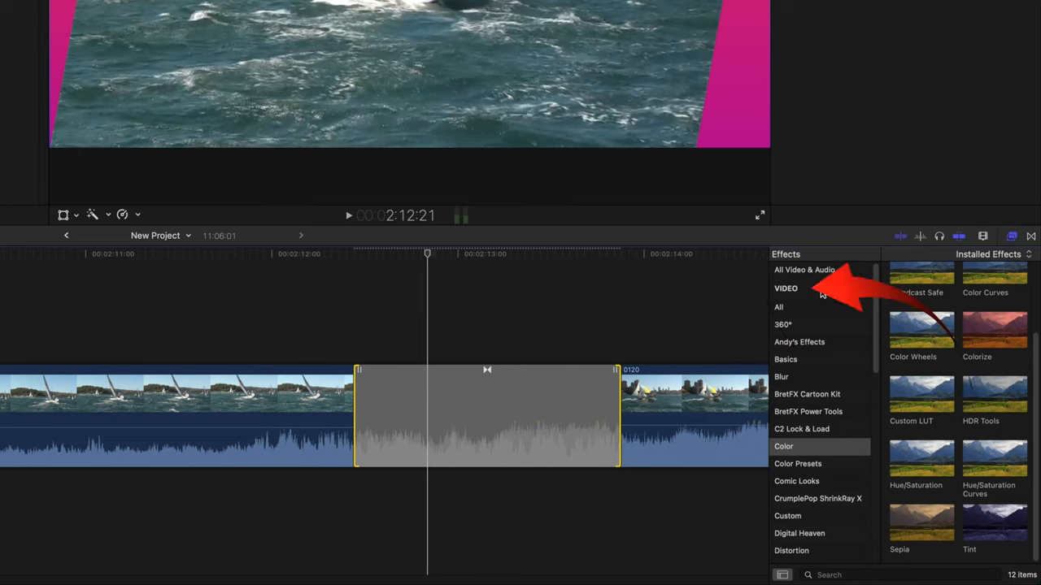
{"action": "scroll", "scroll_direction": "down", "scroll_amount": 3}
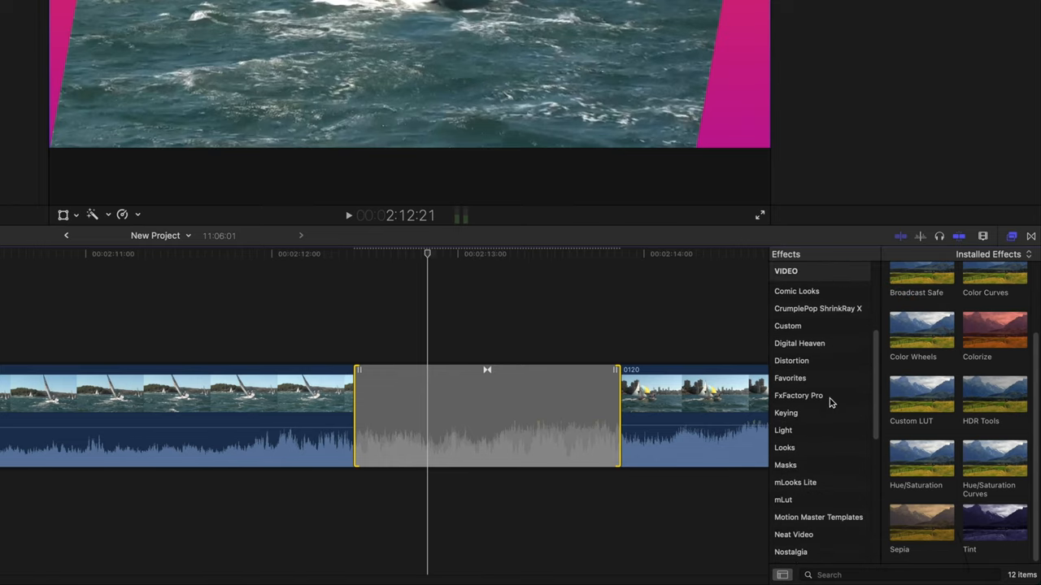
{"action": "scroll", "scroll_direction": "down", "scroll_amount": 3}
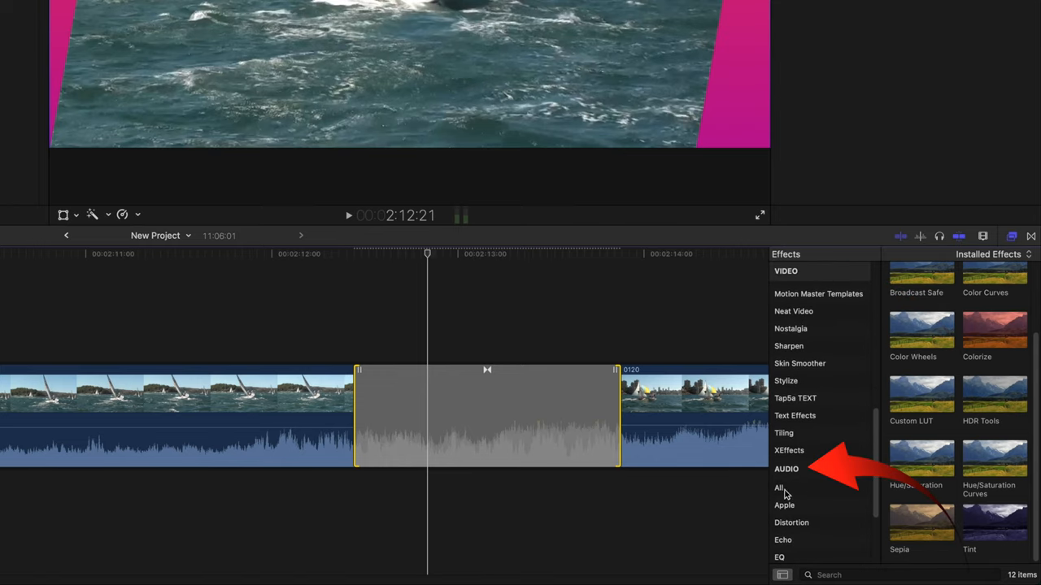
{"action": "left_click", "coordinate": [786, 415]}
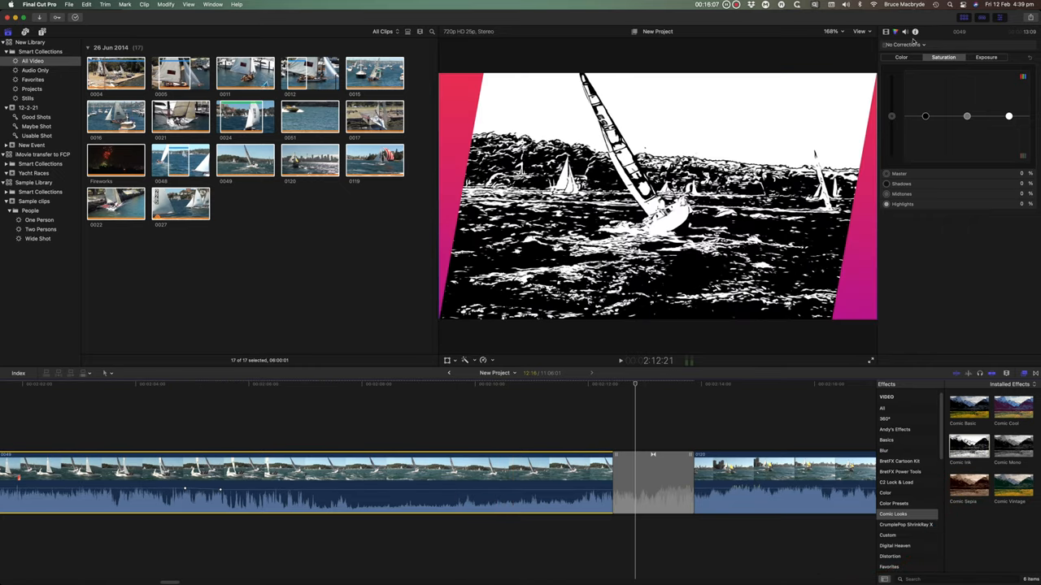
{"action": "mouse_move", "coordinate": [807, 56]}
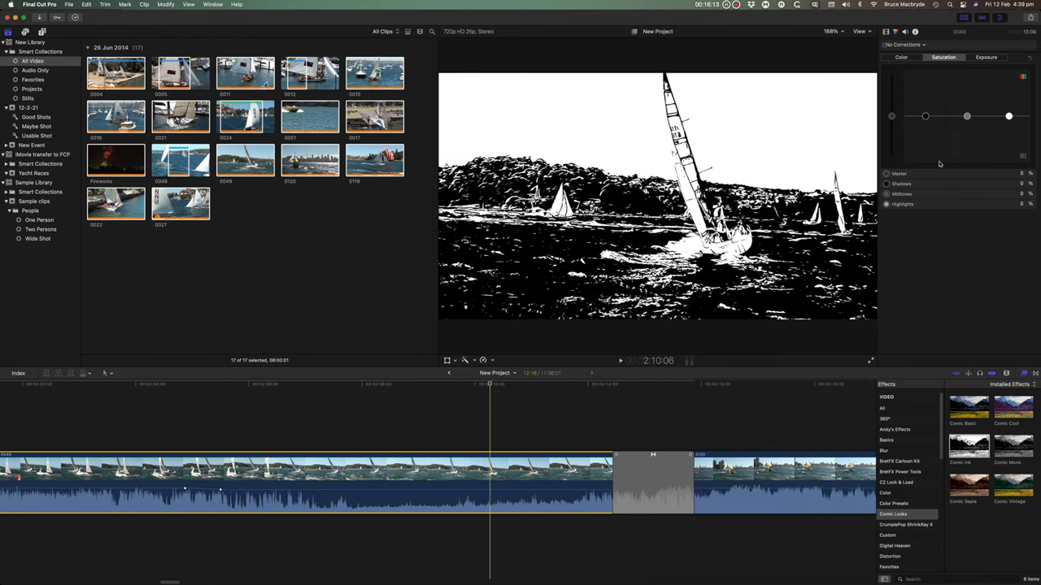
- Apply the Comic Ink effect so the sailing clip renders in Black & White at 100% mix
{"action": "left_click", "coordinate": [794, 48]}
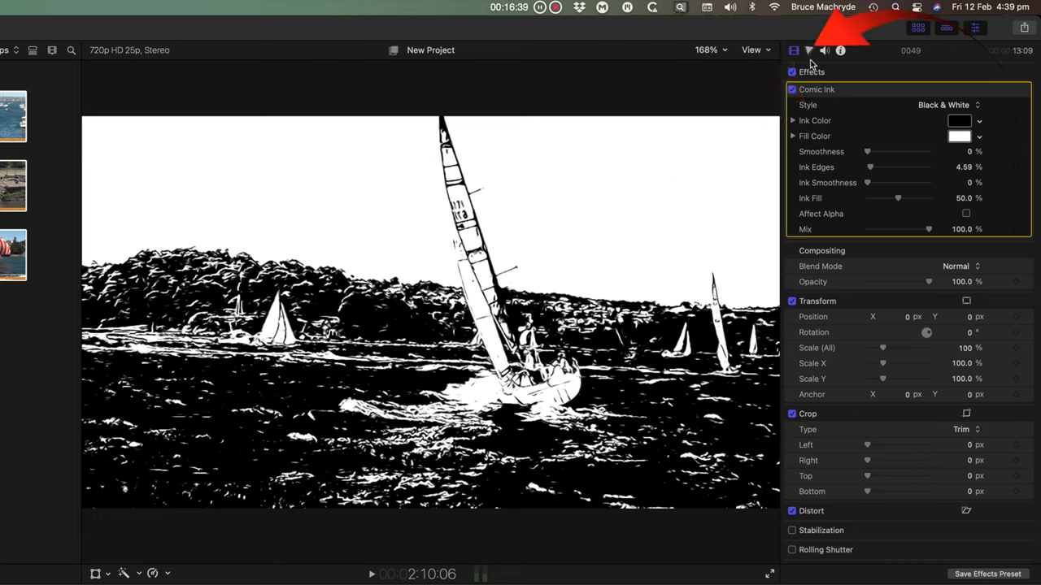
{"action": "mouse_move", "coordinate": [819, 65]}
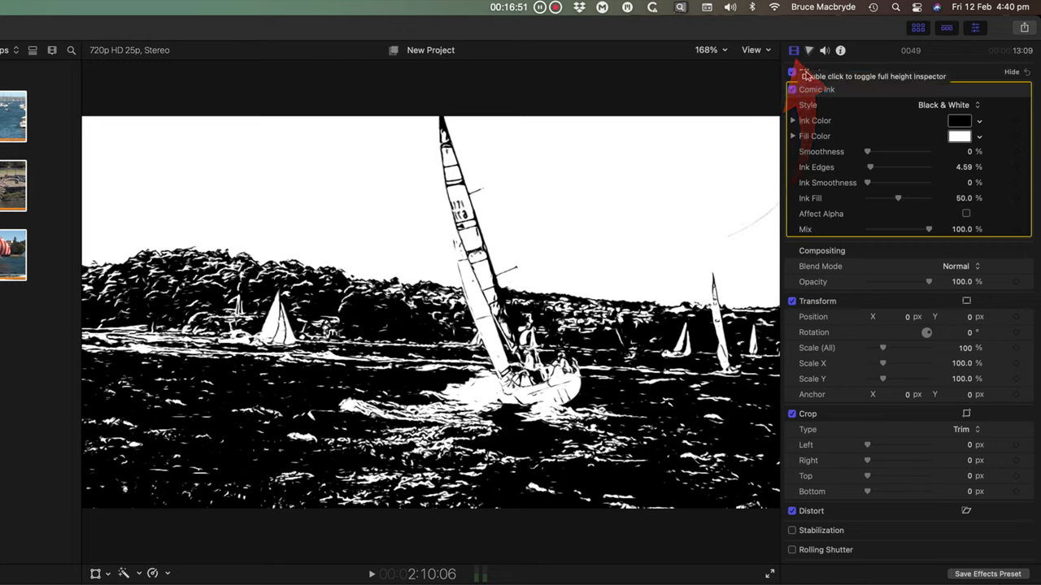
{"action": "mouse_move", "coordinate": [844, 178]}
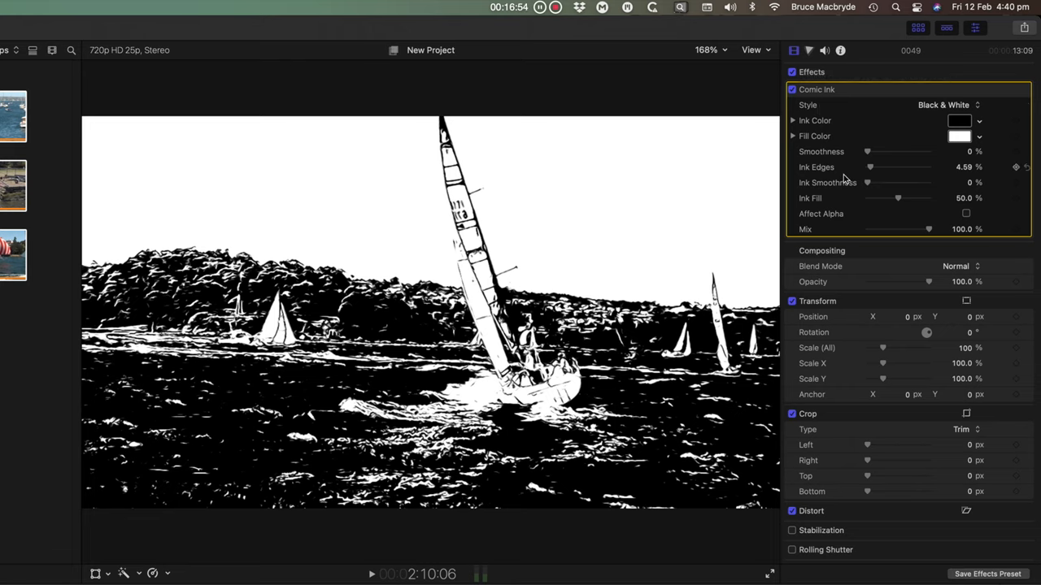
{"action": "mouse_move", "coordinate": [872, 171]}
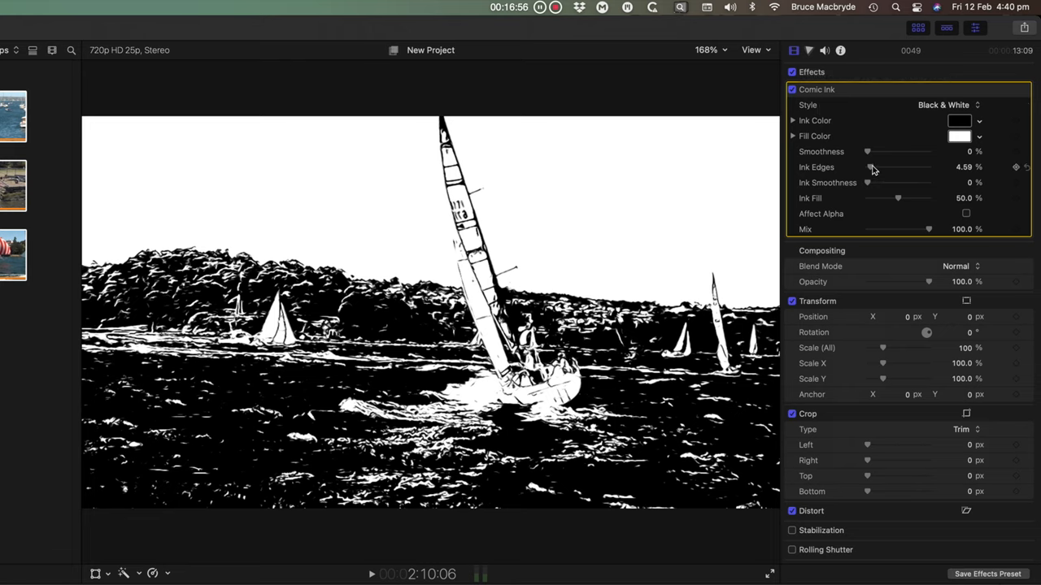
- Raise the Comic Ink effect's Ink Edges amount to strengthen the edge lines
{"action": "left_click_drag", "start_coordinate": [875, 166], "coordinate": [923, 166]}
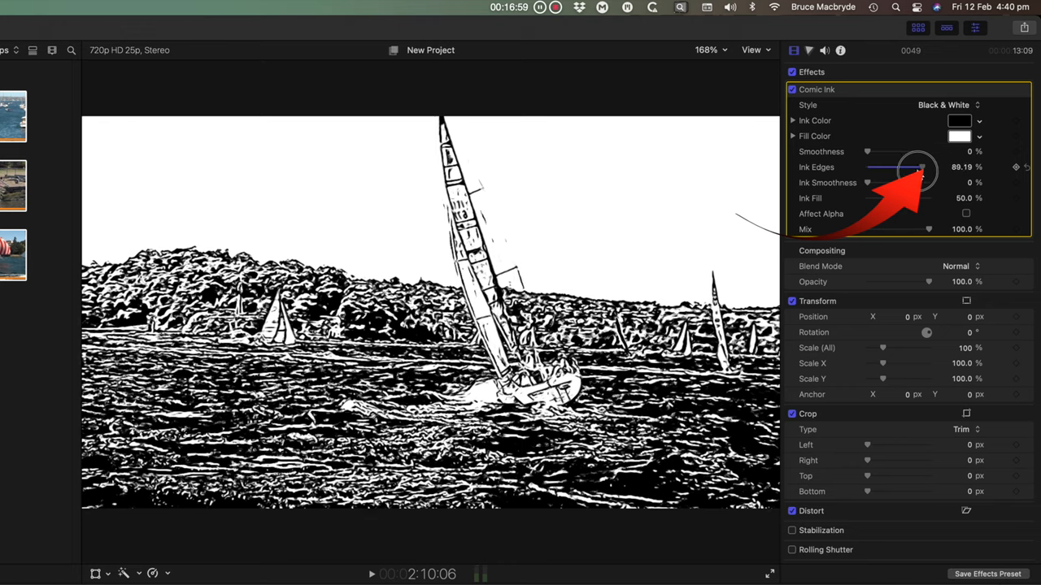
{"action": "left_click_drag", "start_coordinate": [865, 182], "coordinate": [911, 182]}
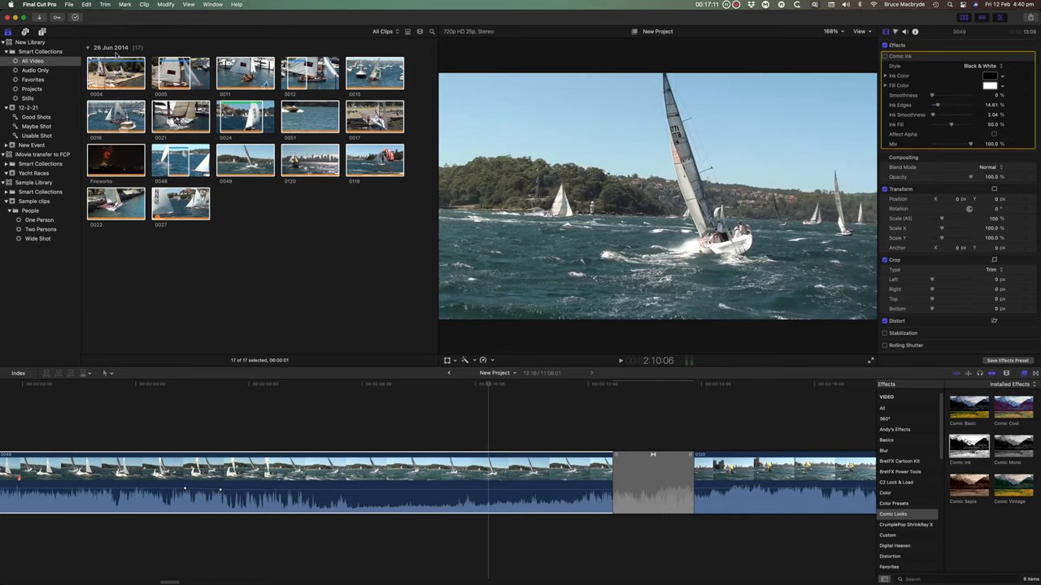
- Show Installed Generators and scroll the title categories through Backgrounds, Boxes, BretFX, Bulletin Board
{"action": "left_click", "coordinate": [75, 57]}
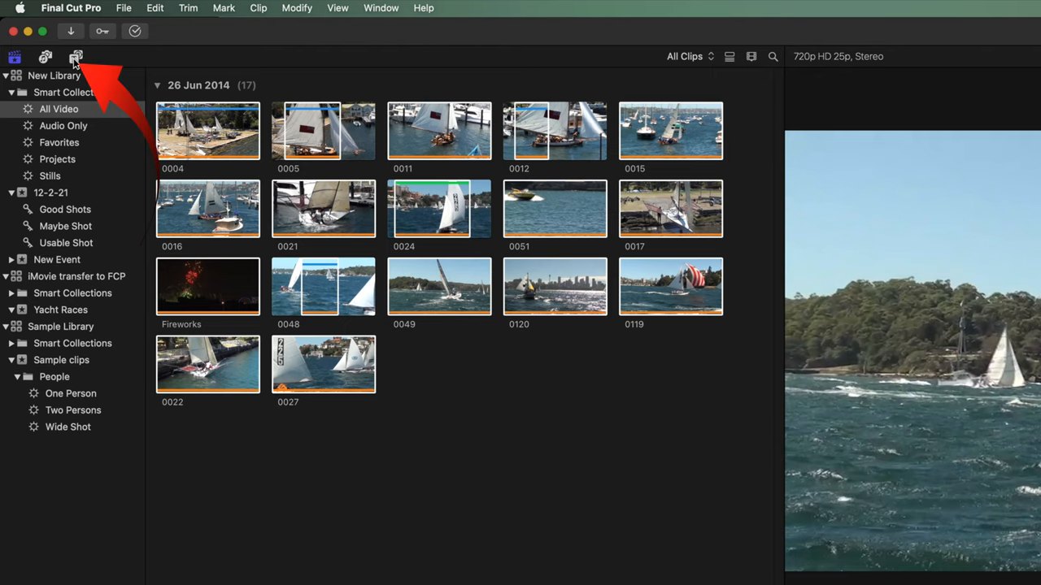
{"action": "mouse_move", "coordinate": [75, 56]}
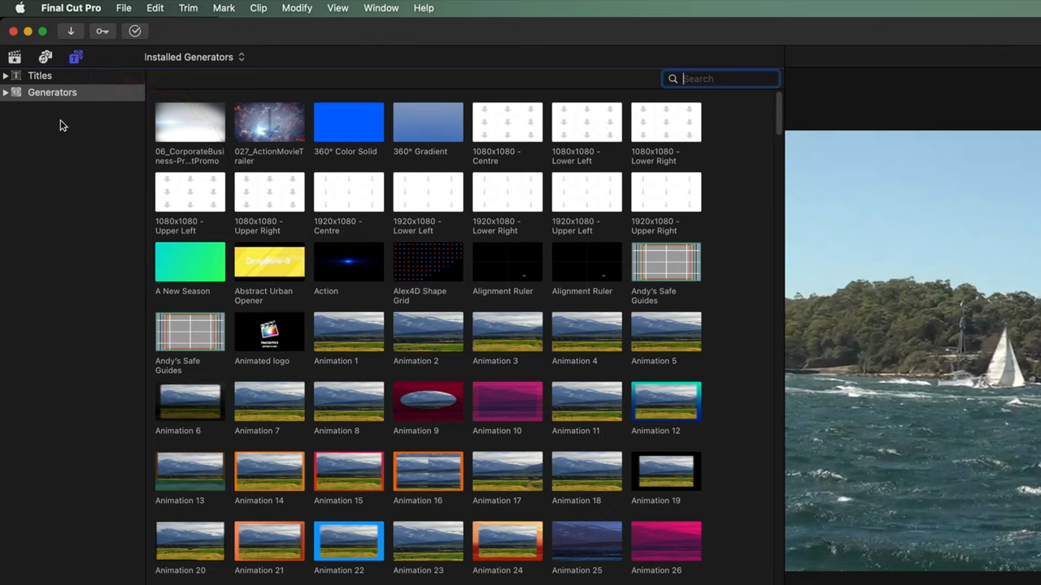
{"action": "mouse_move", "coordinate": [6, 85]}
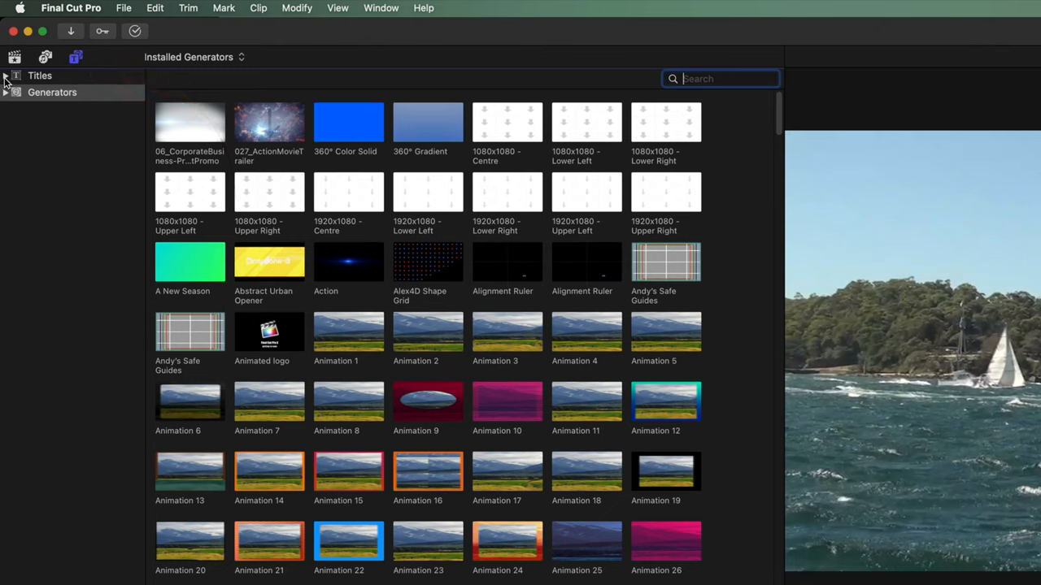
{"action": "left_click", "coordinate": [6, 75]}
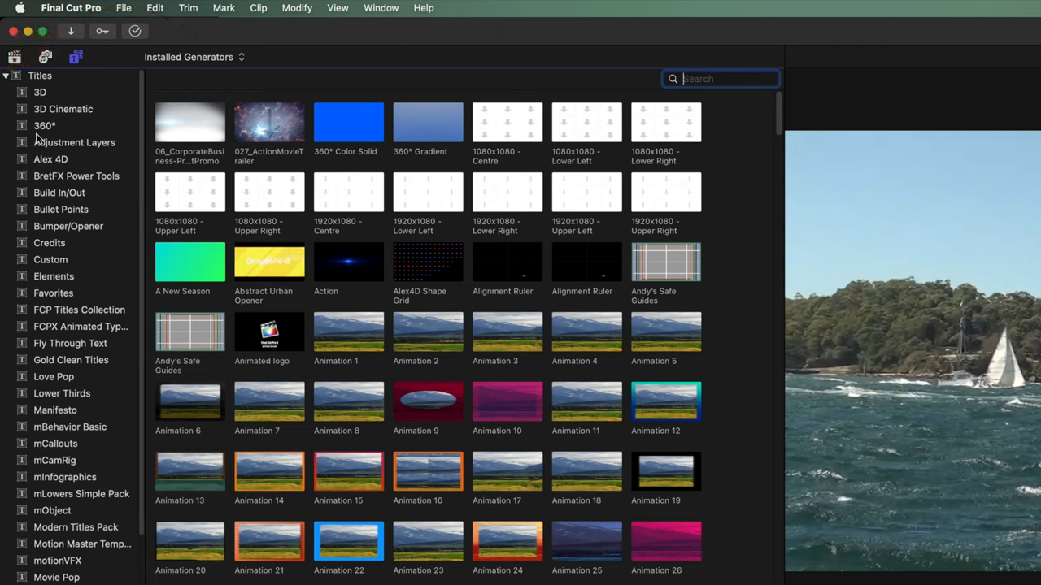
{"action": "scroll", "scroll_direction": "down", "scroll_amount": 3}
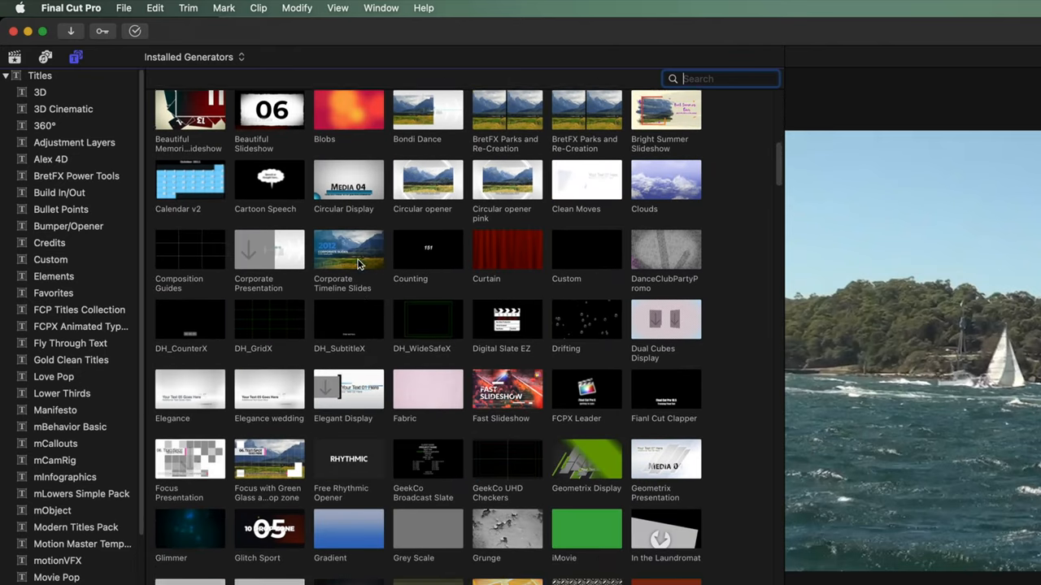
{"action": "scroll", "scroll_direction": "down", "scroll_amount": 3}
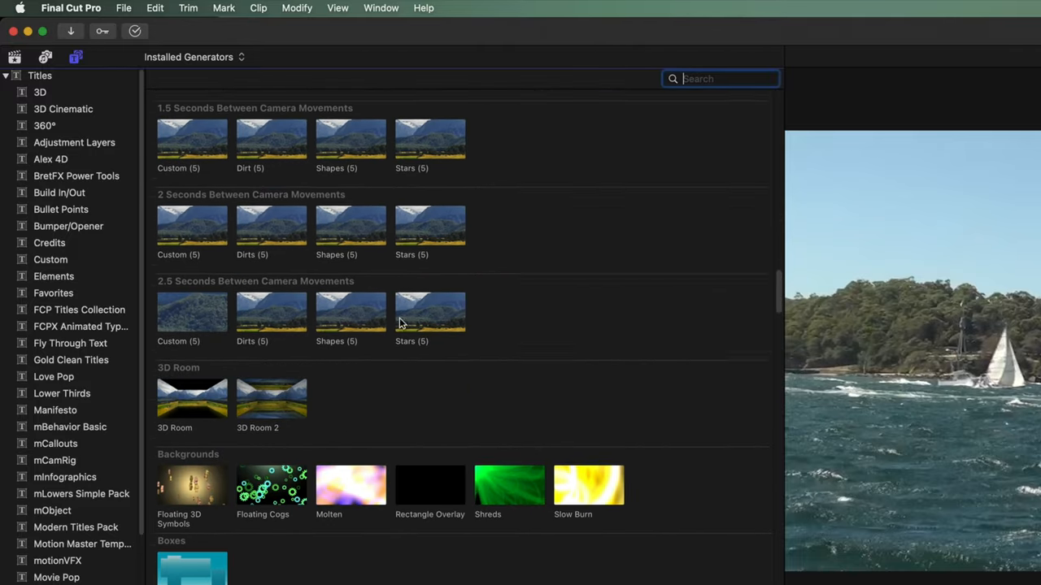
{"action": "scroll", "scroll_direction": "down", "scroll_amount": 3}
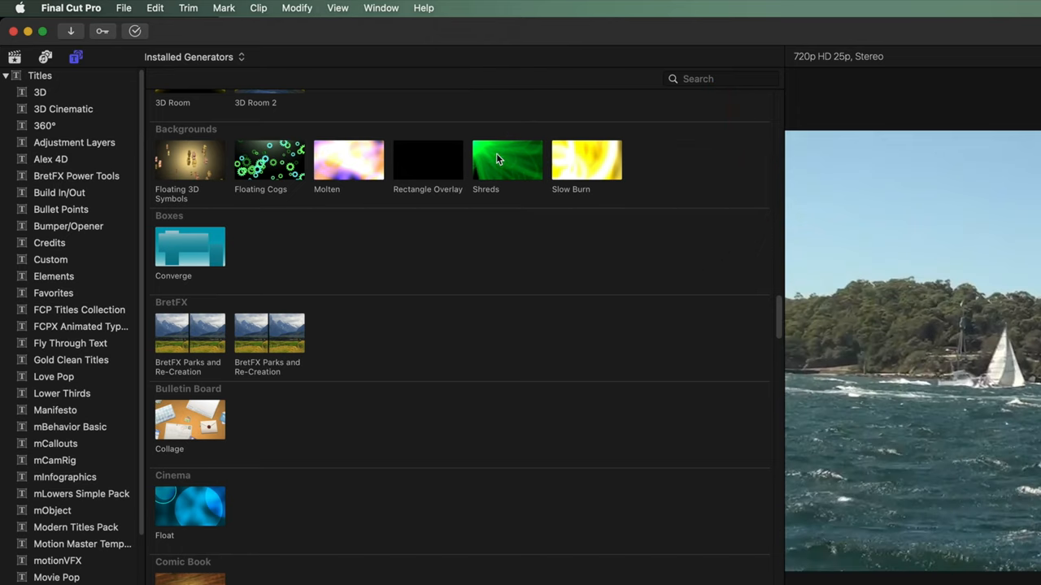
{"action": "mouse_move", "coordinate": [237, 148]}
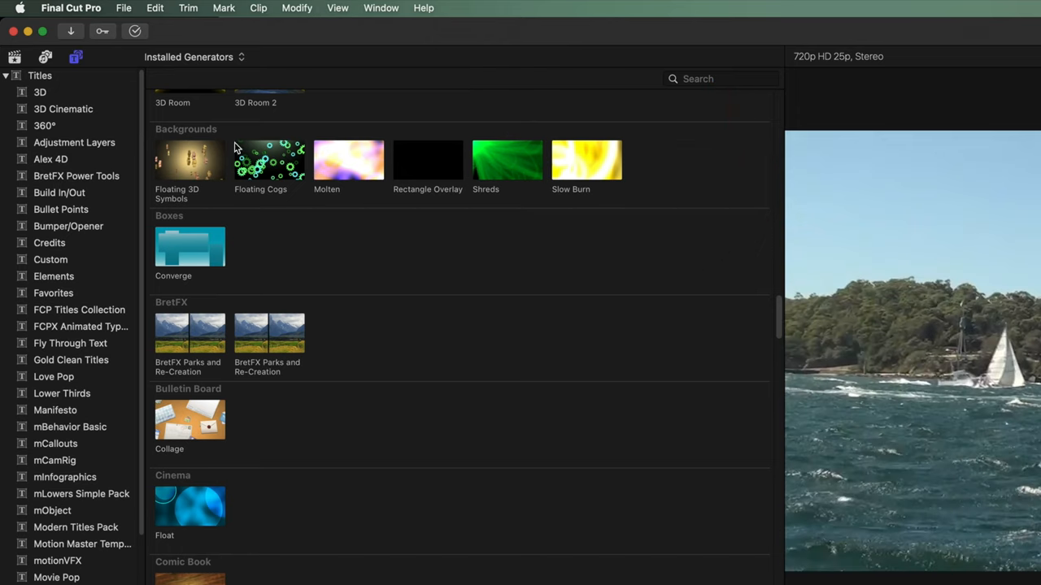
{"action": "mouse_move", "coordinate": [66, 202]}
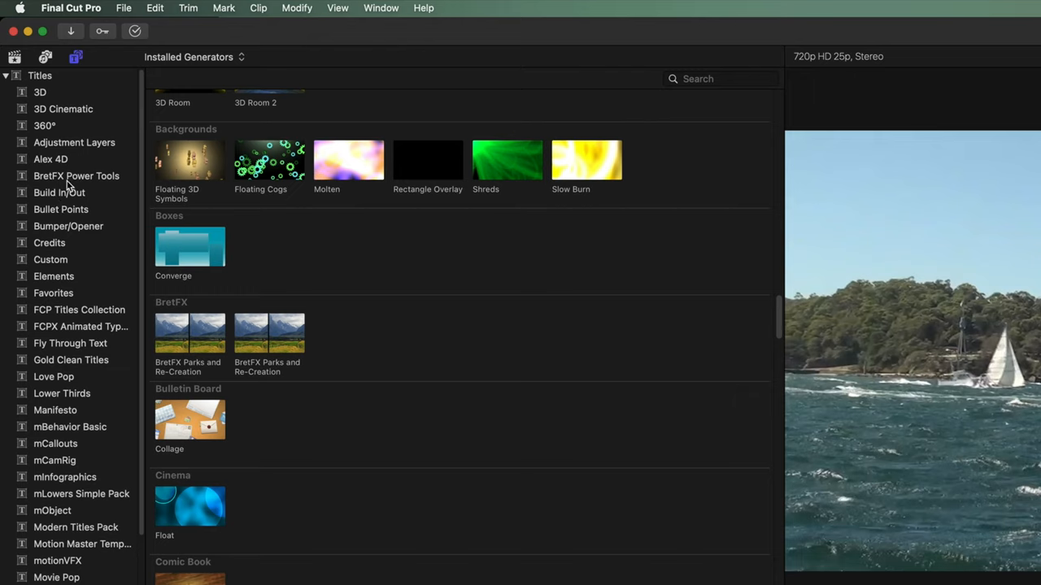
{"action": "mouse_move", "coordinate": [91, 198]}
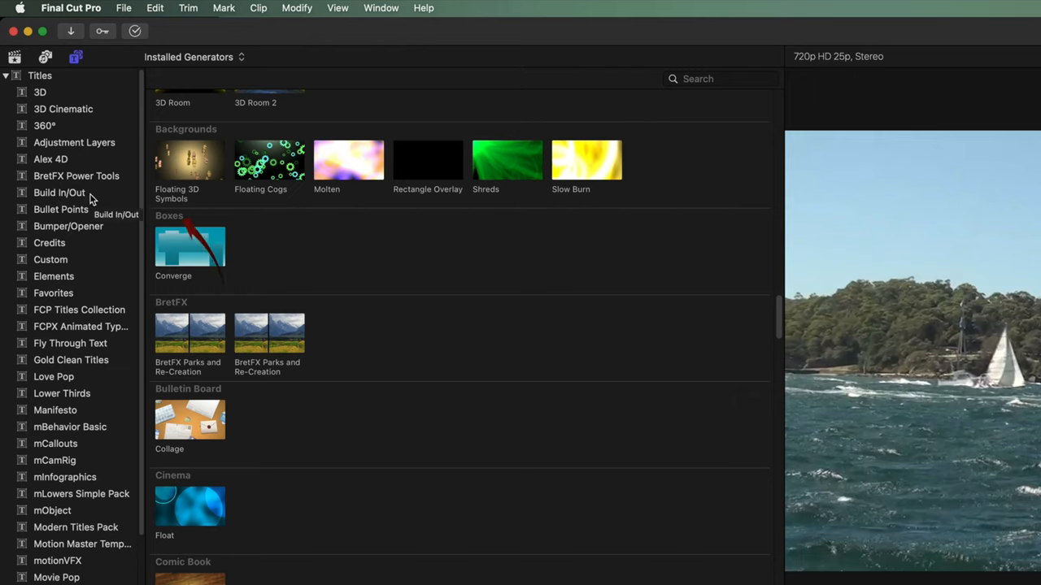
- Place the Build In/Out Continuous title above the sailing clip in the timeline
{"action": "left_click", "coordinate": [59, 192]}
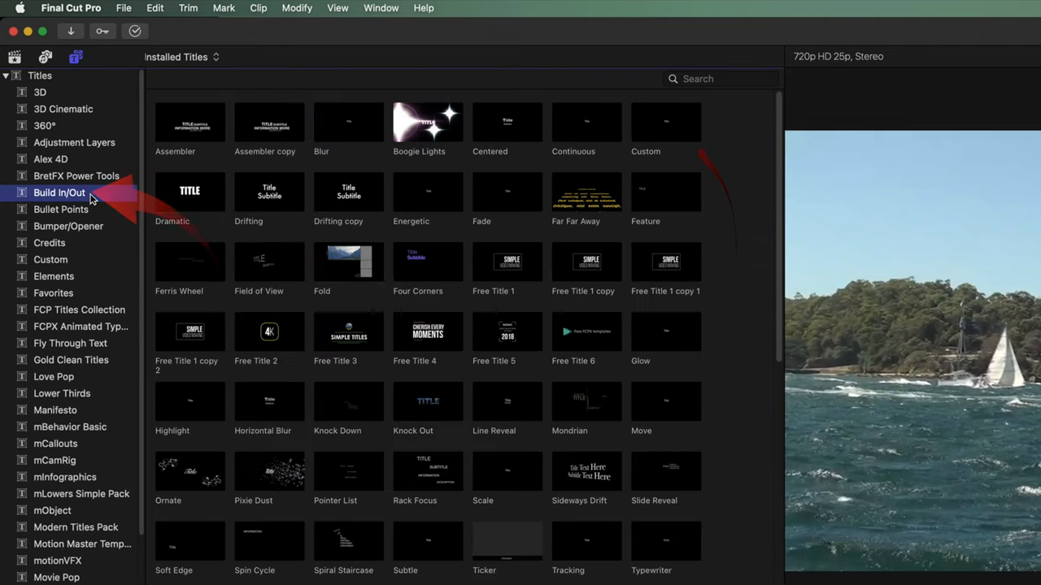
{"action": "left_click", "coordinate": [585, 122]}
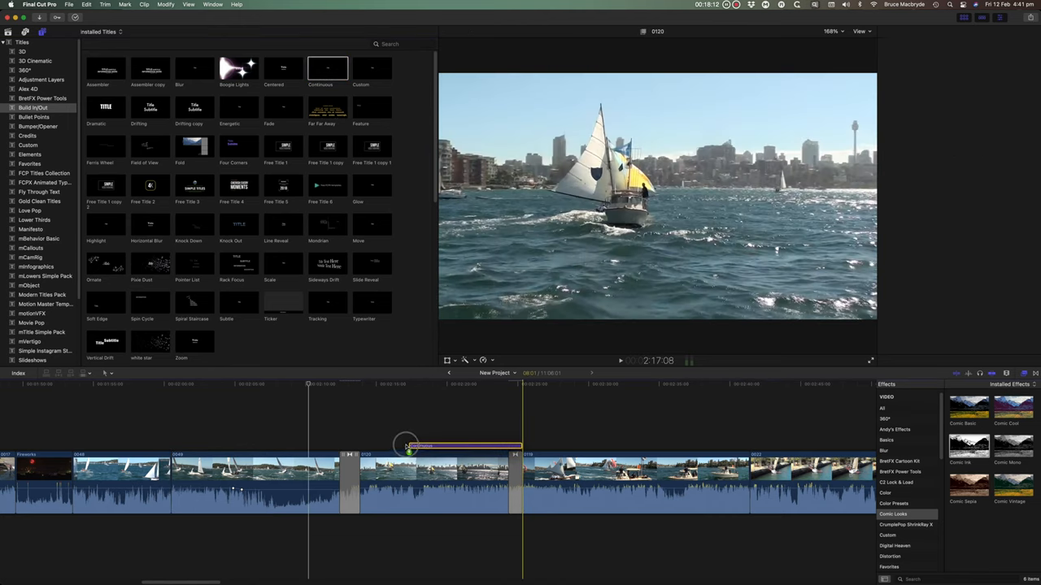
{"action": "left_click", "coordinate": [452, 445]}
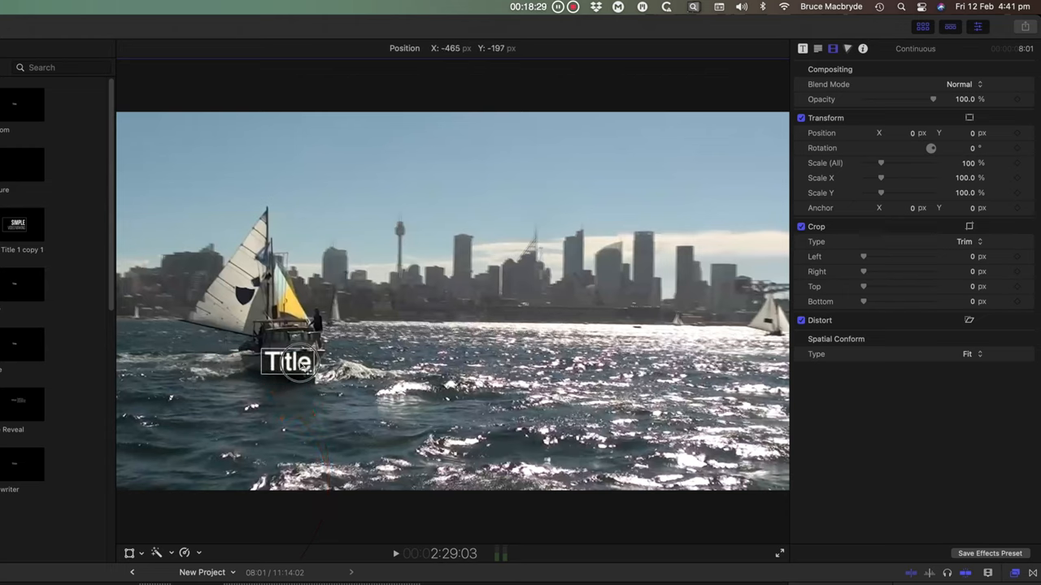
- Reposition the title onto the horizon and reword it to 'Water scene' in the Text inspector
{"action": "left_click_drag", "start_coordinate": [289, 362], "coordinate": [488, 315]}
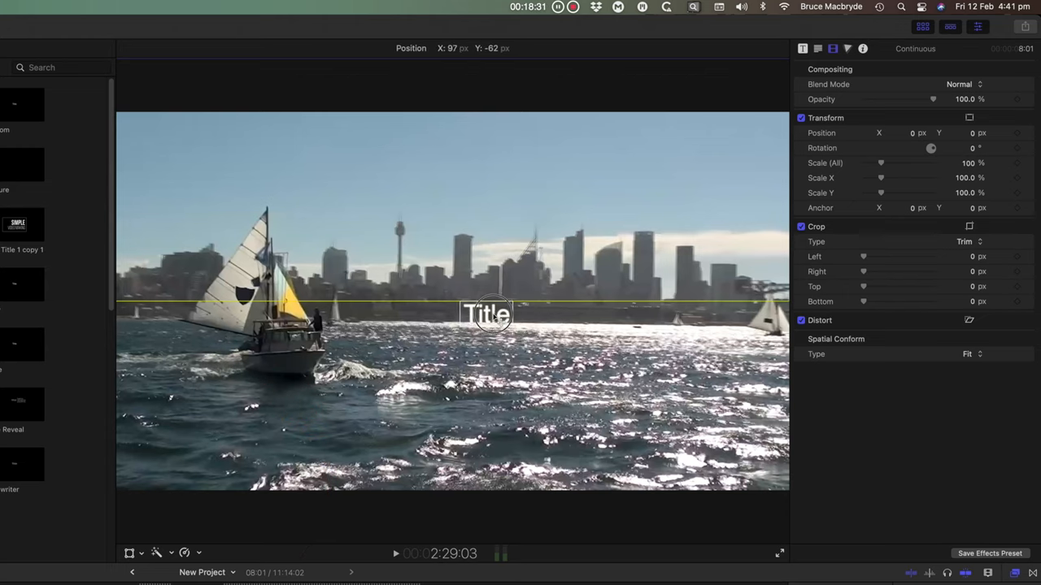
{"action": "left_click", "coordinate": [818, 49]}
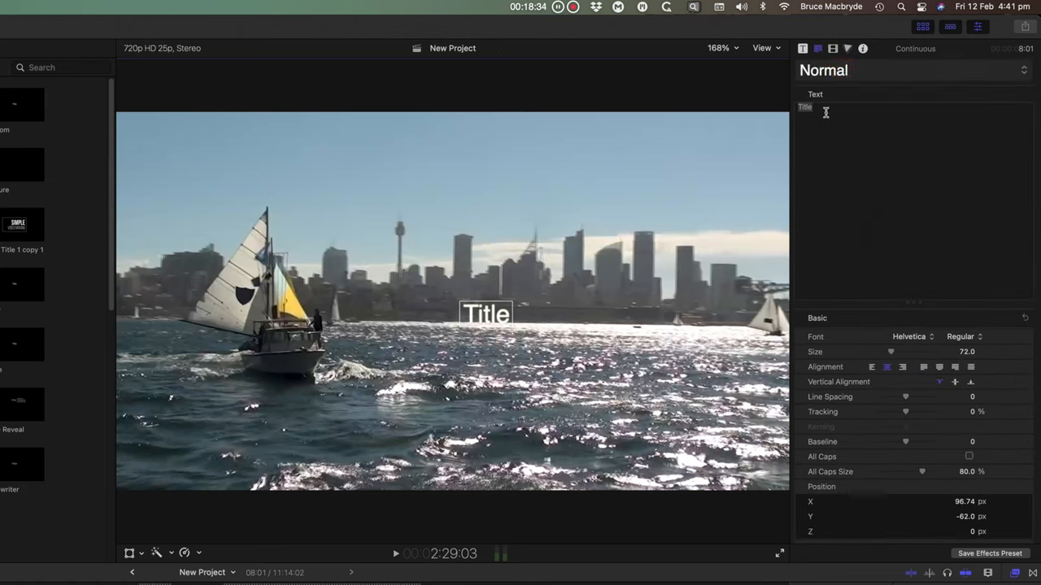
{"action": "double_click", "coordinate": [803, 108]}
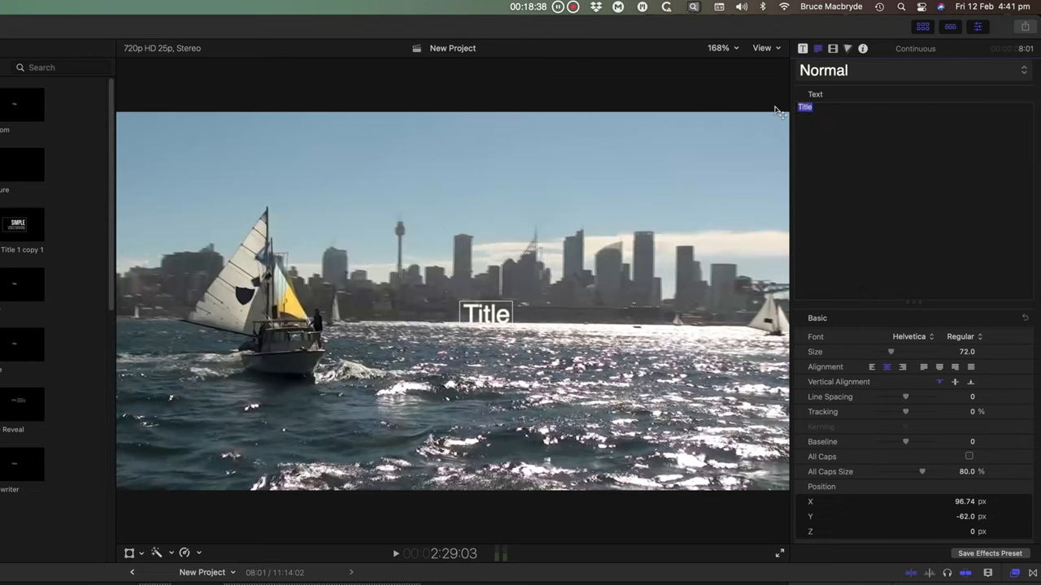
{"action": "type", "text": "Water"}
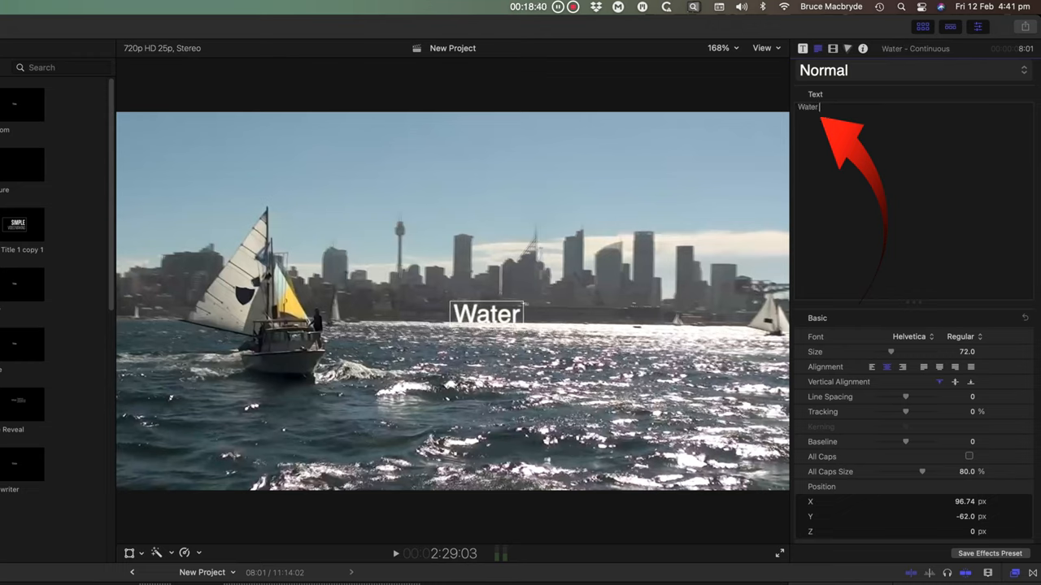
{"action": "type", "text": "scene"}
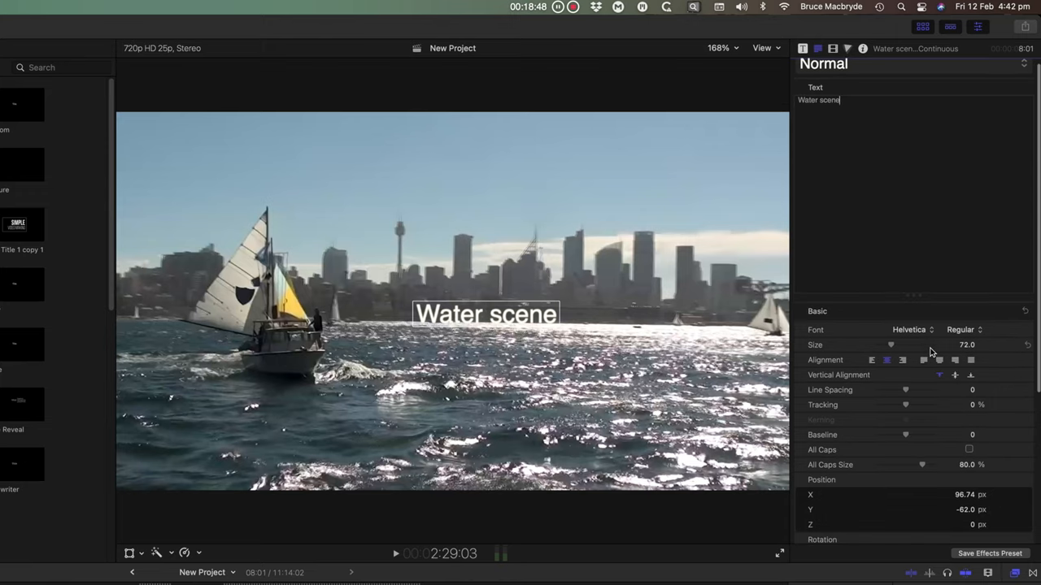
{"action": "scroll", "scroll_direction": "down", "scroll_amount": 3}
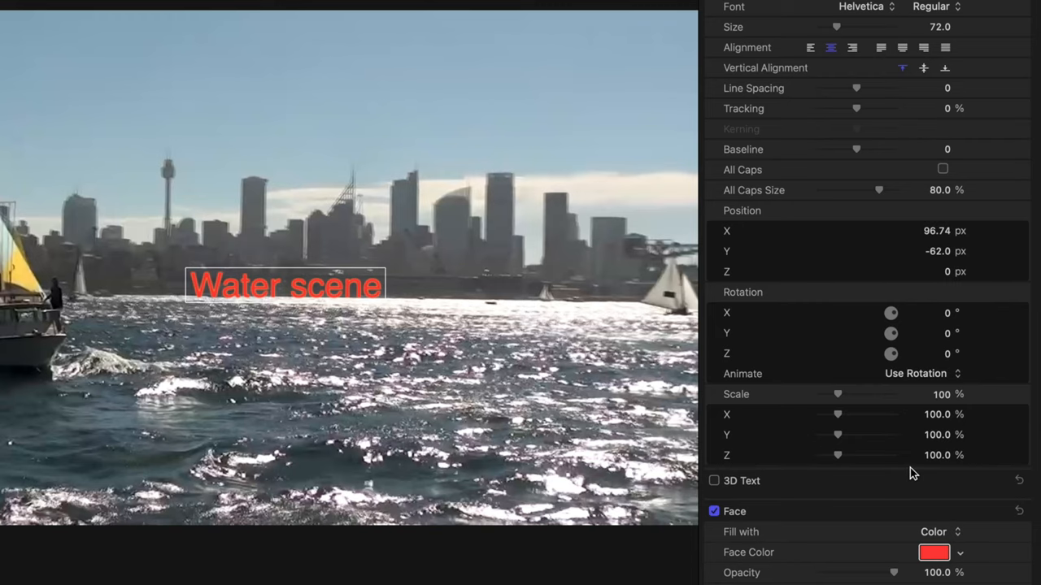
- Scroll the Text inspector down to the Face and Glow colour settings
{"action": "scroll", "scroll_direction": "down", "scroll_amount": 3}
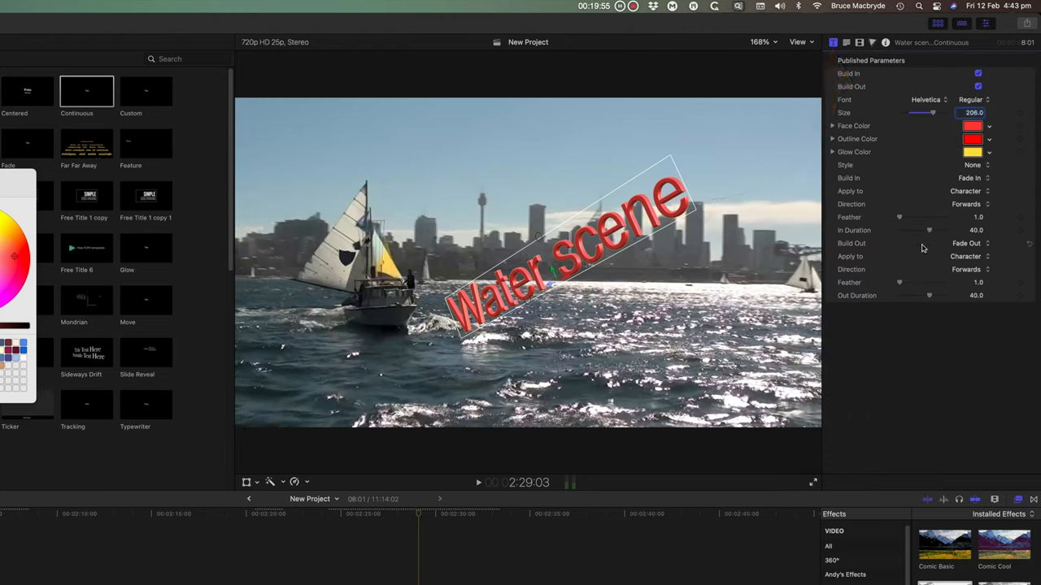
{"action": "mouse_move", "coordinate": [709, 353]}
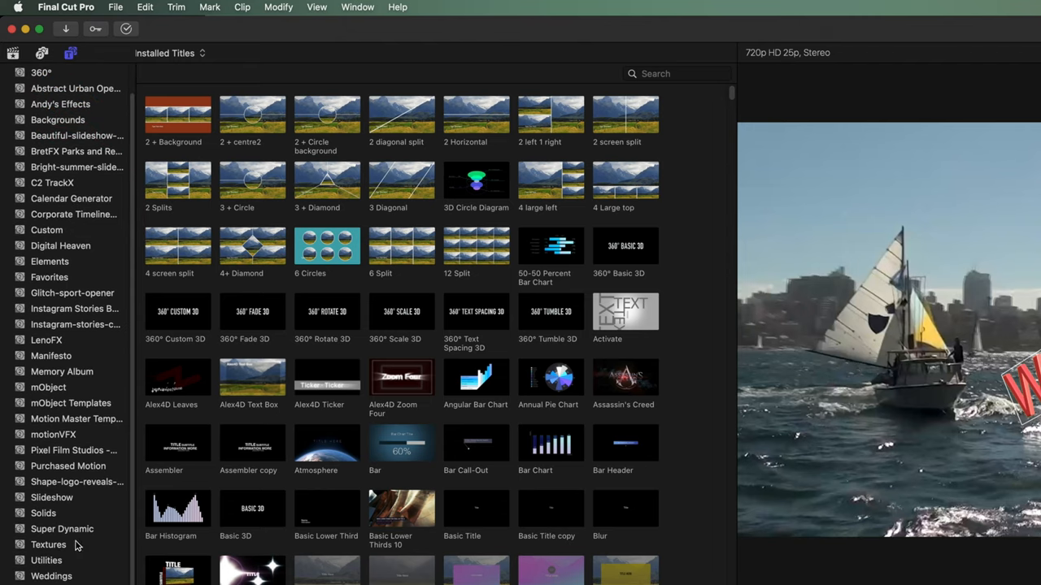
- Add a texture generator from the Textures category to the New Project timeline
{"action": "left_click", "coordinate": [49, 545]}
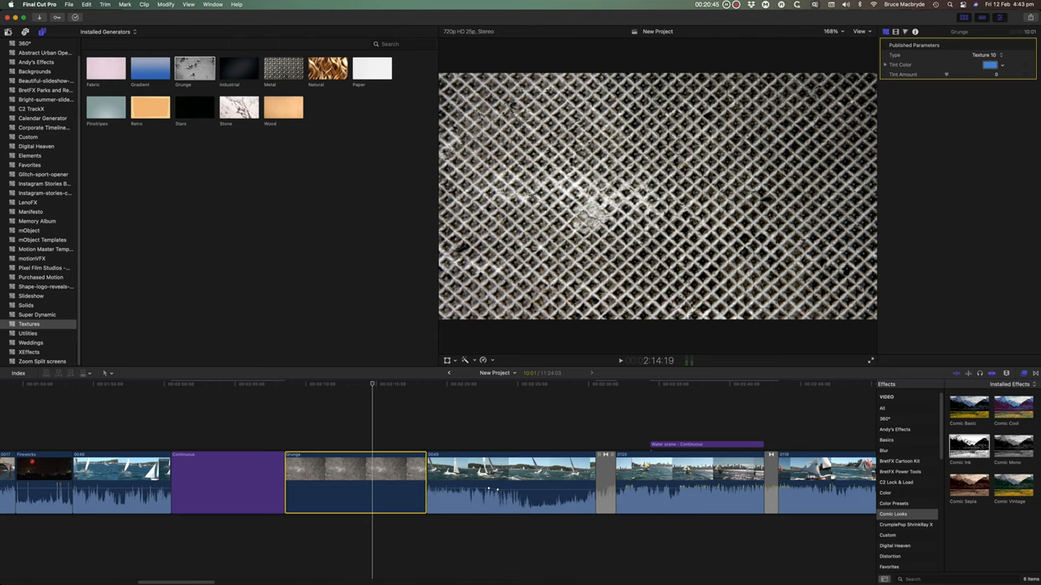
{"action": "left_click", "coordinate": [24, 32]}
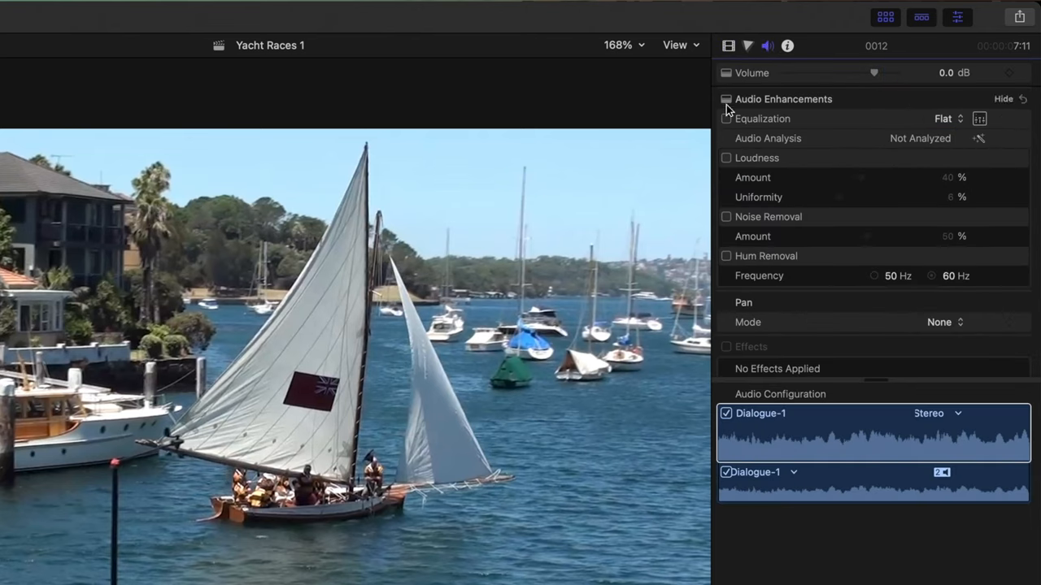
{"action": "mouse_move", "coordinate": [969, 153]}
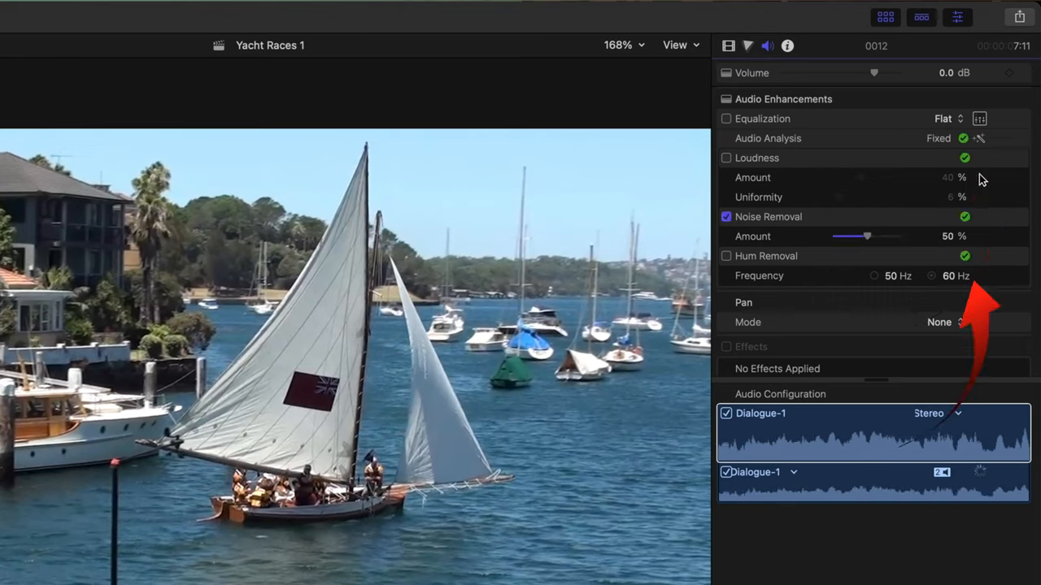
{"action": "mouse_move", "coordinate": [995, 222]}
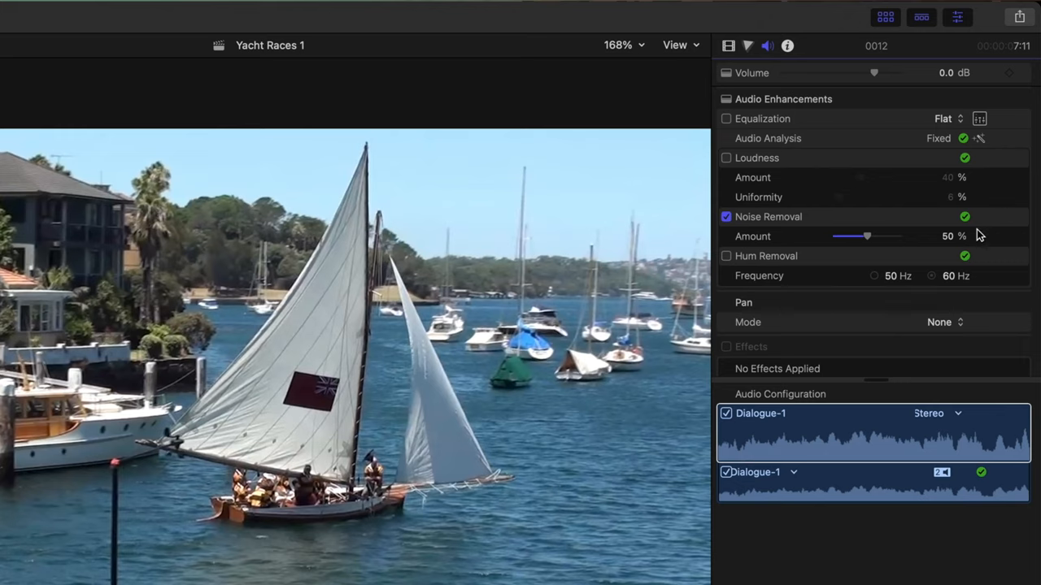
{"action": "mouse_move", "coordinate": [772, 283]}
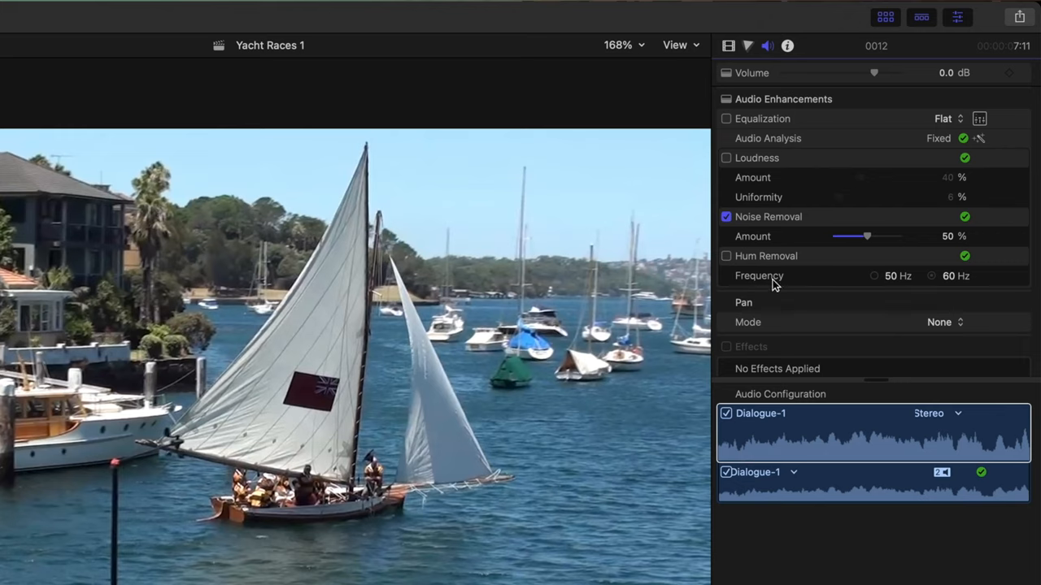
- Set Noise Removal to 23% and choose the Bass Boost equalization preset for Yacht Races 1
{"action": "left_click_drag", "start_coordinate": [865, 237], "coordinate": [852, 238]}
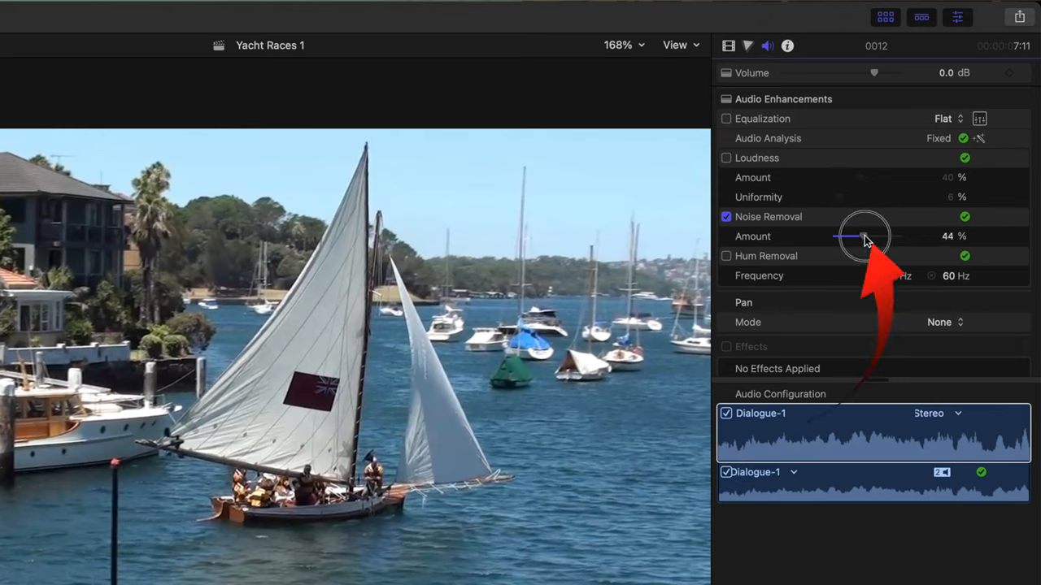
{"action": "left_click_drag", "start_coordinate": [888, 236], "coordinate": [849, 236]}
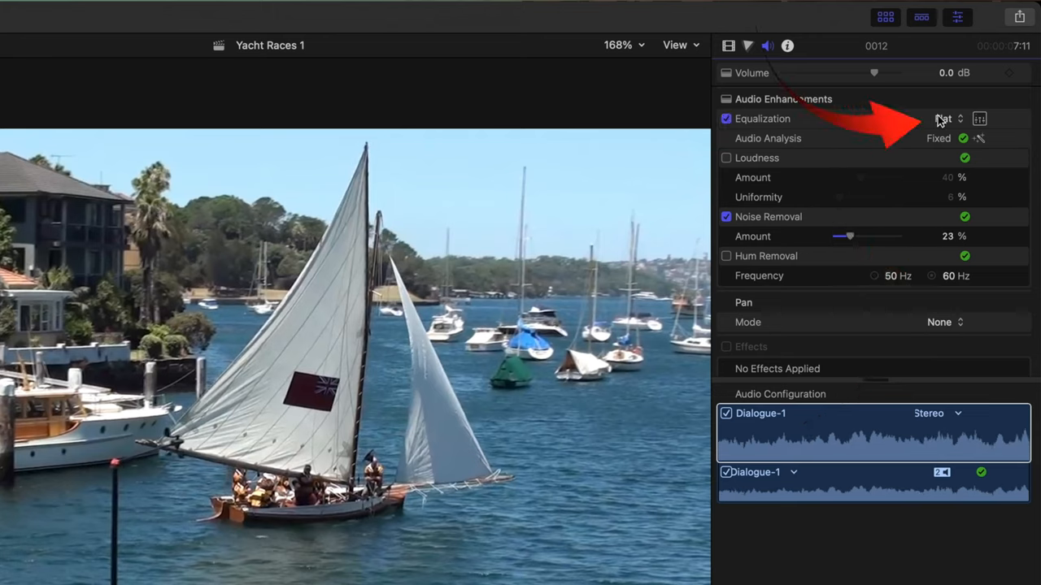
{"action": "left_click", "coordinate": [947, 118]}
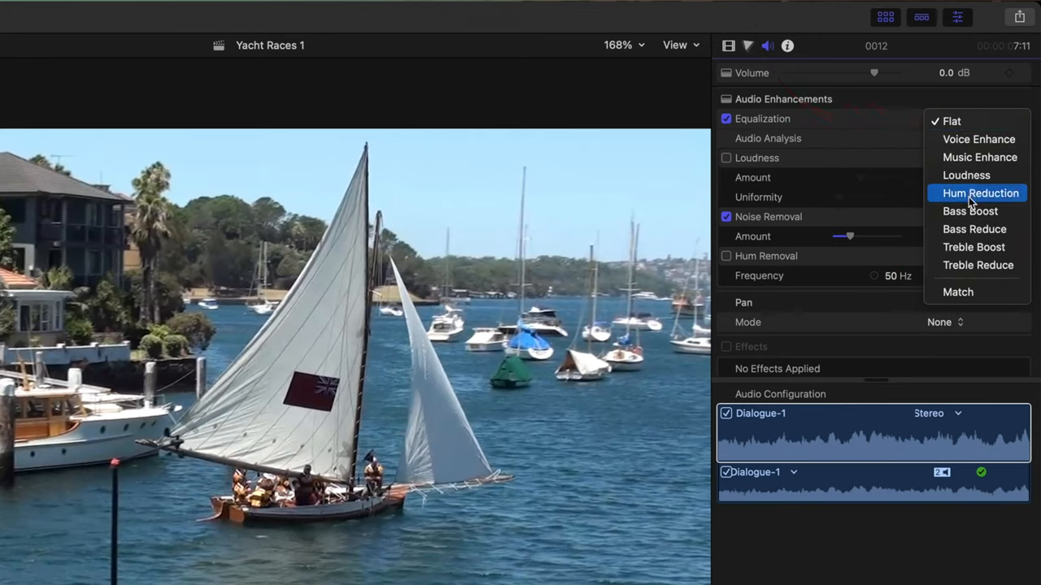
{"action": "left_click", "coordinate": [969, 211]}
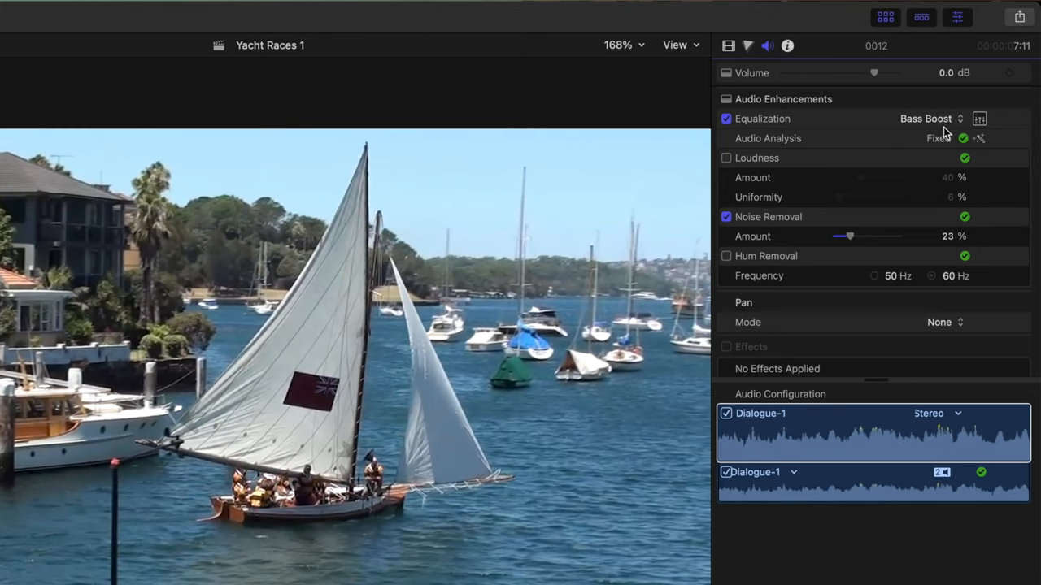
{"action": "mouse_move", "coordinate": [886, 296]}
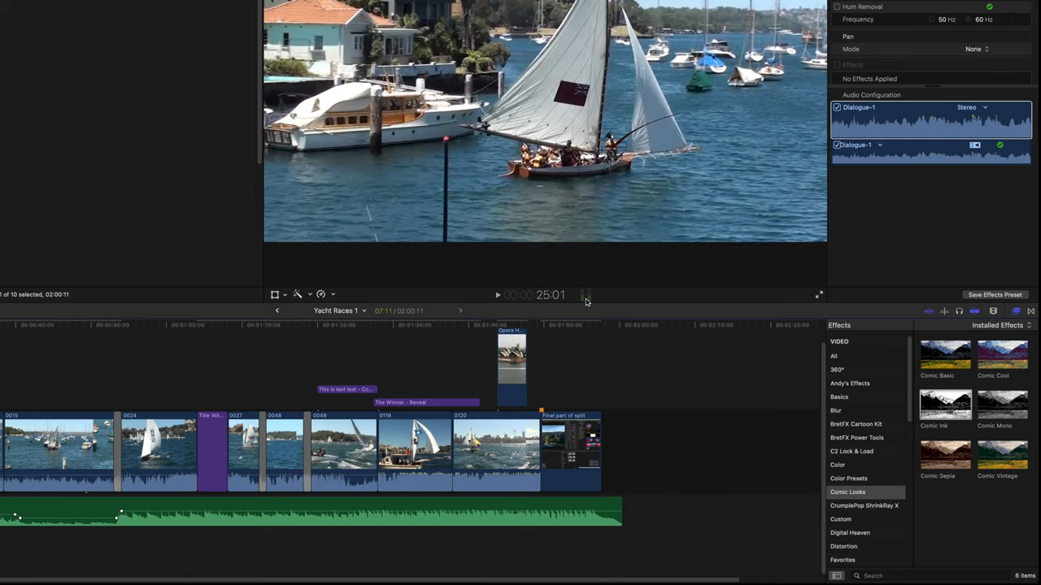
{"action": "mouse_move", "coordinate": [587, 303]}
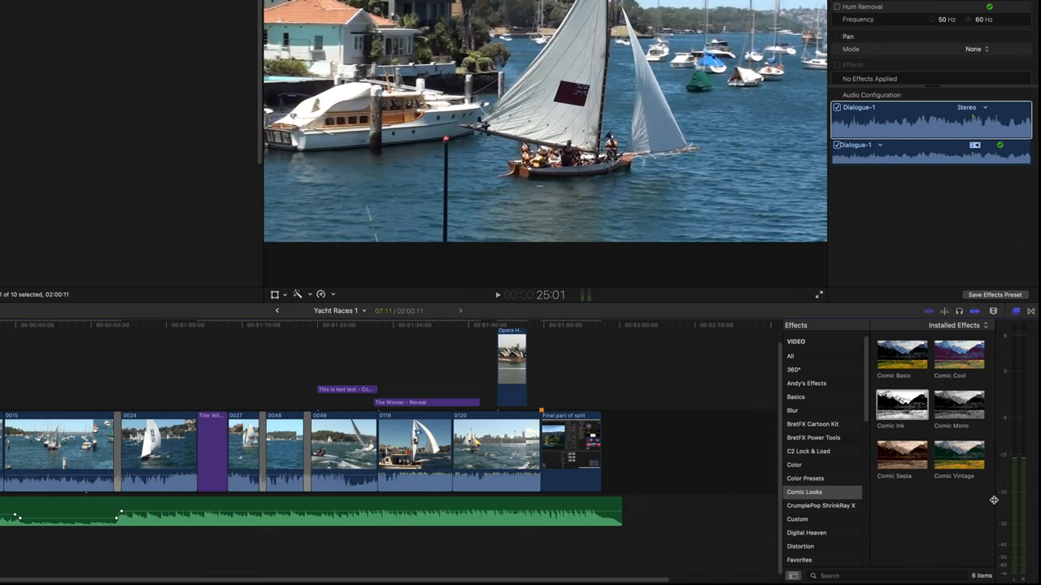
{"action": "left_click", "coordinate": [156, 452]}
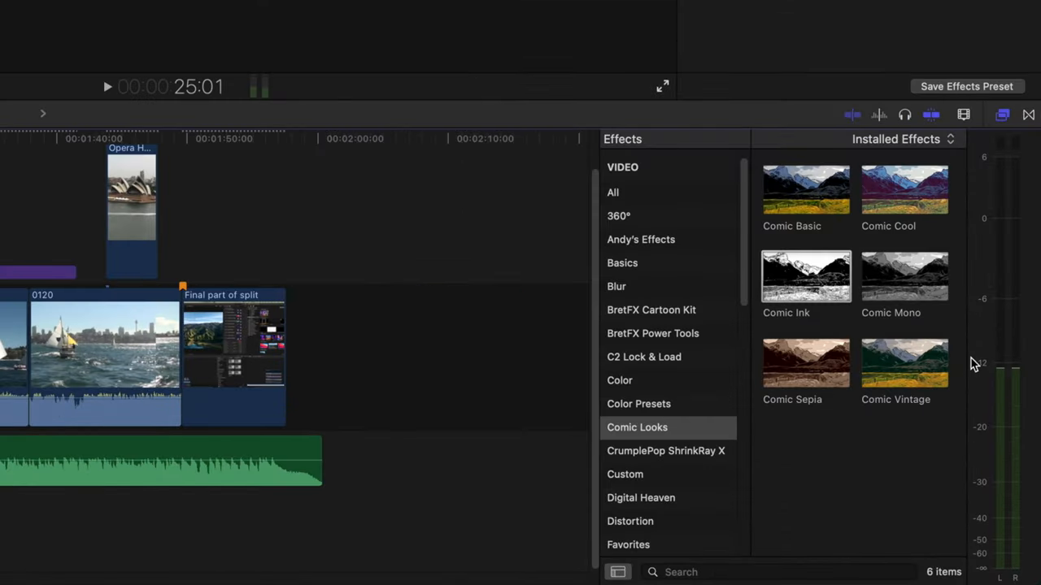
{"action": "mouse_move", "coordinate": [966, 315]}
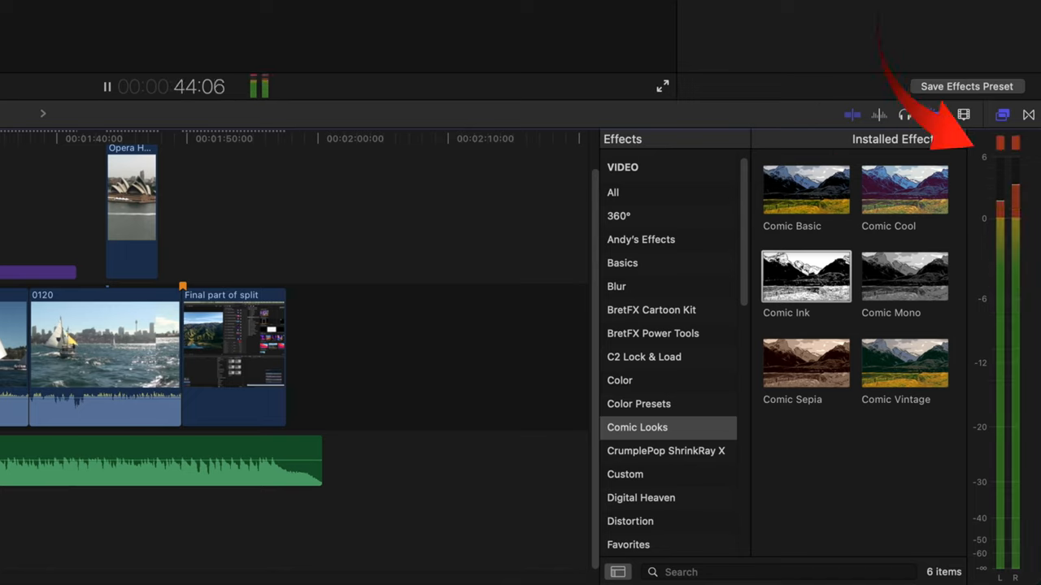
{"action": "left_click", "coordinate": [108, 88]}
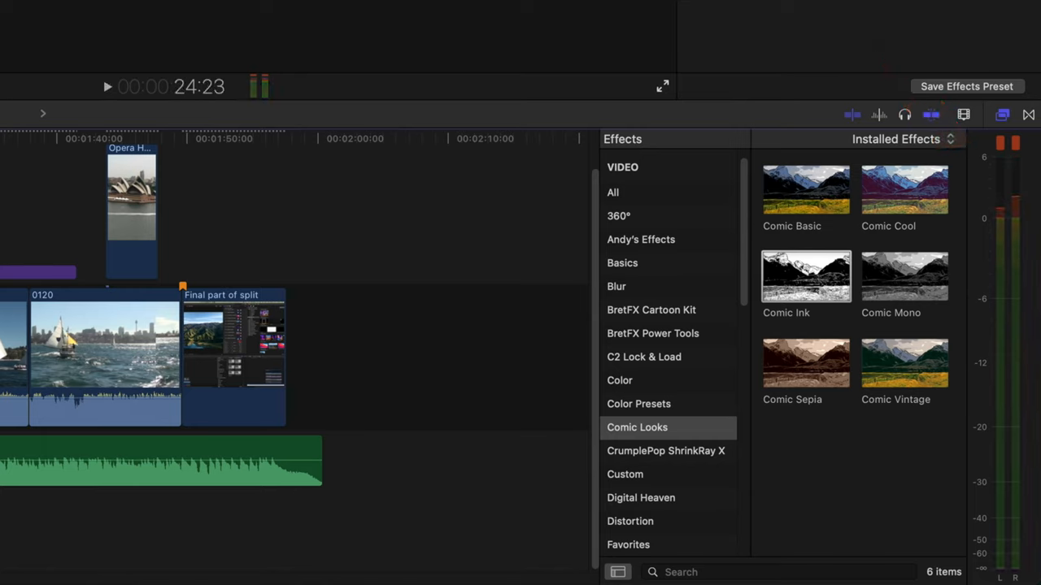
{"action": "left_click", "coordinate": [108, 87]}
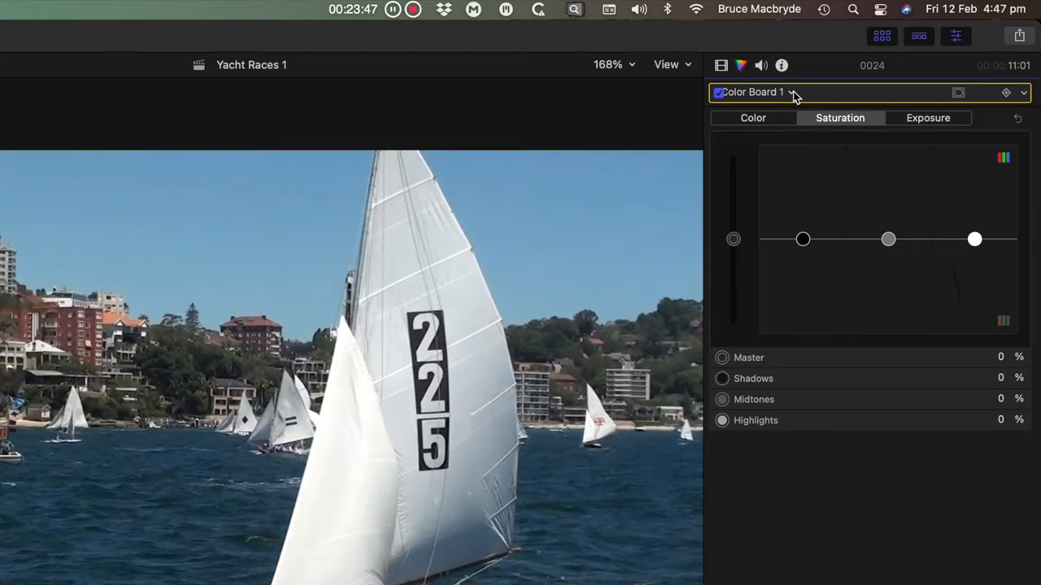
- Add a +Color Wheels correction to clip 0024, then reselect Color Board 1
{"action": "left_click", "coordinate": [789, 91]}
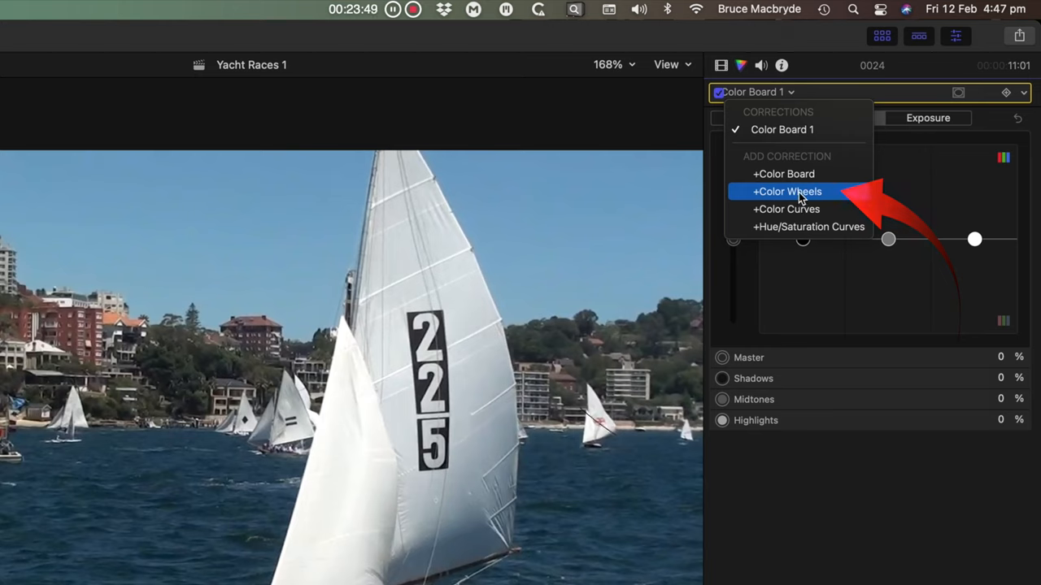
{"action": "left_click", "coordinate": [788, 192]}
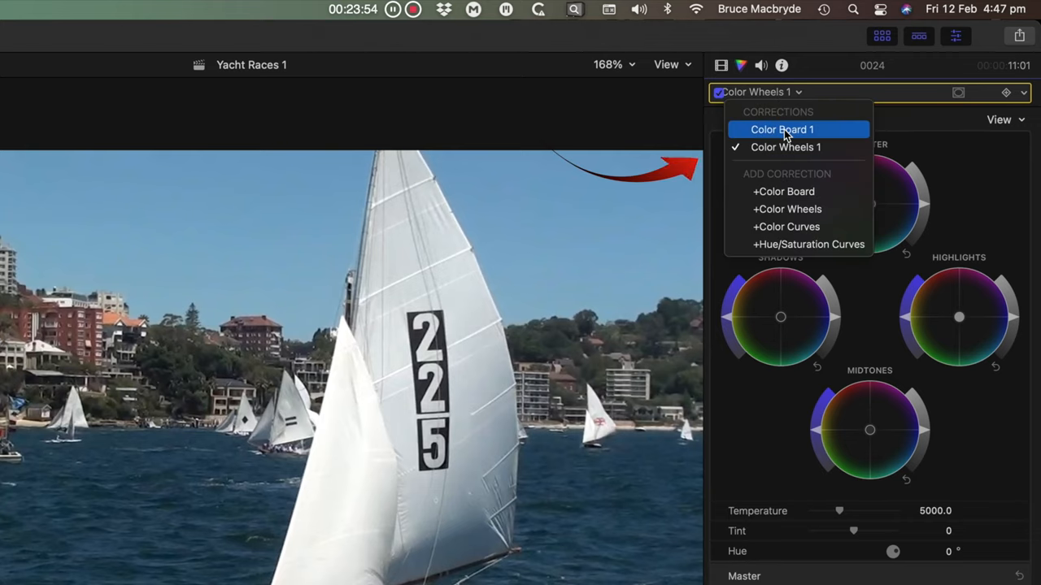
{"action": "left_click", "coordinate": [781, 130]}
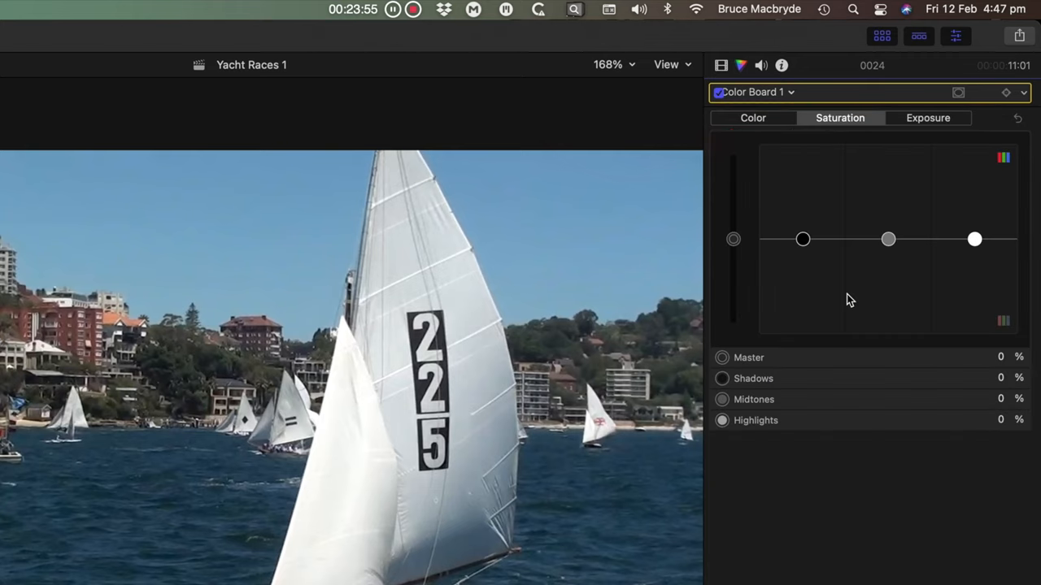
{"action": "mouse_move", "coordinate": [868, 315]}
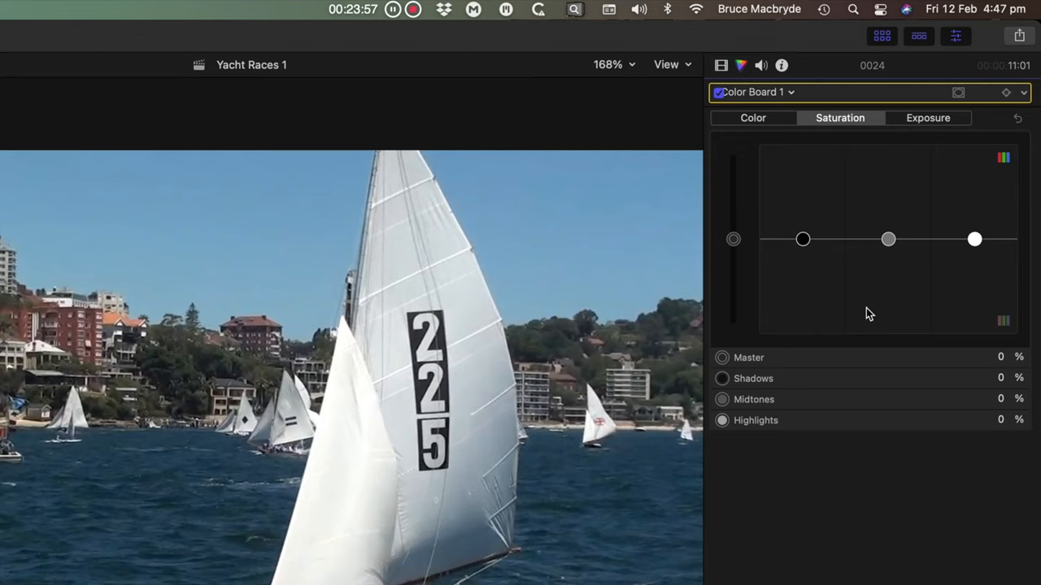
{"action": "mouse_move", "coordinate": [758, 146]}
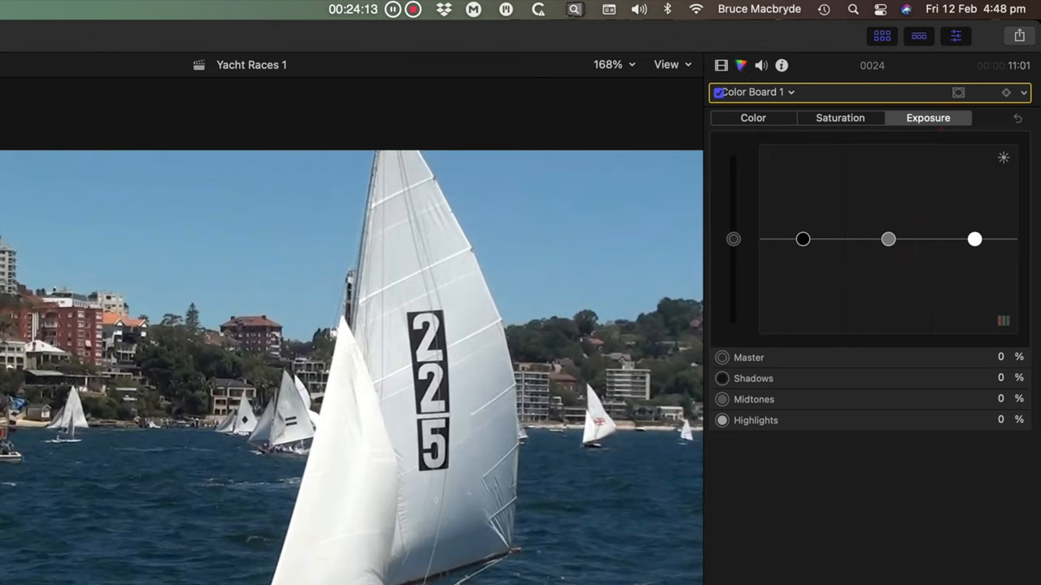
{"action": "mouse_move", "coordinate": [930, 312]}
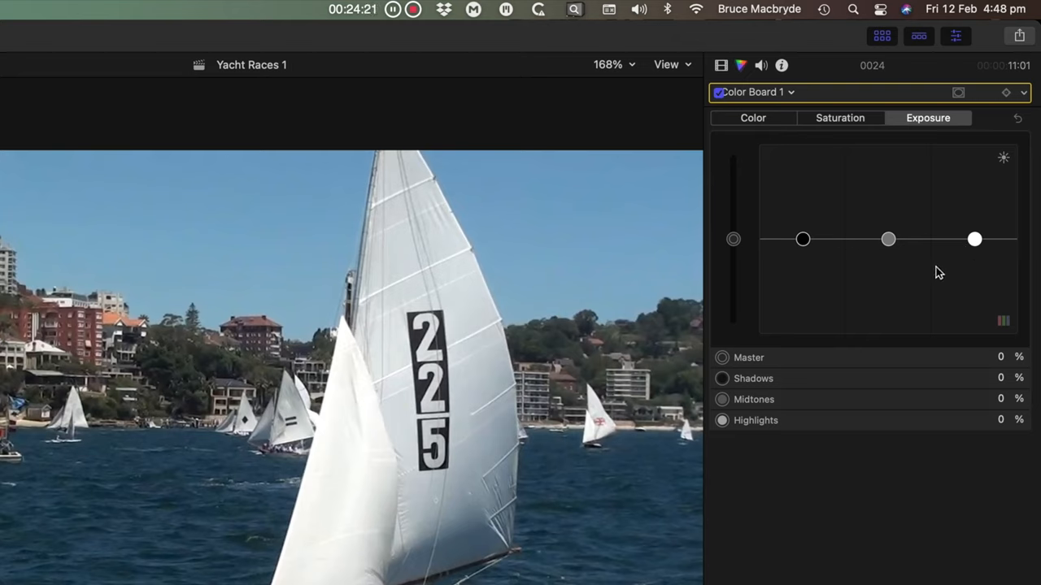
{"action": "mouse_move", "coordinate": [774, 360]}
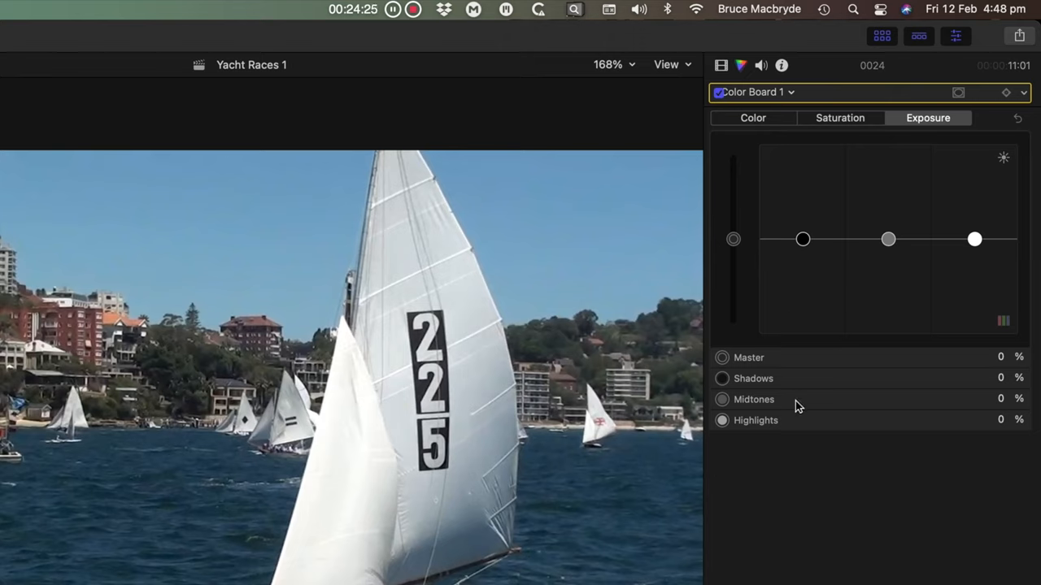
{"action": "mouse_move", "coordinate": [935, 350]}
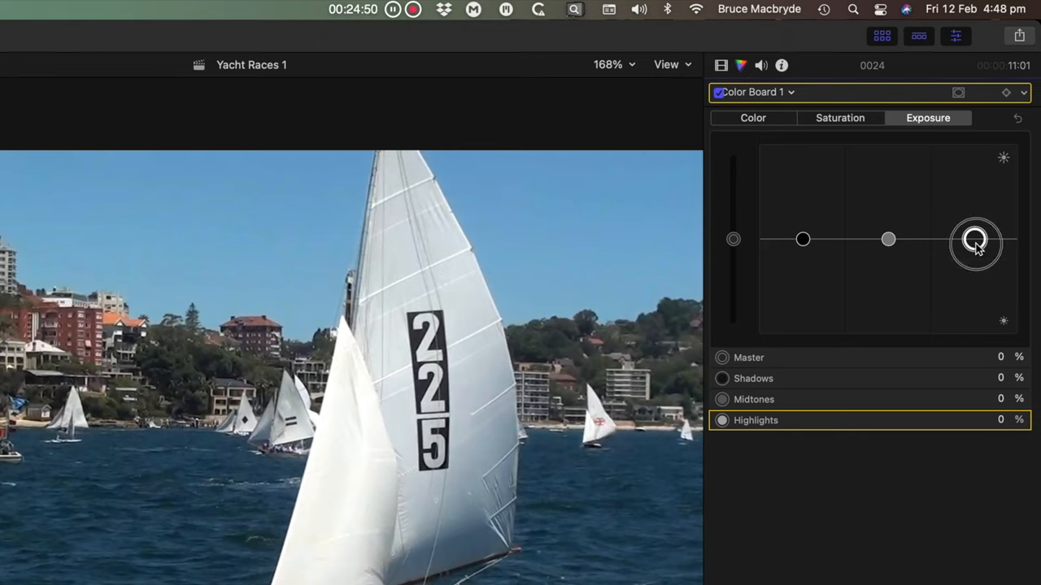
- Push the highlights exposure up and down, trying bright and dark sails, then settle it near neutral
{"action": "left_click_drag", "start_coordinate": [976, 240], "coordinate": [974, 133]}
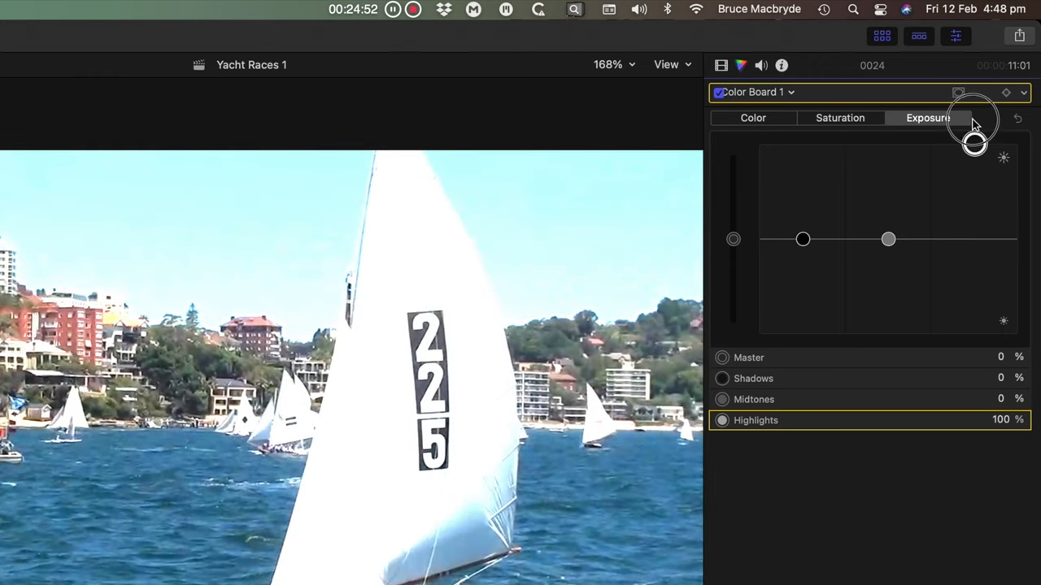
{"action": "left_click_drag", "start_coordinate": [975, 139], "coordinate": [976, 299]}
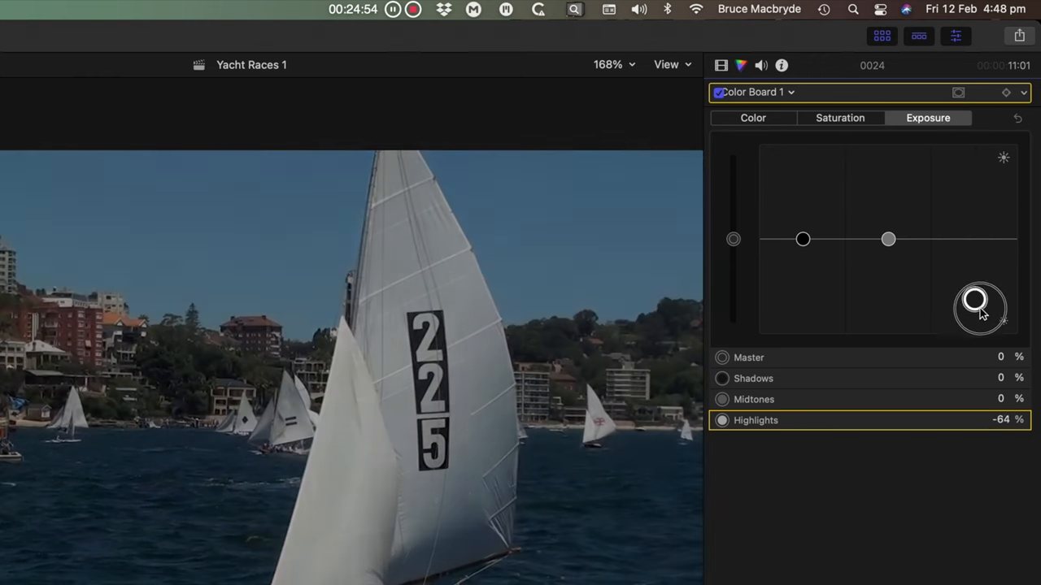
{"action": "left_click_drag", "start_coordinate": [976, 299], "coordinate": [979, 313]}
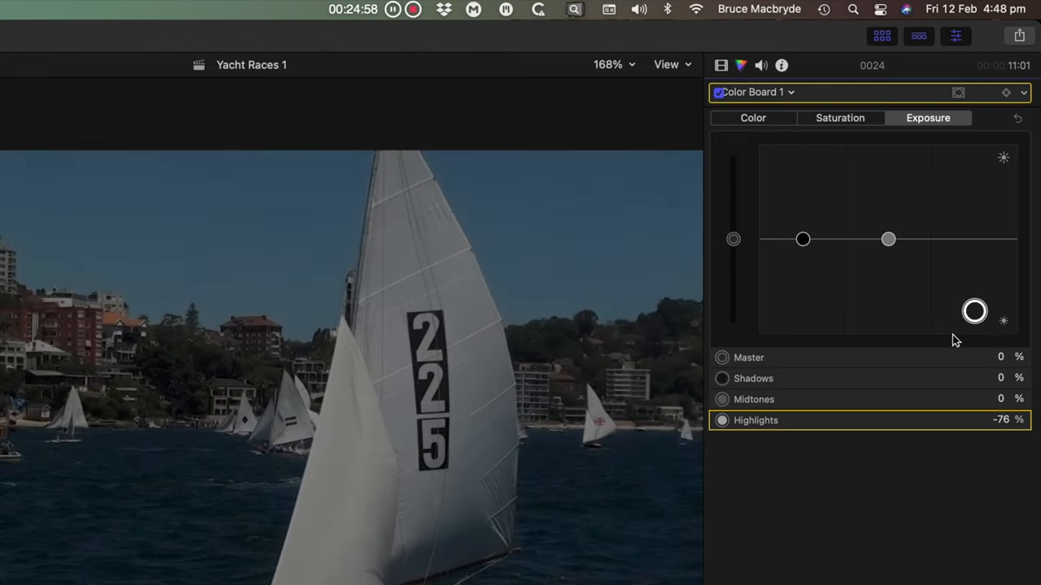
{"action": "left_click_drag", "start_coordinate": [975, 310], "coordinate": [976, 280]}
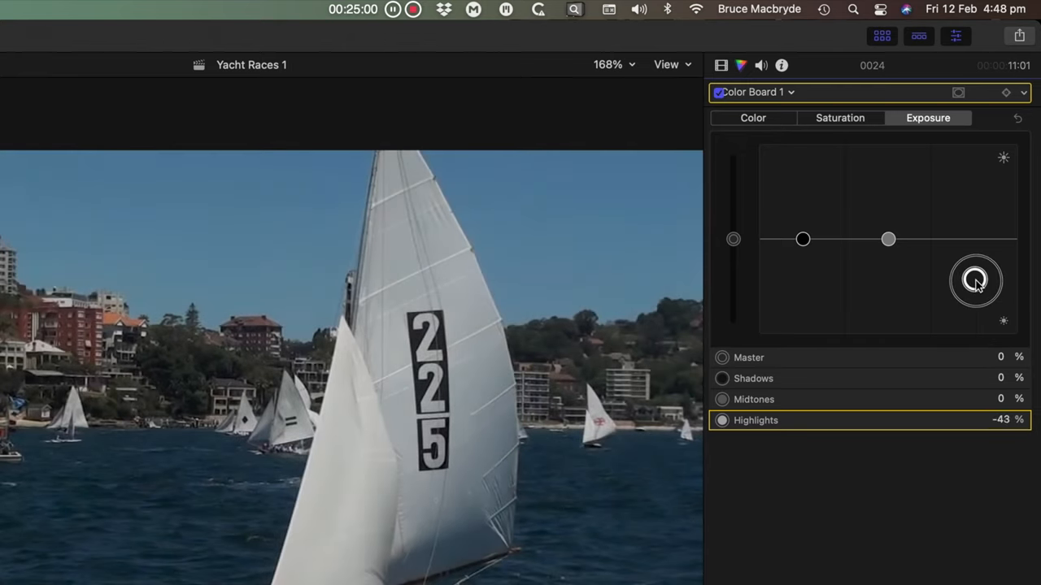
{"action": "left_click_drag", "start_coordinate": [975, 279], "coordinate": [975, 241]}
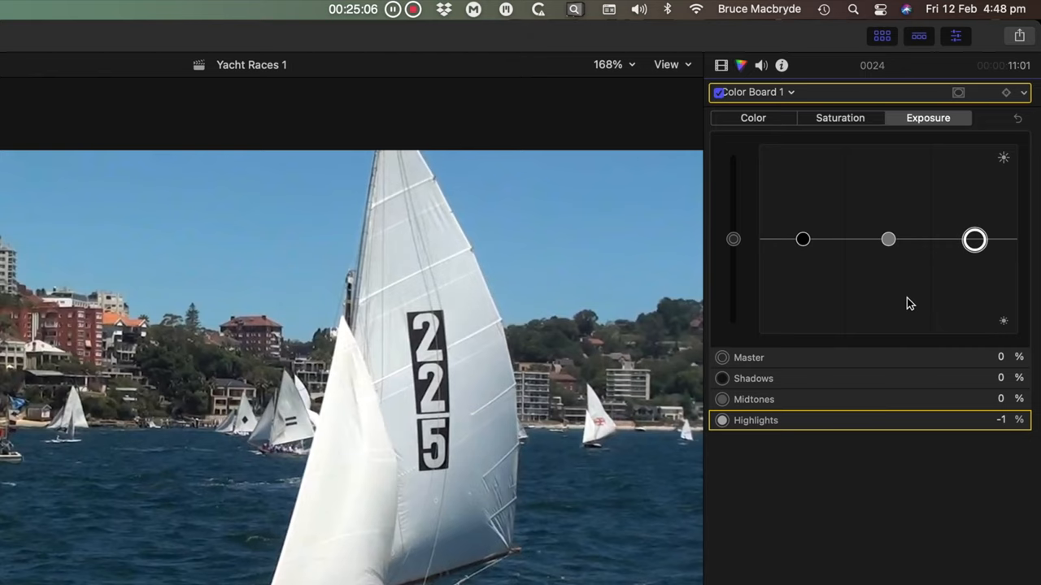
{"action": "mouse_move", "coordinate": [976, 241]}
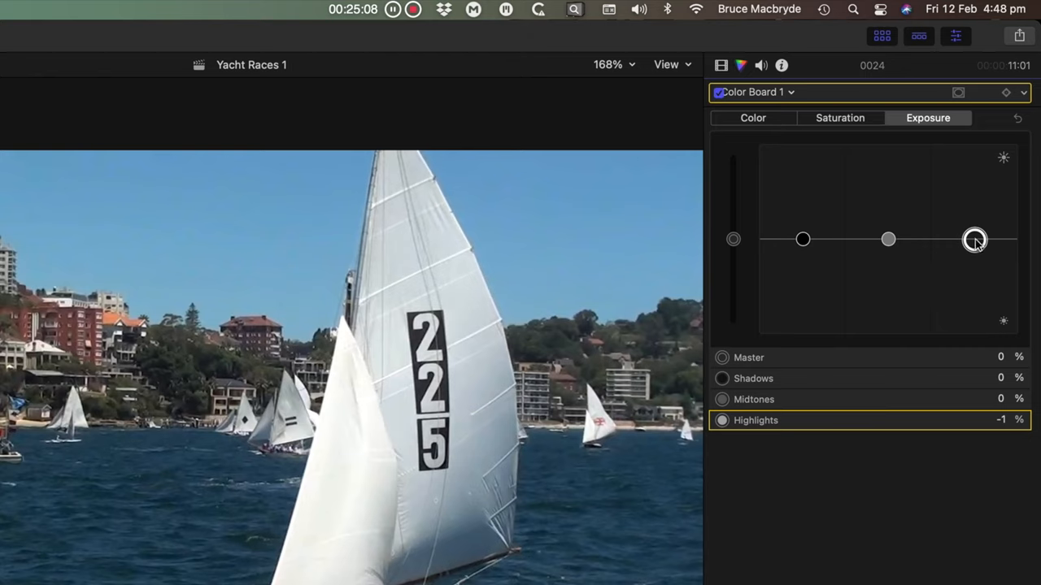
{"action": "left_click_drag", "start_coordinate": [974, 239], "coordinate": [974, 250]}
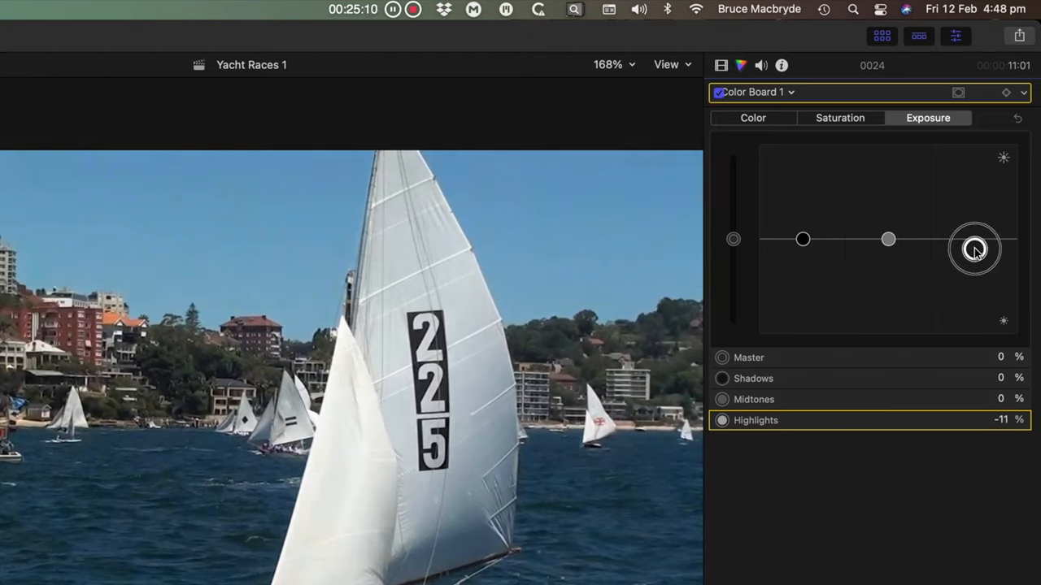
{"action": "left_click_drag", "start_coordinate": [976, 251], "coordinate": [976, 227]}
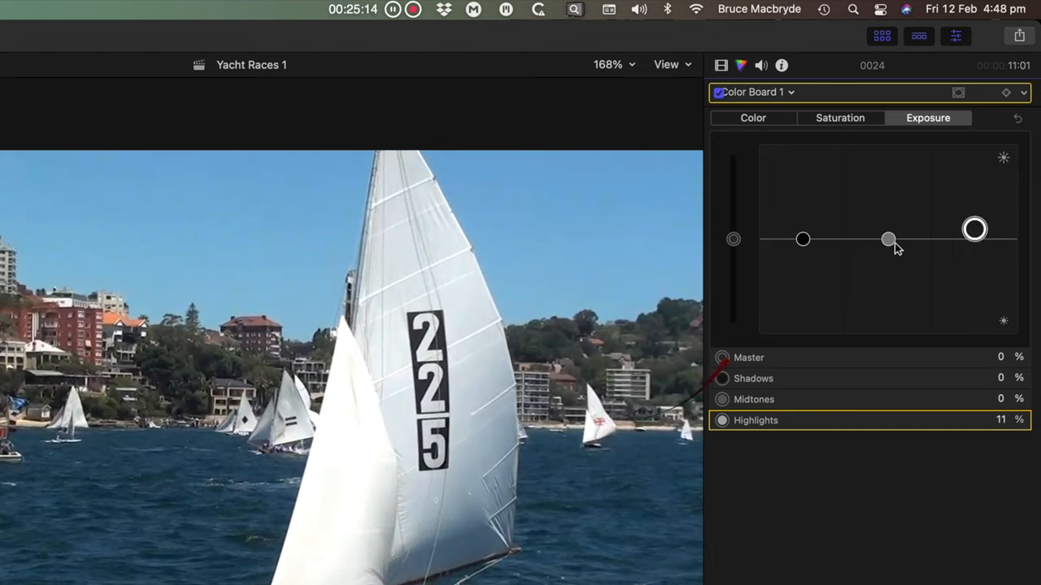
- Try darkening midtones and master, then land on Master −1%, Shadows −11%, Midtones −18%, Highlights 24%
{"action": "left_click_drag", "start_coordinate": [887, 239], "coordinate": [888, 307]}
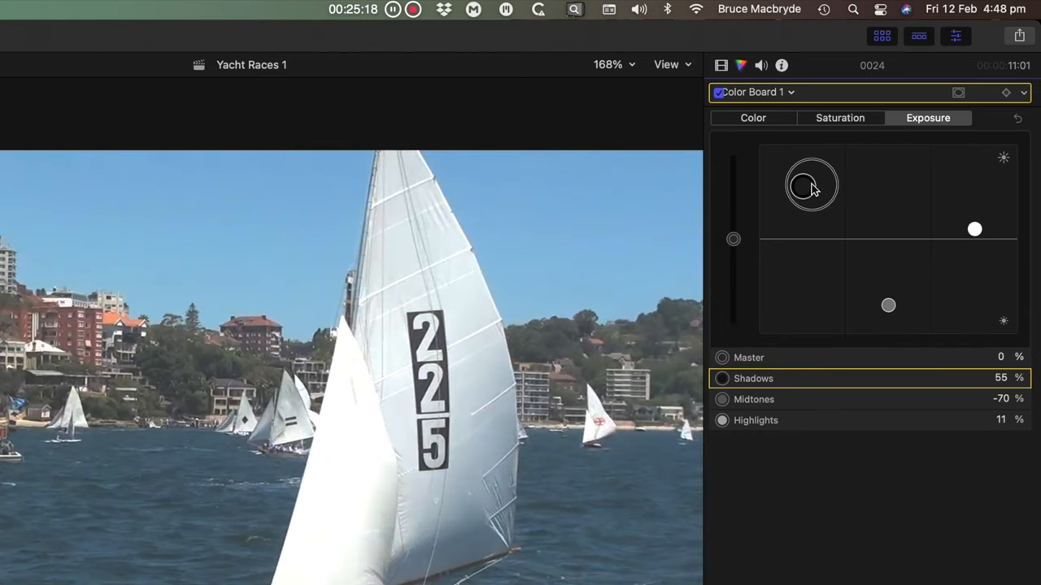
{"action": "left_click_drag", "start_coordinate": [810, 185], "coordinate": [740, 299]}
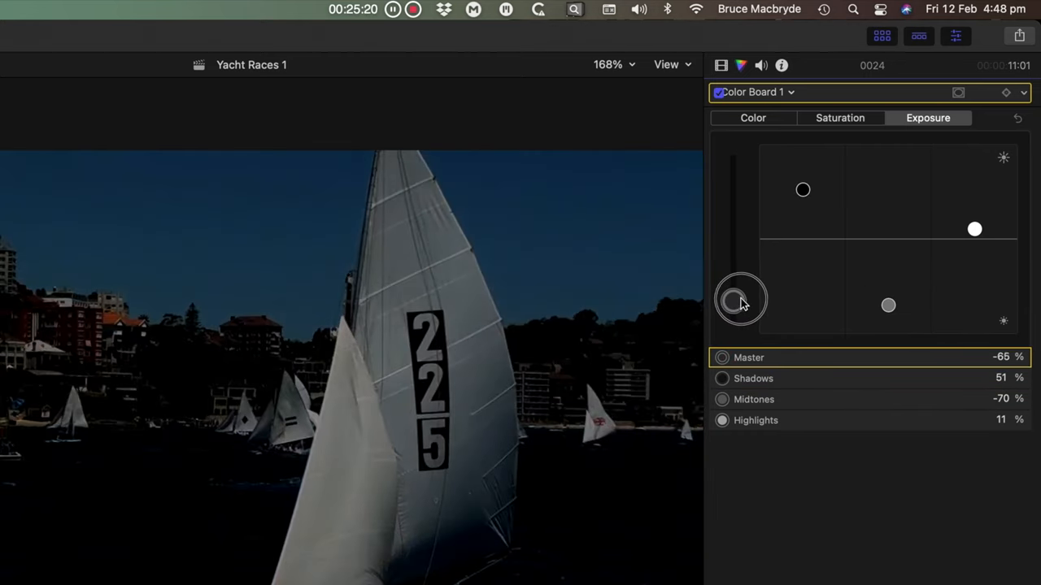
{"action": "left_click_drag", "start_coordinate": [738, 299], "coordinate": [738, 240]}
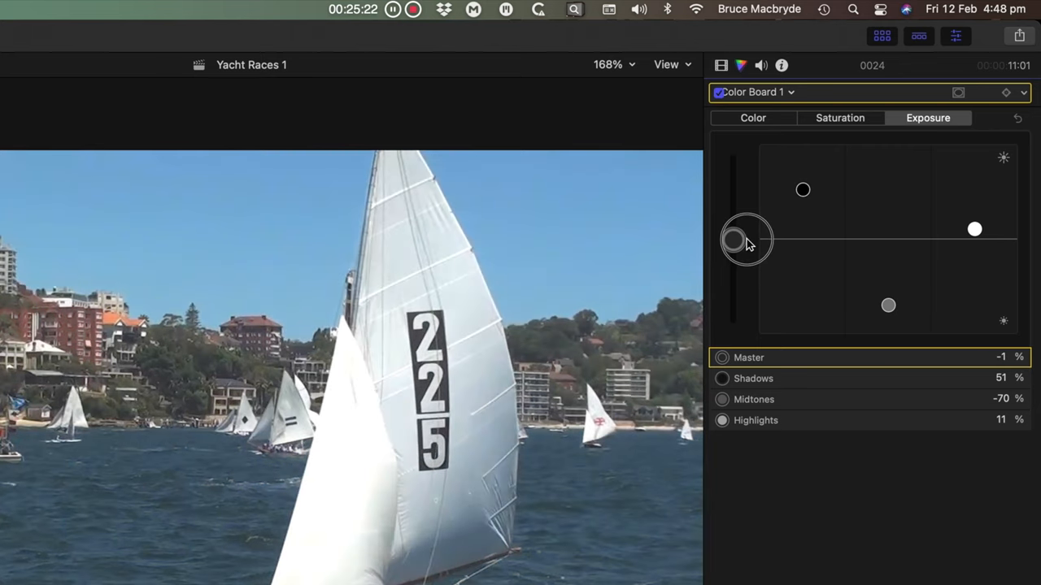
{"action": "left_click_drag", "start_coordinate": [747, 238], "coordinate": [888, 237]}
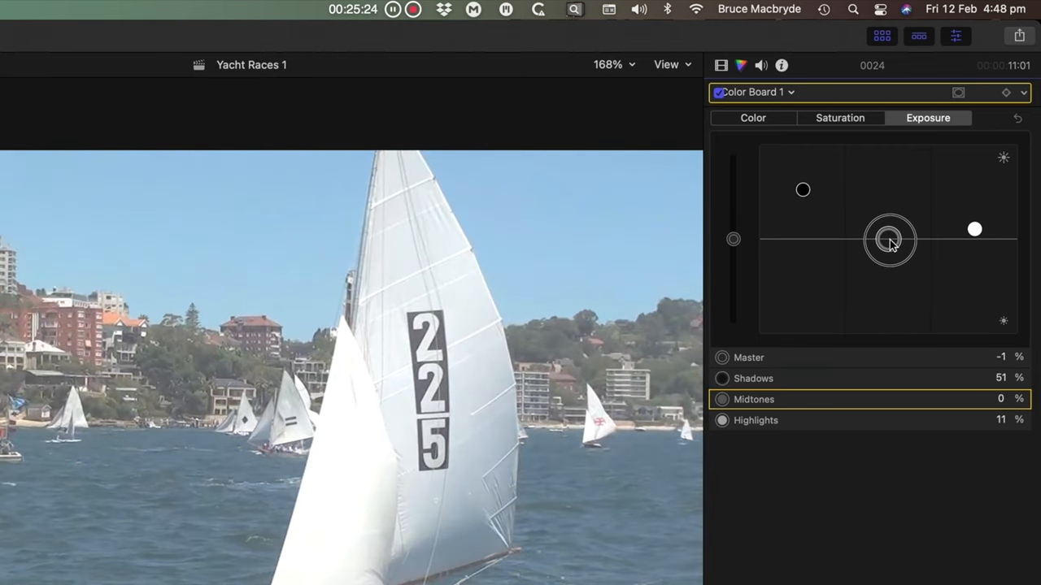
{"action": "left_click_drag", "start_coordinate": [890, 239], "coordinate": [803, 239]}
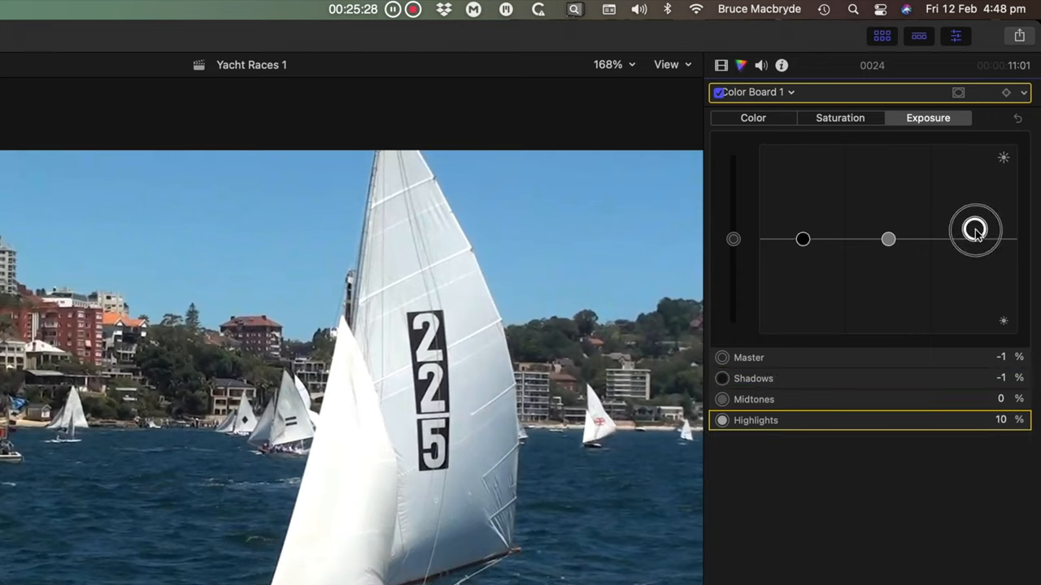
{"action": "left_click_drag", "start_coordinate": [976, 229], "coordinate": [976, 217]}
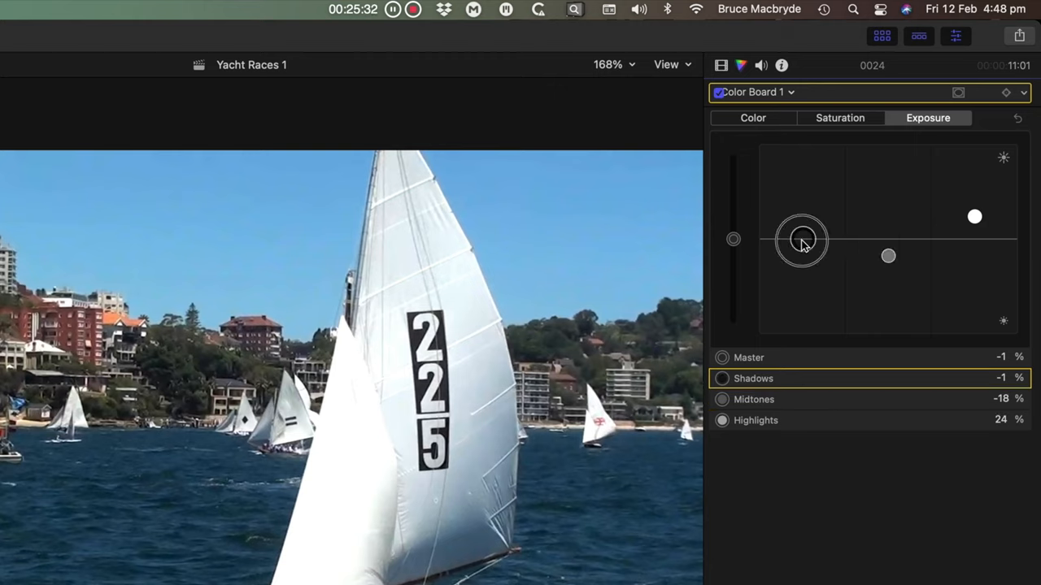
{"action": "left_click_drag", "start_coordinate": [800, 241], "coordinate": [804, 251]}
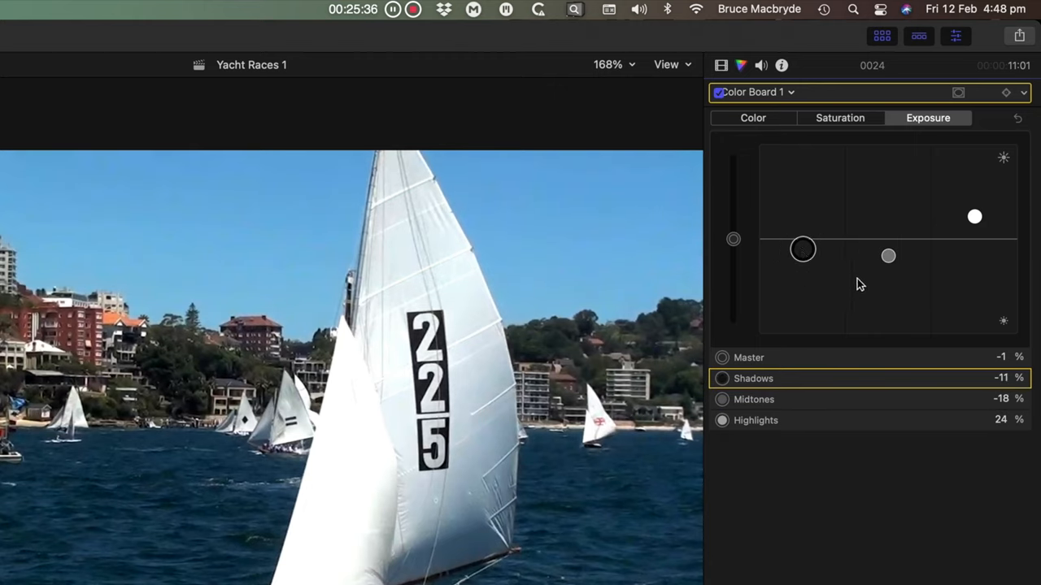
- Reset saturation to Shadows 0%, Midtones about 1%, Highlights about −1% after trying small boosts
{"action": "left_click", "coordinate": [839, 117]}
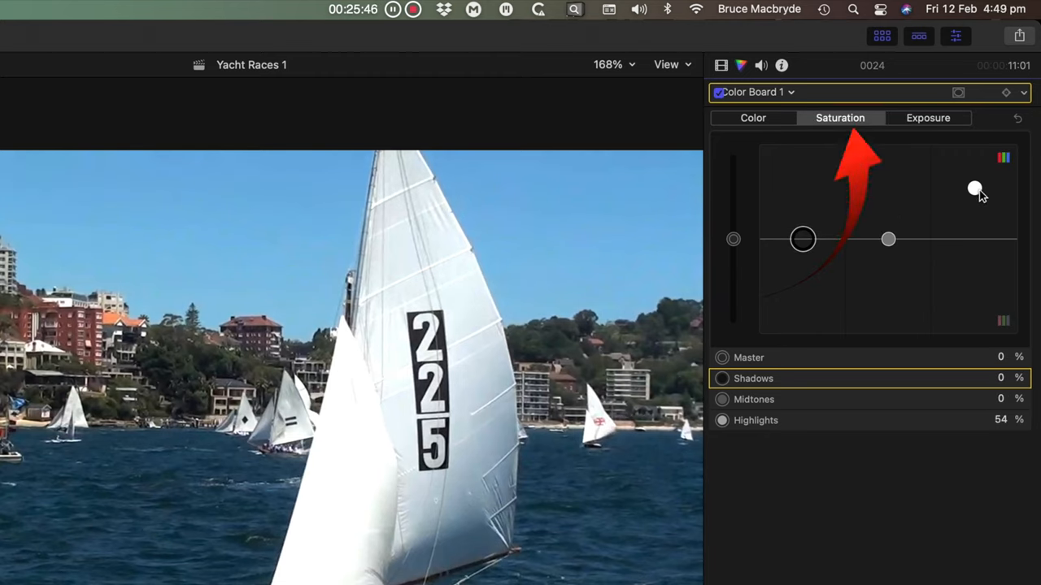
{"action": "left_click_drag", "start_coordinate": [976, 188], "coordinate": [976, 239]}
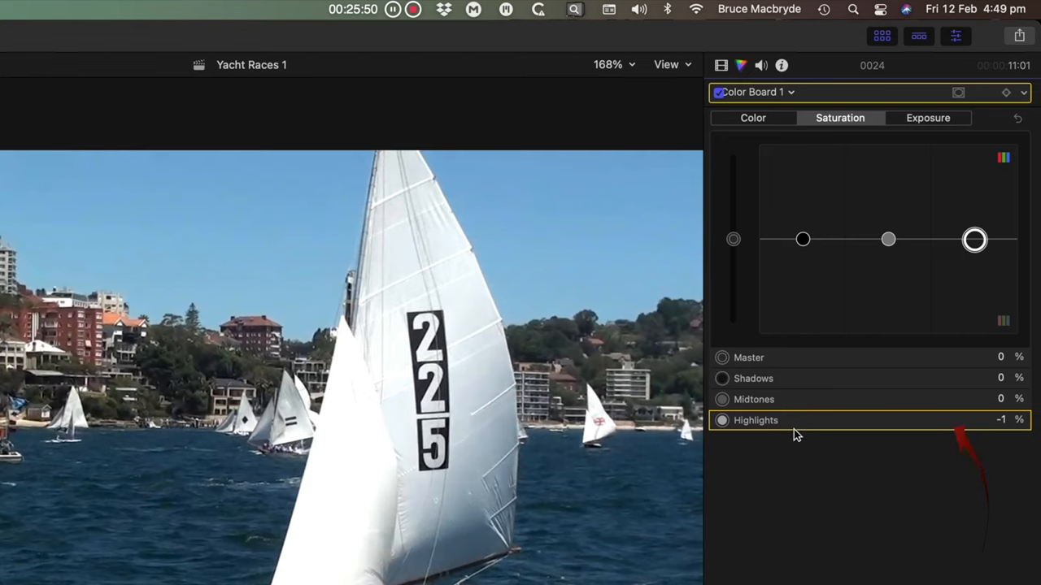
{"action": "mouse_move", "coordinate": [901, 331]}
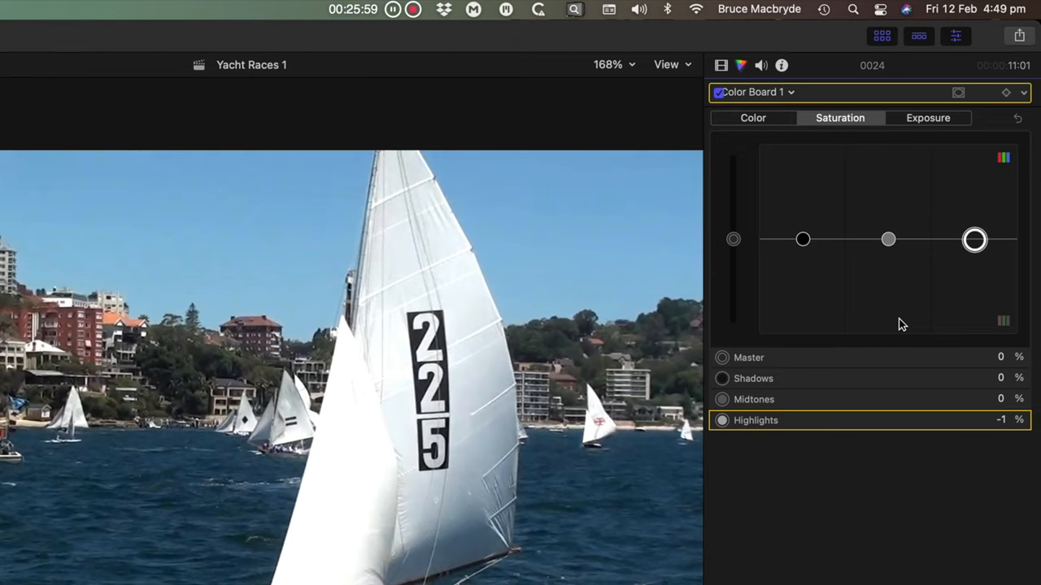
{"action": "mouse_move", "coordinate": [901, 242]}
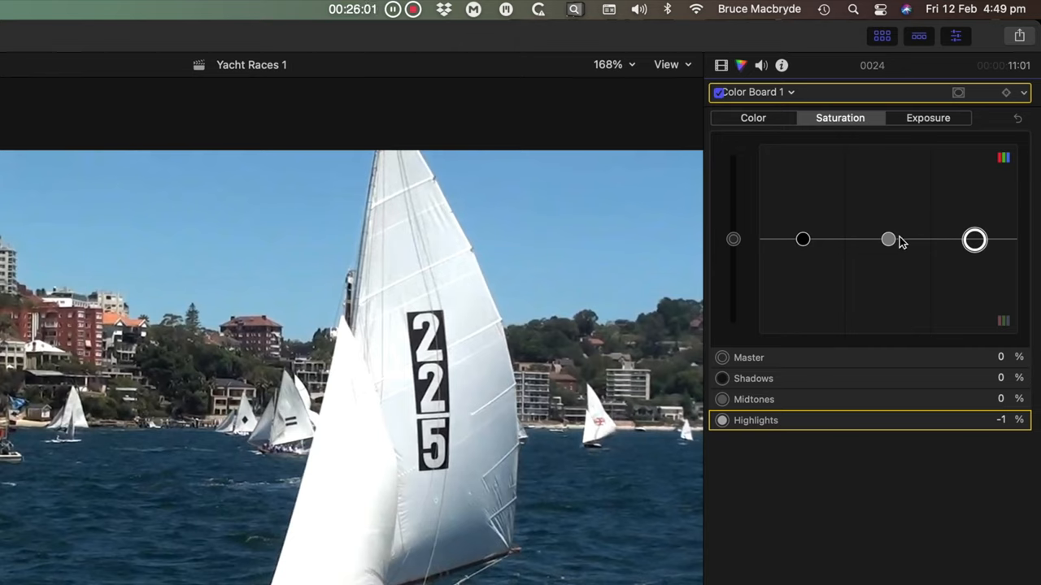
{"action": "left_click_drag", "start_coordinate": [888, 239], "coordinate": [888, 211]}
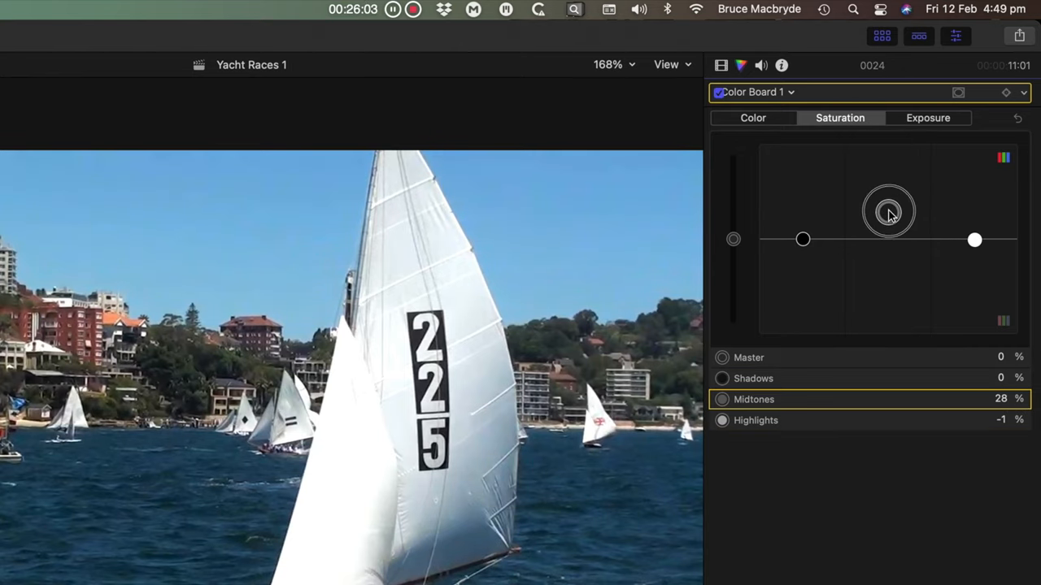
{"action": "left_click_drag", "start_coordinate": [888, 211], "coordinate": [803, 247]}
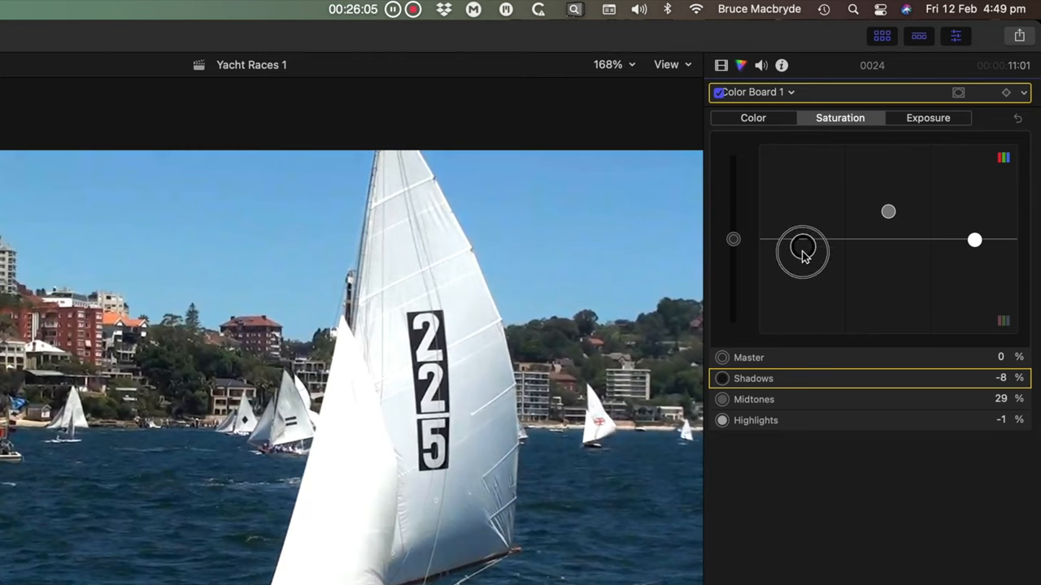
{"action": "left_click_drag", "start_coordinate": [974, 239], "coordinate": [974, 204]}
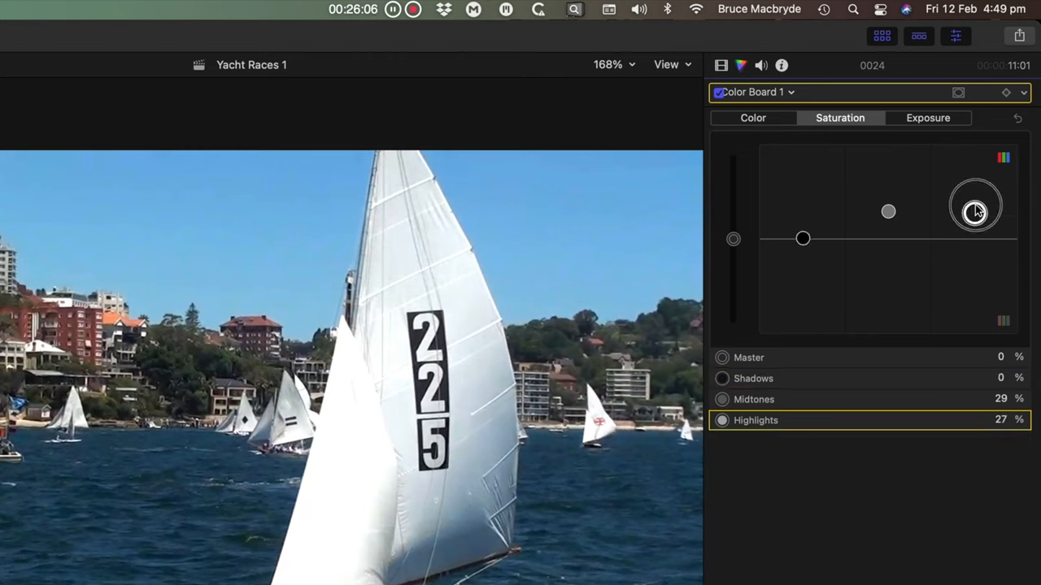
{"action": "left_click_drag", "start_coordinate": [976, 205], "coordinate": [976, 238]}
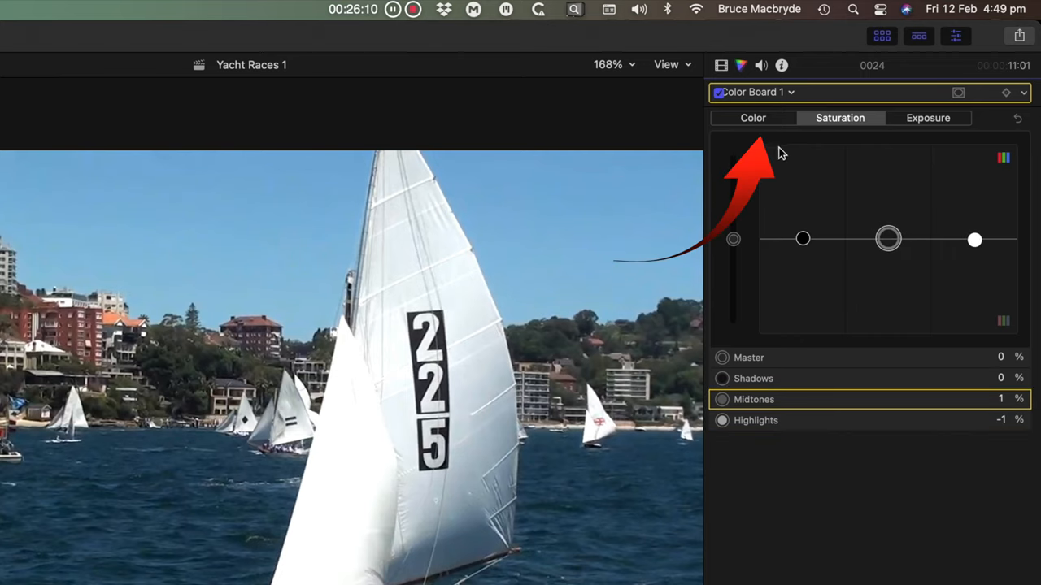
- Tint the highlights strongly blue, then yellow-green, and return them near neutral
{"action": "left_click", "coordinate": [752, 117]}
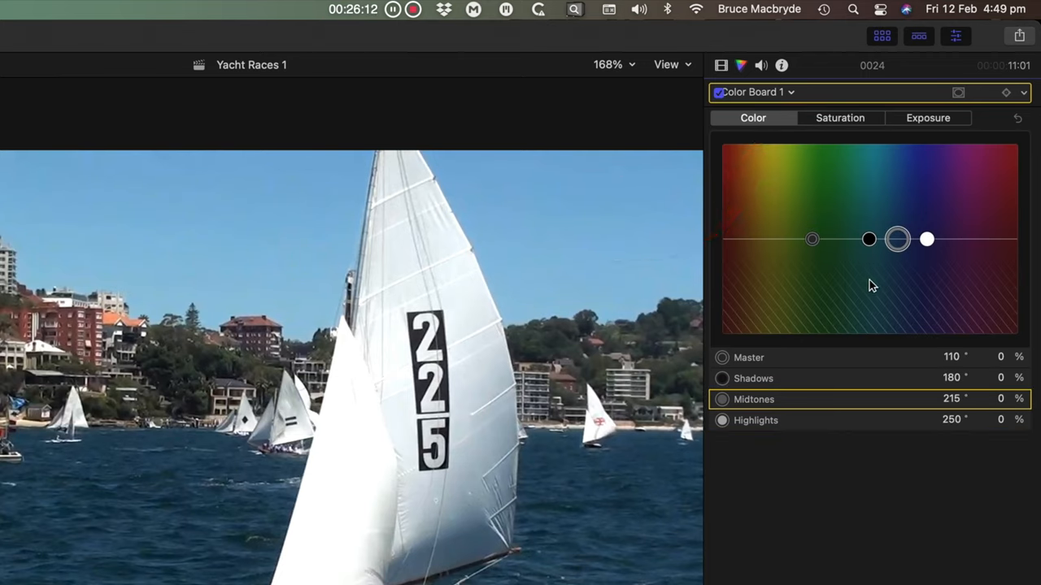
{"action": "mouse_move", "coordinate": [865, 304]}
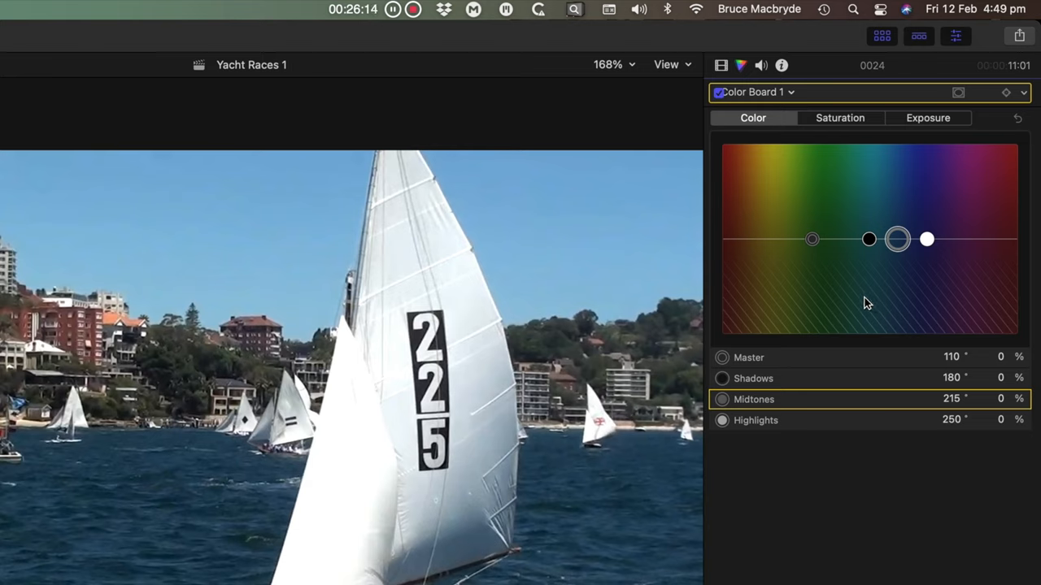
{"action": "mouse_move", "coordinate": [779, 285]}
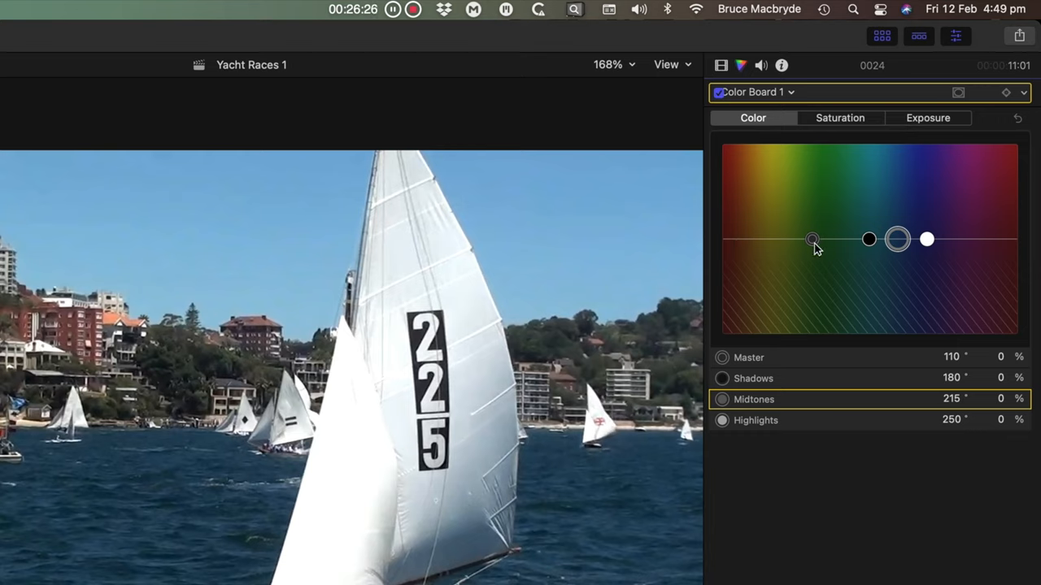
{"action": "mouse_move", "coordinate": [947, 259]}
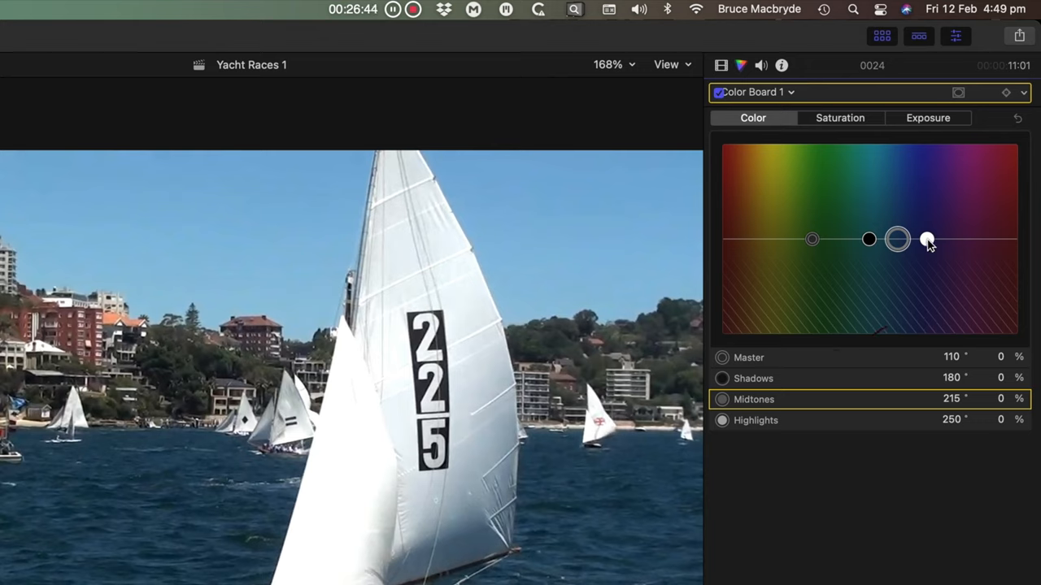
{"action": "left_click_drag", "start_coordinate": [927, 239], "coordinate": [920, 158]}
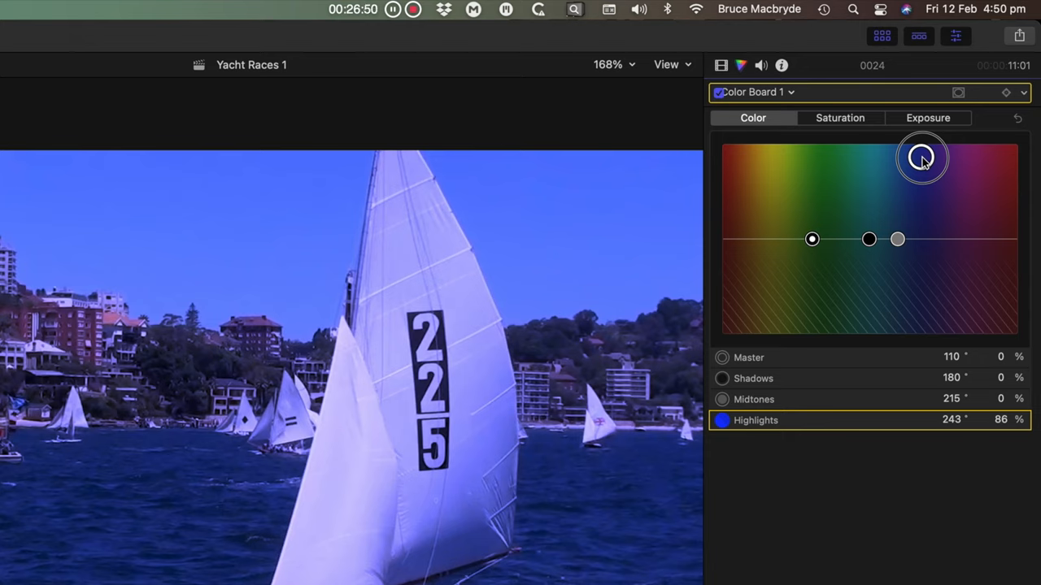
{"action": "left_click_drag", "start_coordinate": [921, 157], "coordinate": [927, 283]}
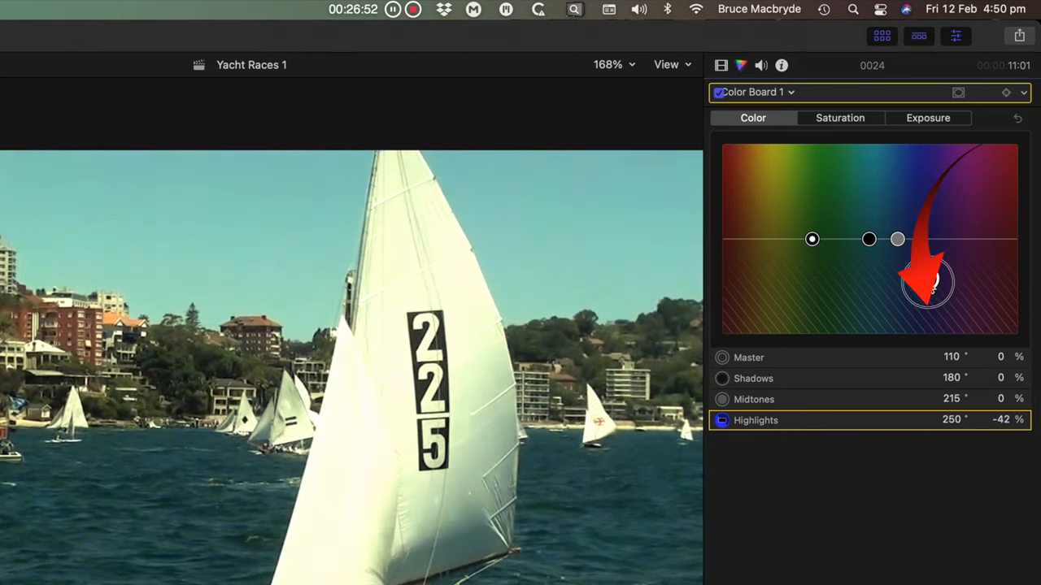
{"action": "left_click_drag", "start_coordinate": [927, 283], "coordinate": [927, 335]}
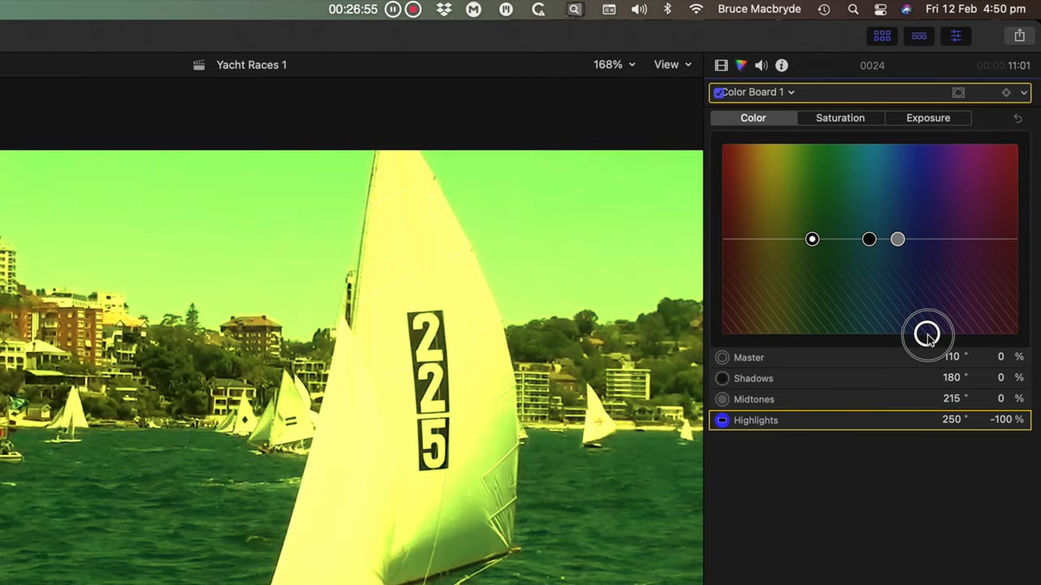
{"action": "left_click_drag", "start_coordinate": [927, 335], "coordinate": [933, 260]}
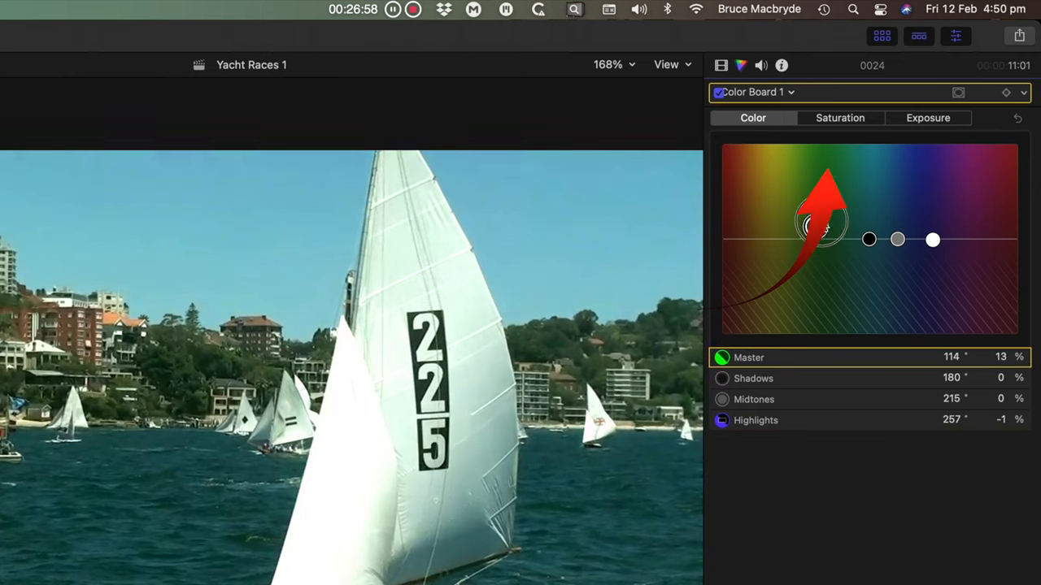
- Tint the whole image strongly green, then magenta, and bring the master tint back toward neutral
{"action": "left_click_drag", "start_coordinate": [821, 219], "coordinate": [830, 155]}
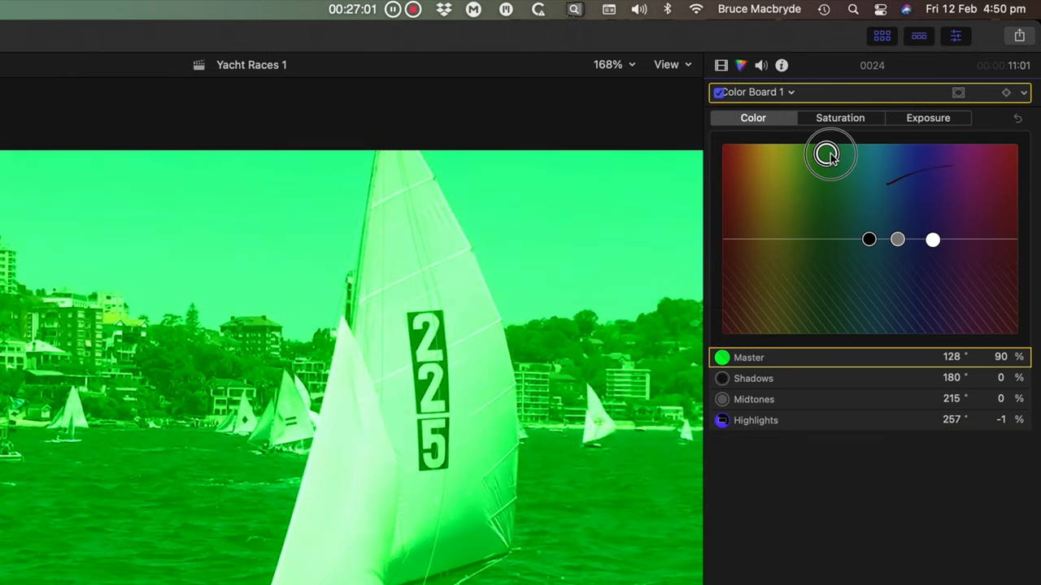
{"action": "left_click_drag", "start_coordinate": [829, 153], "coordinate": [836, 340]}
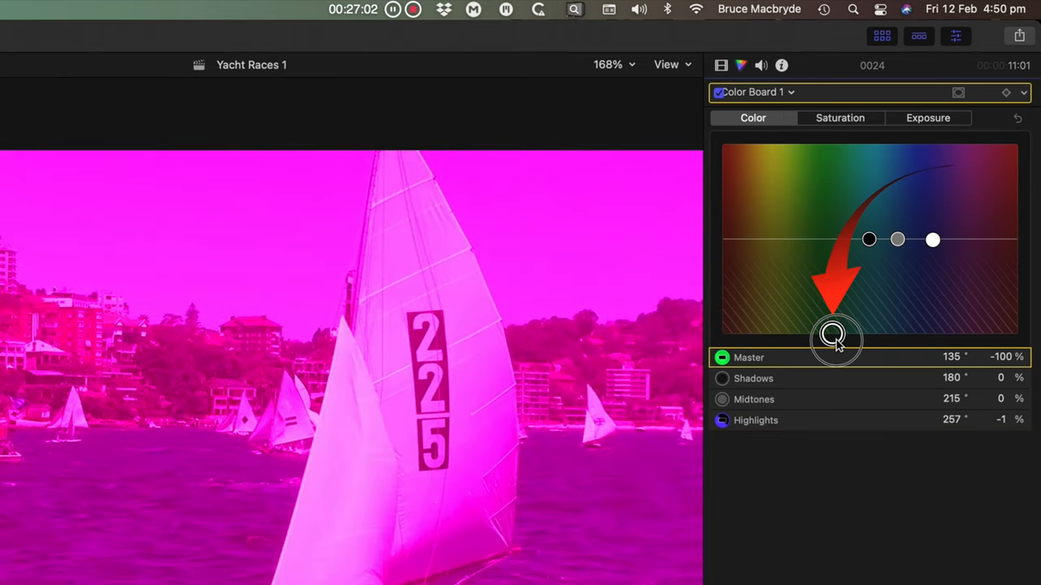
{"action": "left_click_drag", "start_coordinate": [836, 340], "coordinate": [833, 250]}
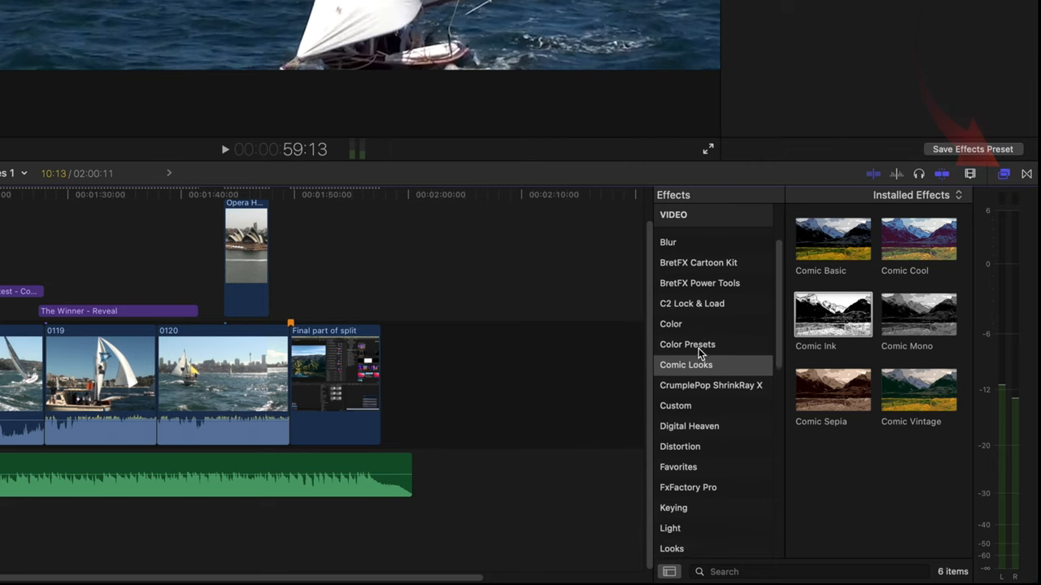
- Apply a sepia look from the Comic Looks effects to the sailing clip
{"action": "left_click", "coordinate": [672, 436]}
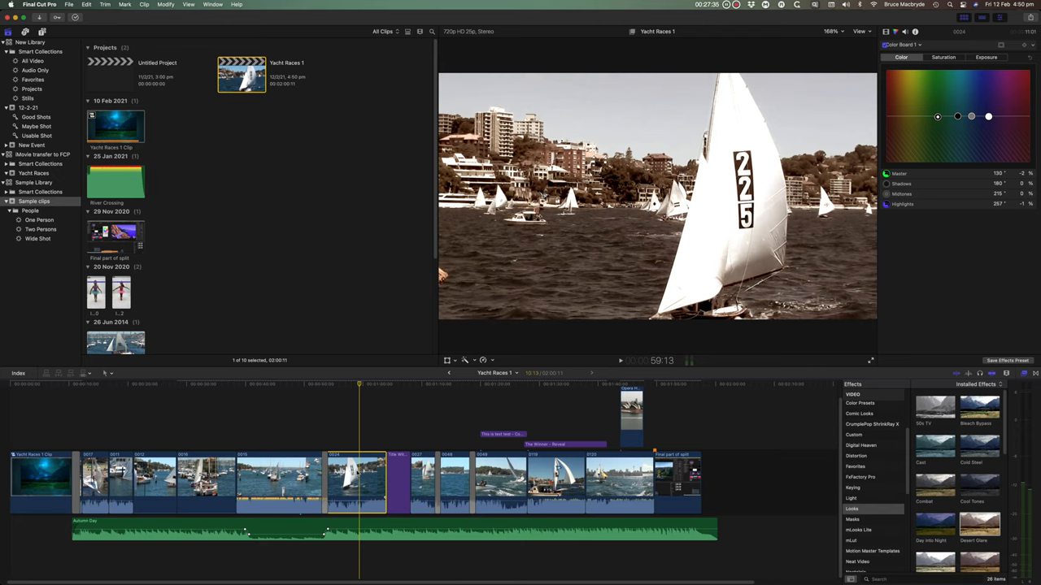
{"action": "mouse_move", "coordinate": [966, 150]}
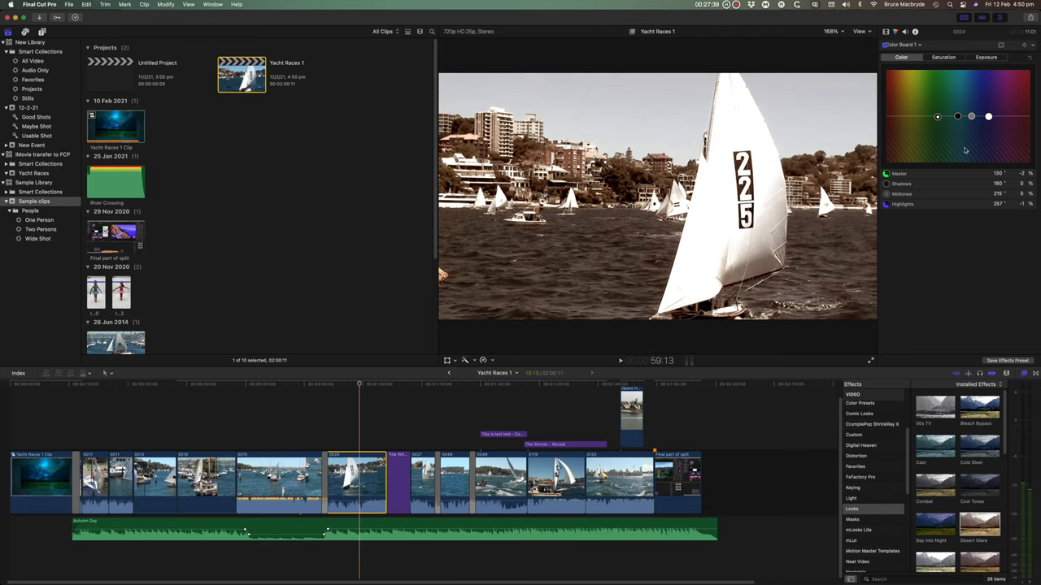
{"action": "left_click_drag", "start_coordinate": [989, 117], "coordinate": [987, 153]}
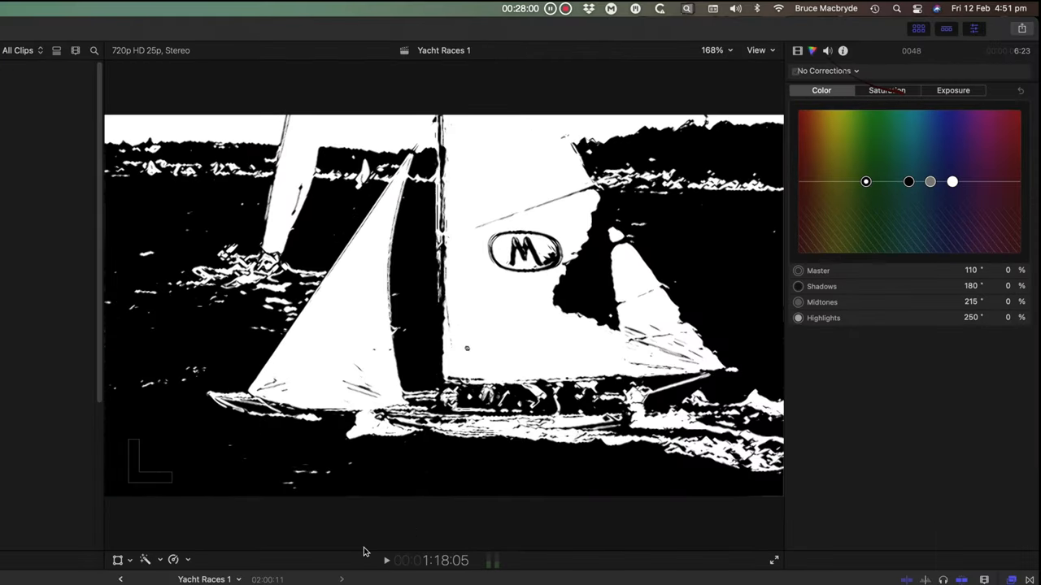
- Start a Share > Master File export and set the video codec to H.264
{"action": "left_click", "coordinate": [1022, 30]}
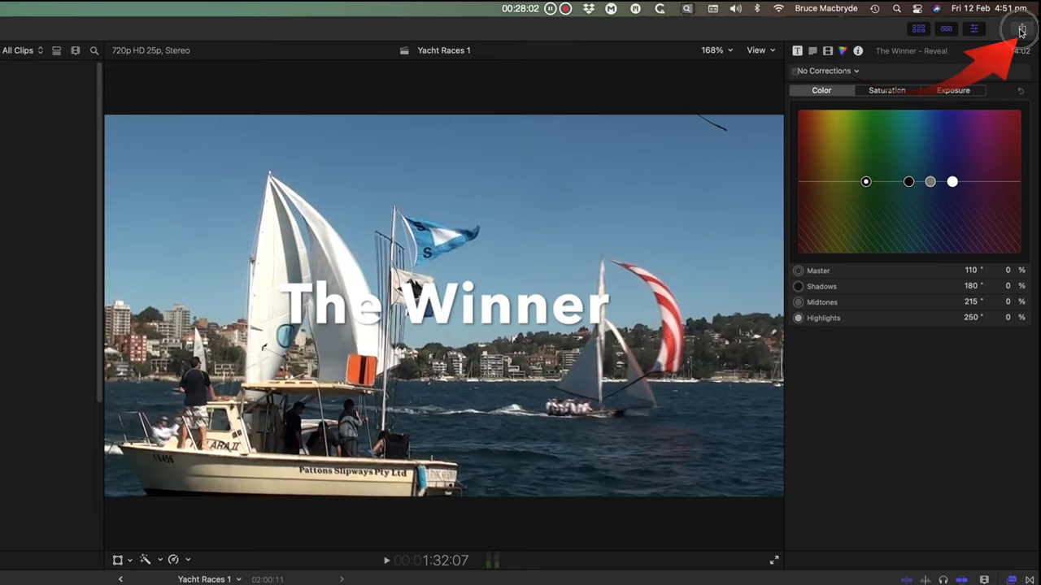
{"action": "left_click", "coordinate": [1021, 29]}
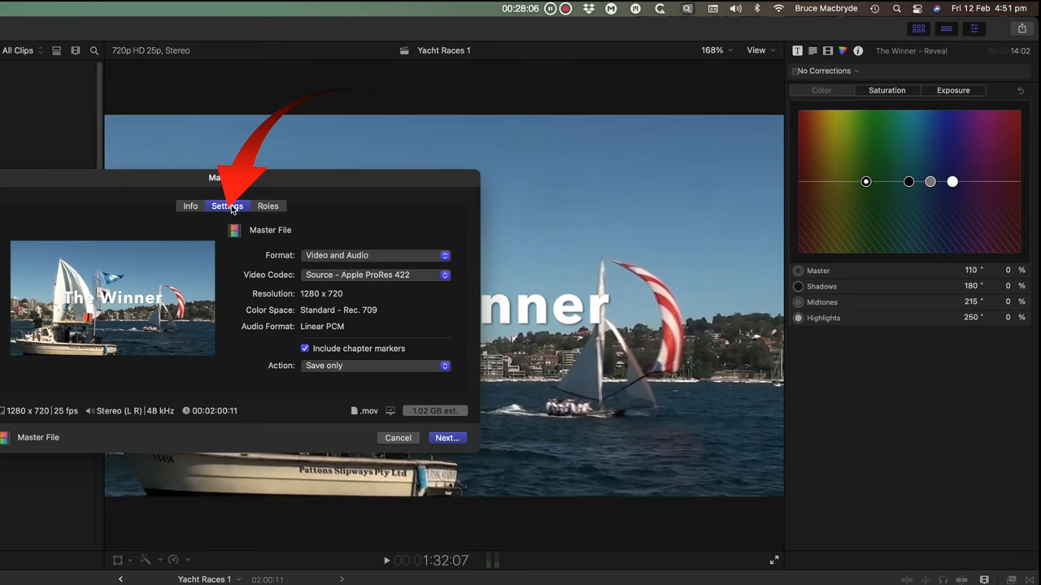
{"action": "left_click", "coordinate": [374, 275]}
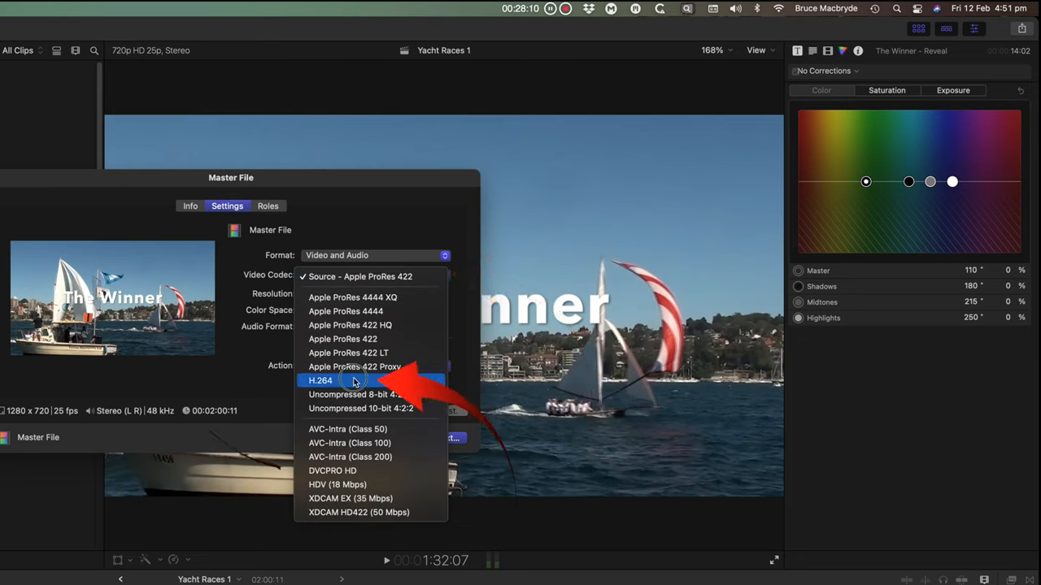
{"action": "left_click", "coordinate": [320, 381]}
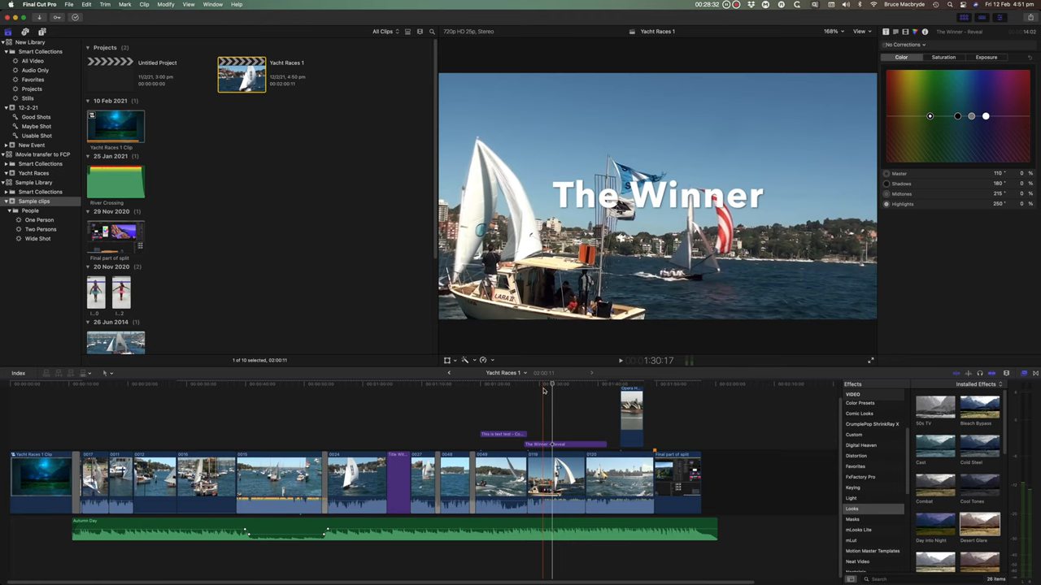
- Mark an 8-second range on harbour clip 0016 and start a Master File export of just that range
{"action": "left_click", "coordinate": [317, 384]}
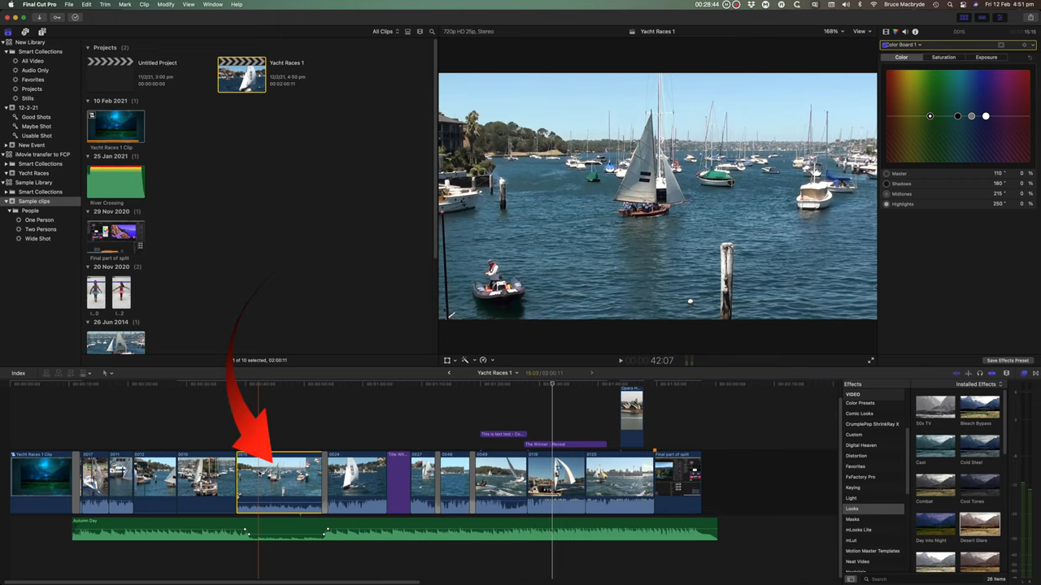
{"action": "key", "text": "r"}
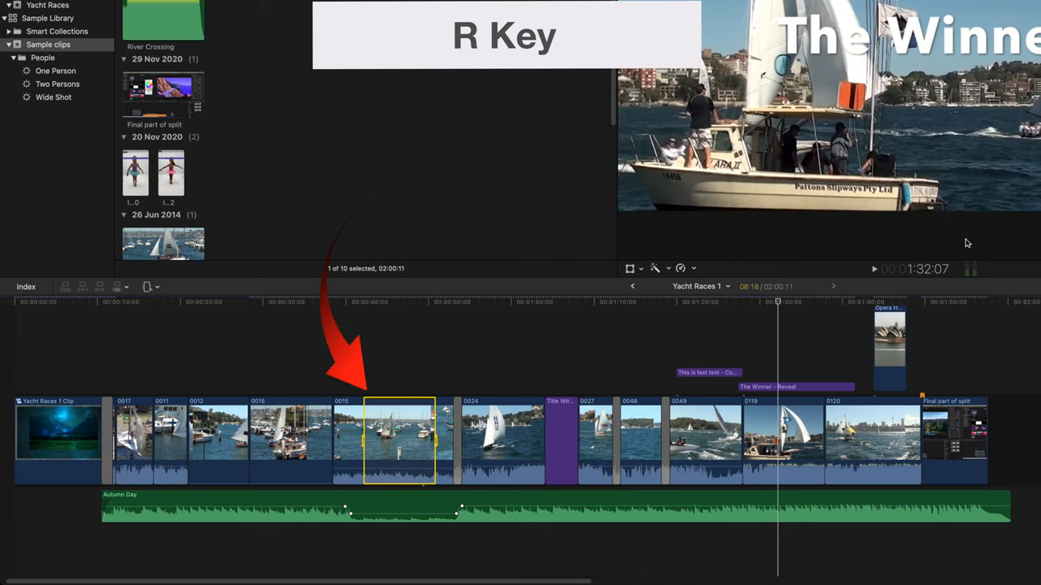
{"action": "left_click", "coordinate": [1025, 26]}
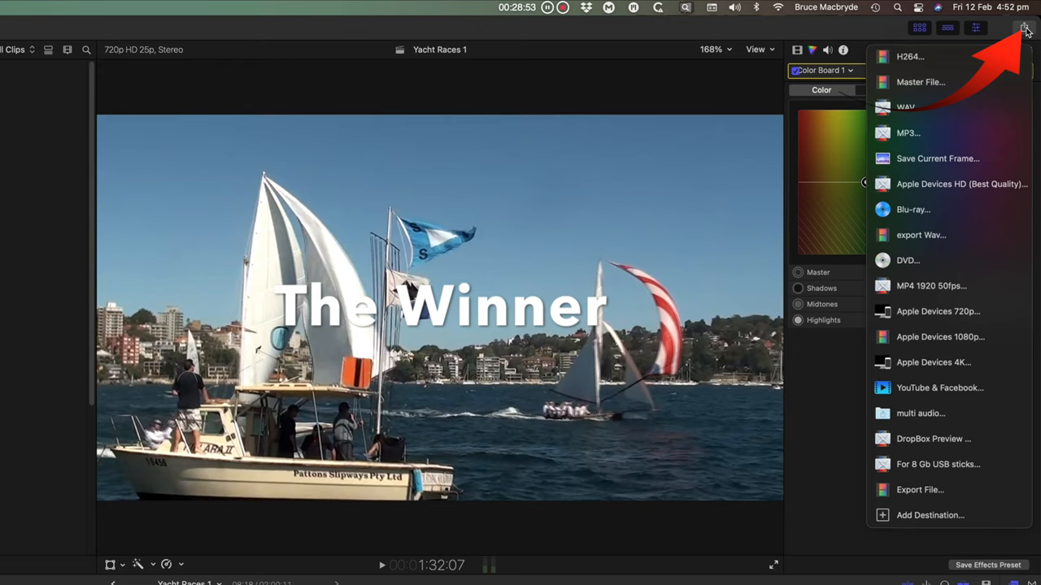
{"action": "mouse_move", "coordinate": [919, 81]}
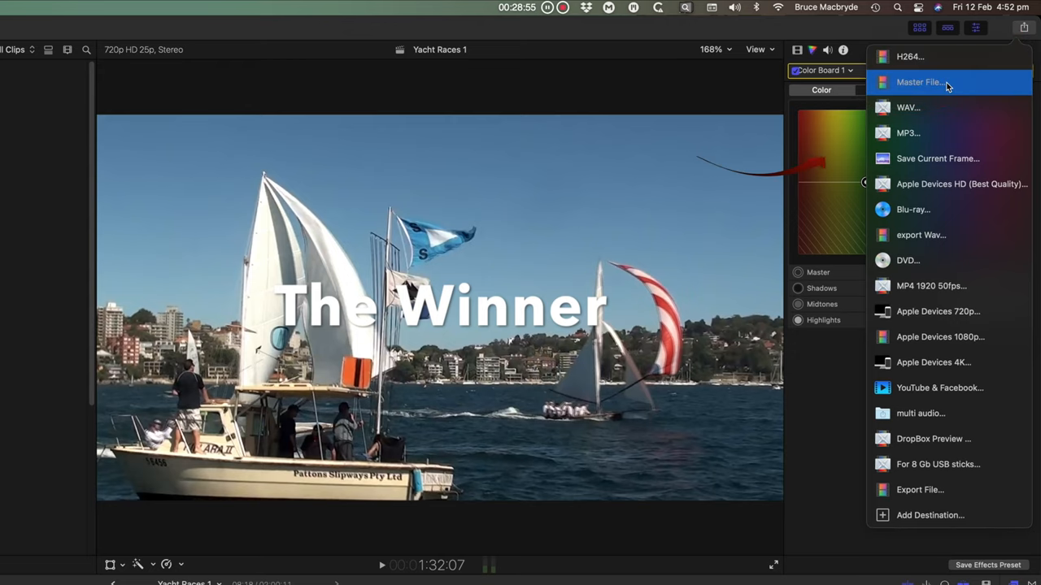
{"action": "left_click", "coordinate": [920, 81]}
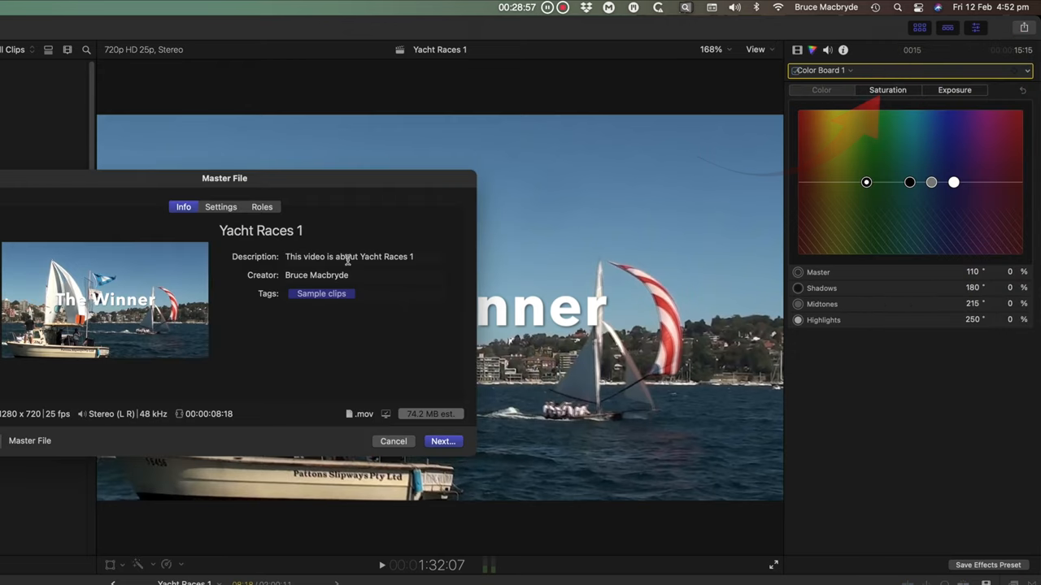
{"action": "left_click", "coordinate": [221, 207]}
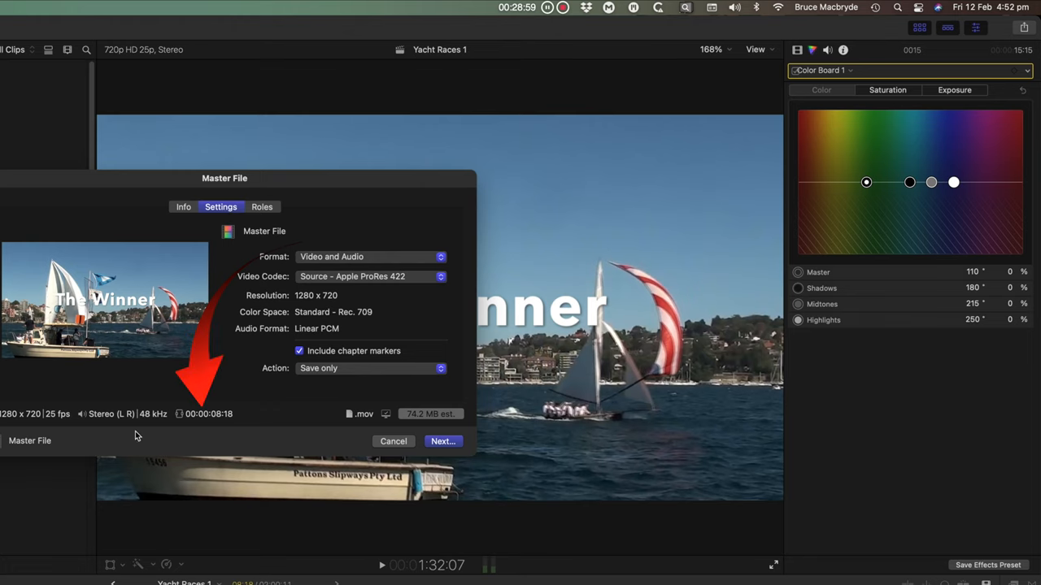